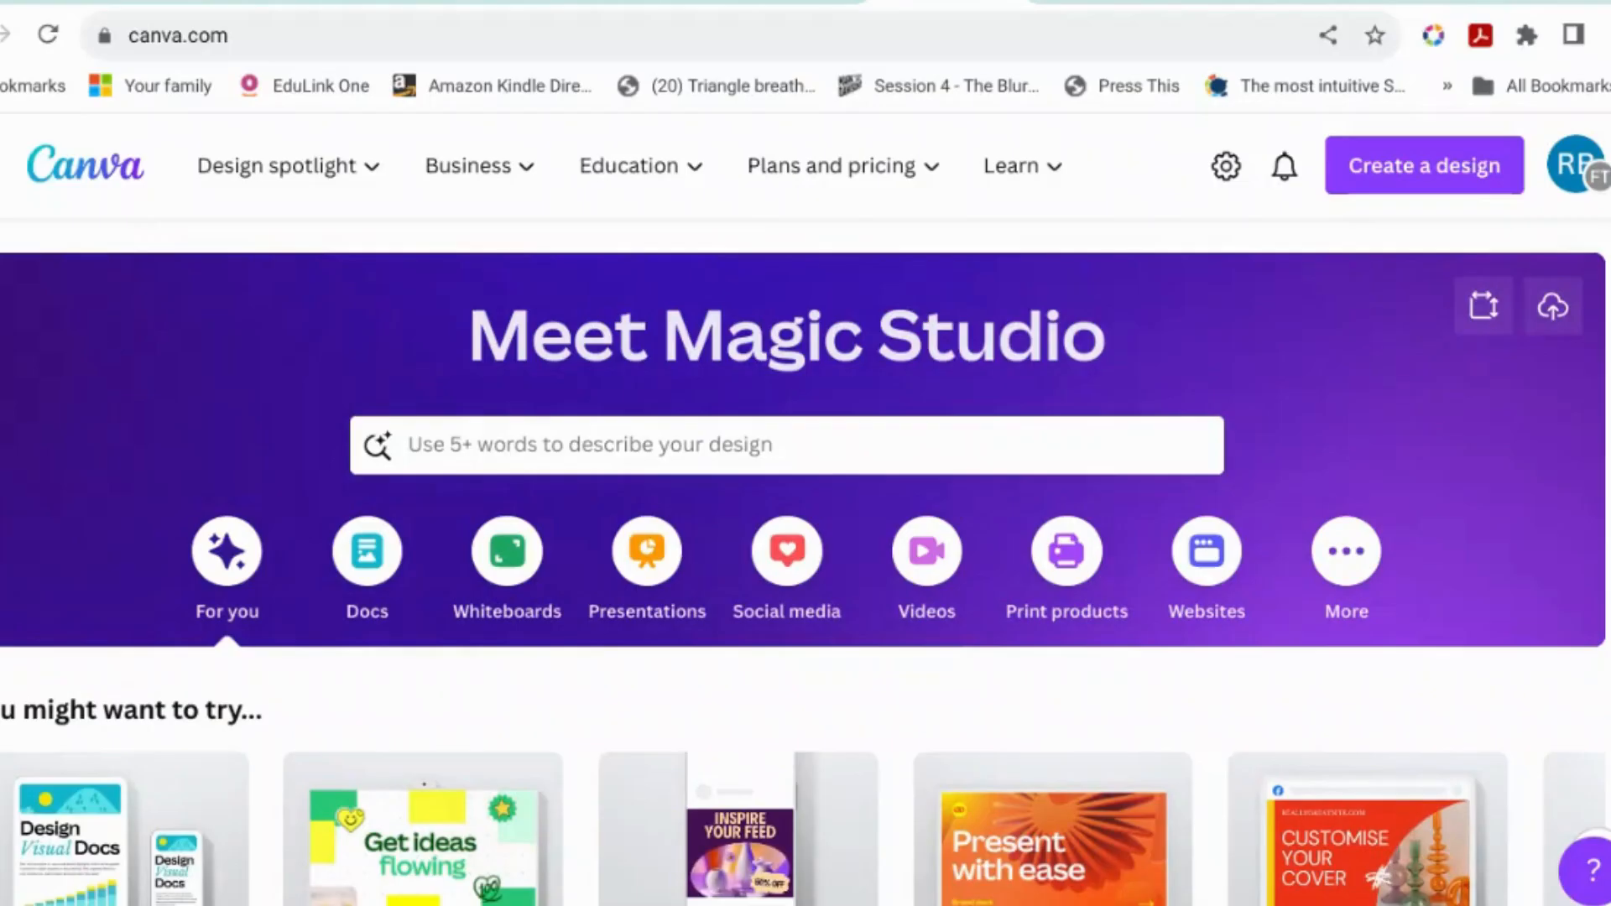
- Scroll through the Canva home page to reach the Recent designs
scroll("down", 3)
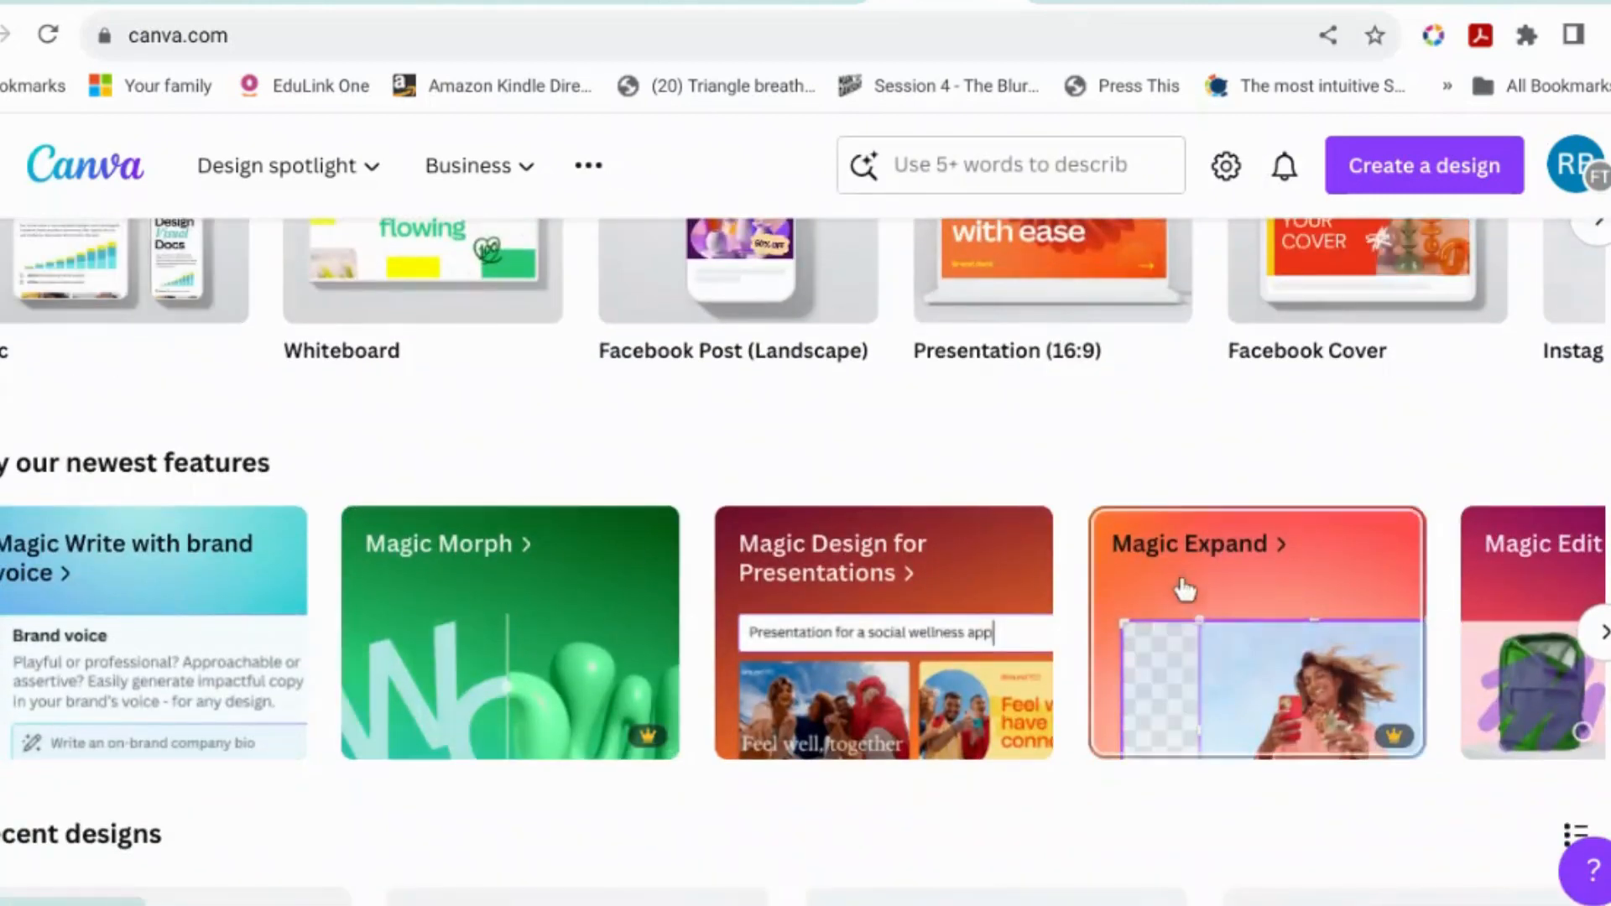
scroll("right", 3)
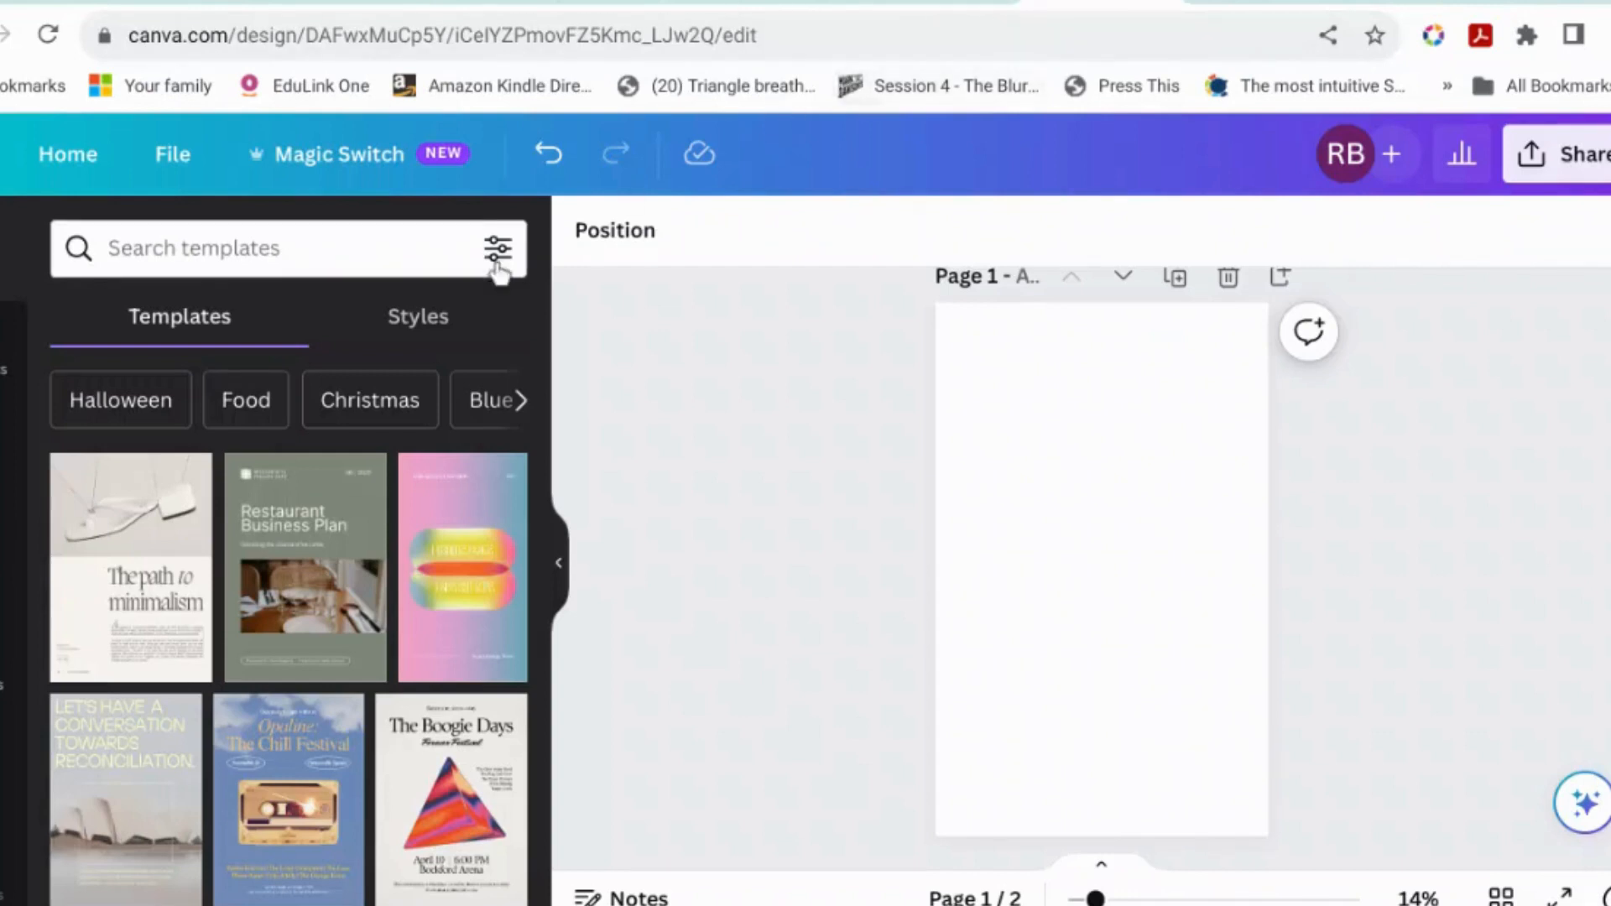
- Search Elements photos for 'woman in italy' and filter results to Vertical orientation
left_click(1100, 565)
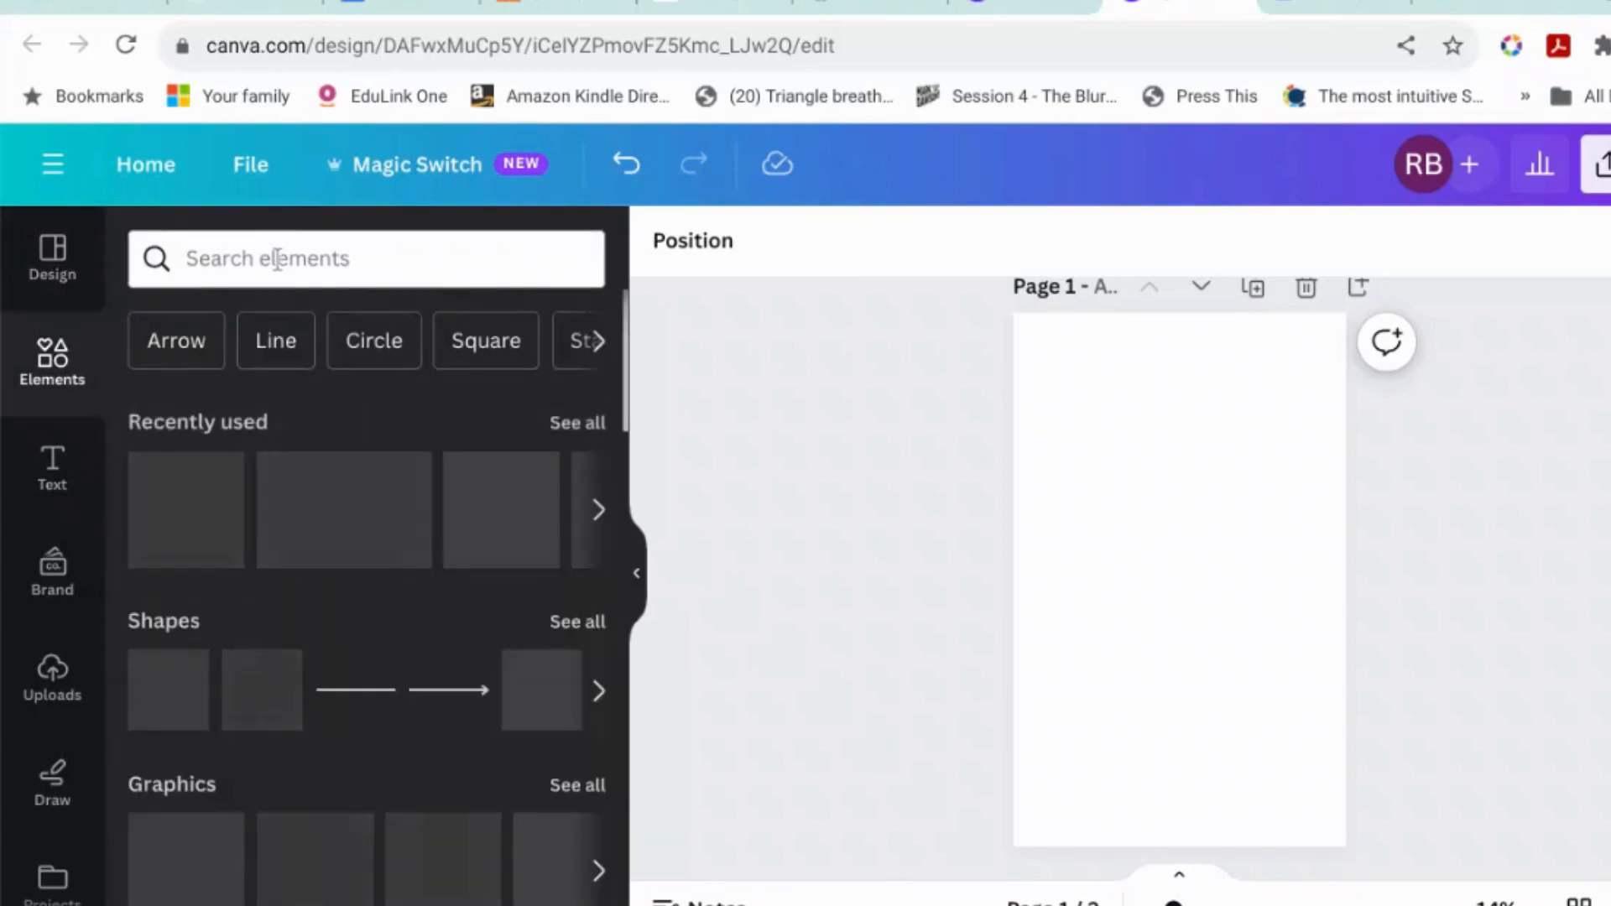
left_click(365, 257)
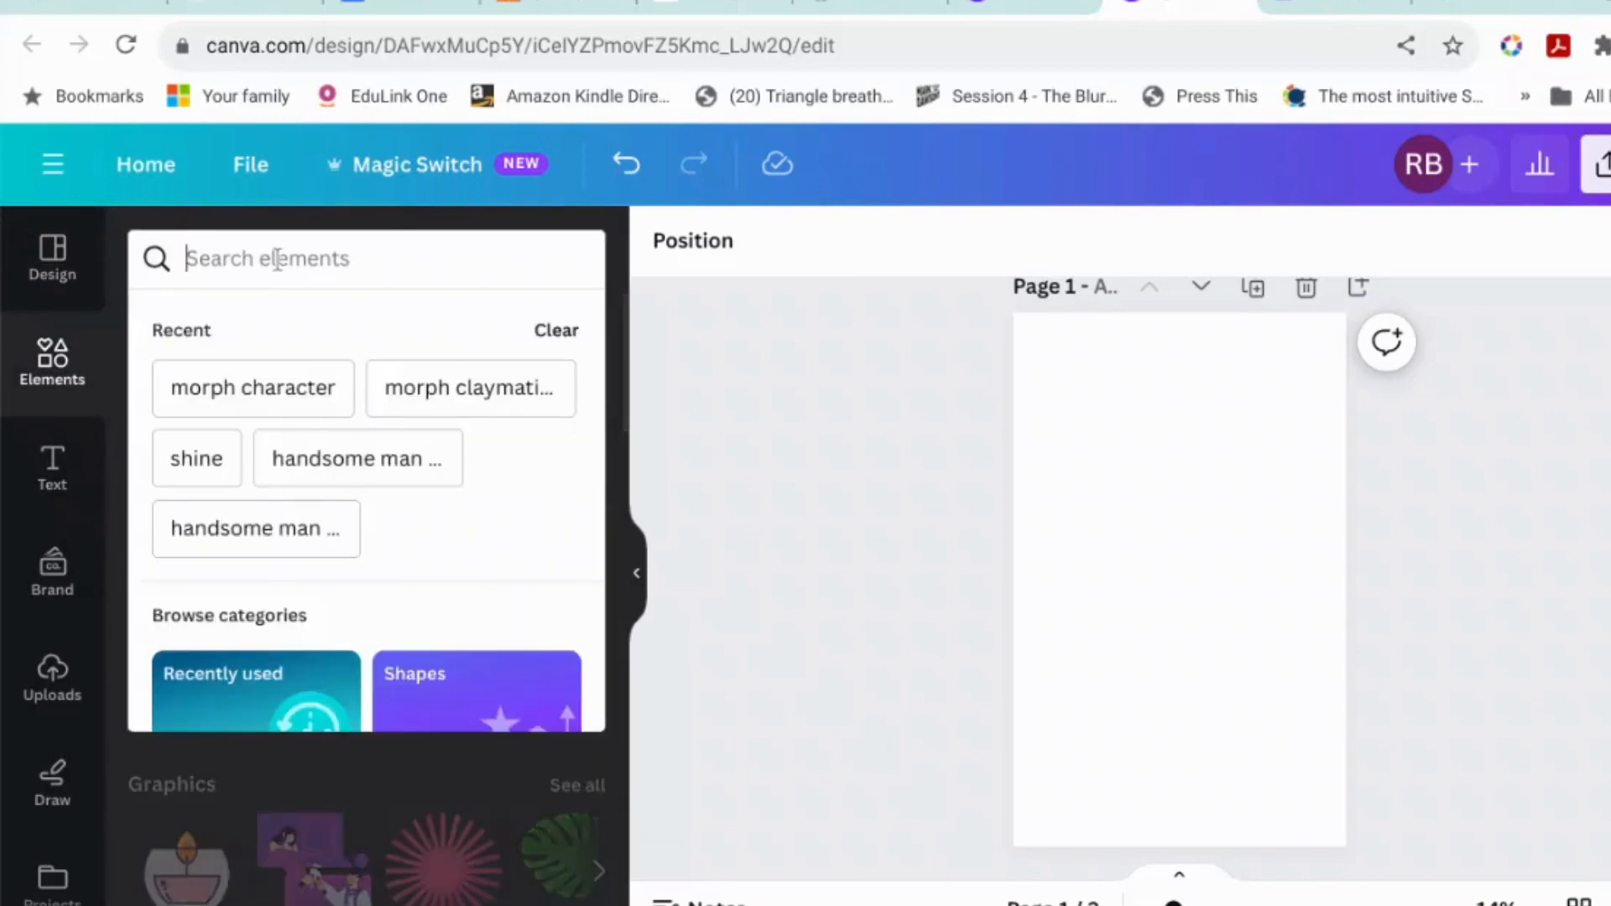
type("woman in italy")
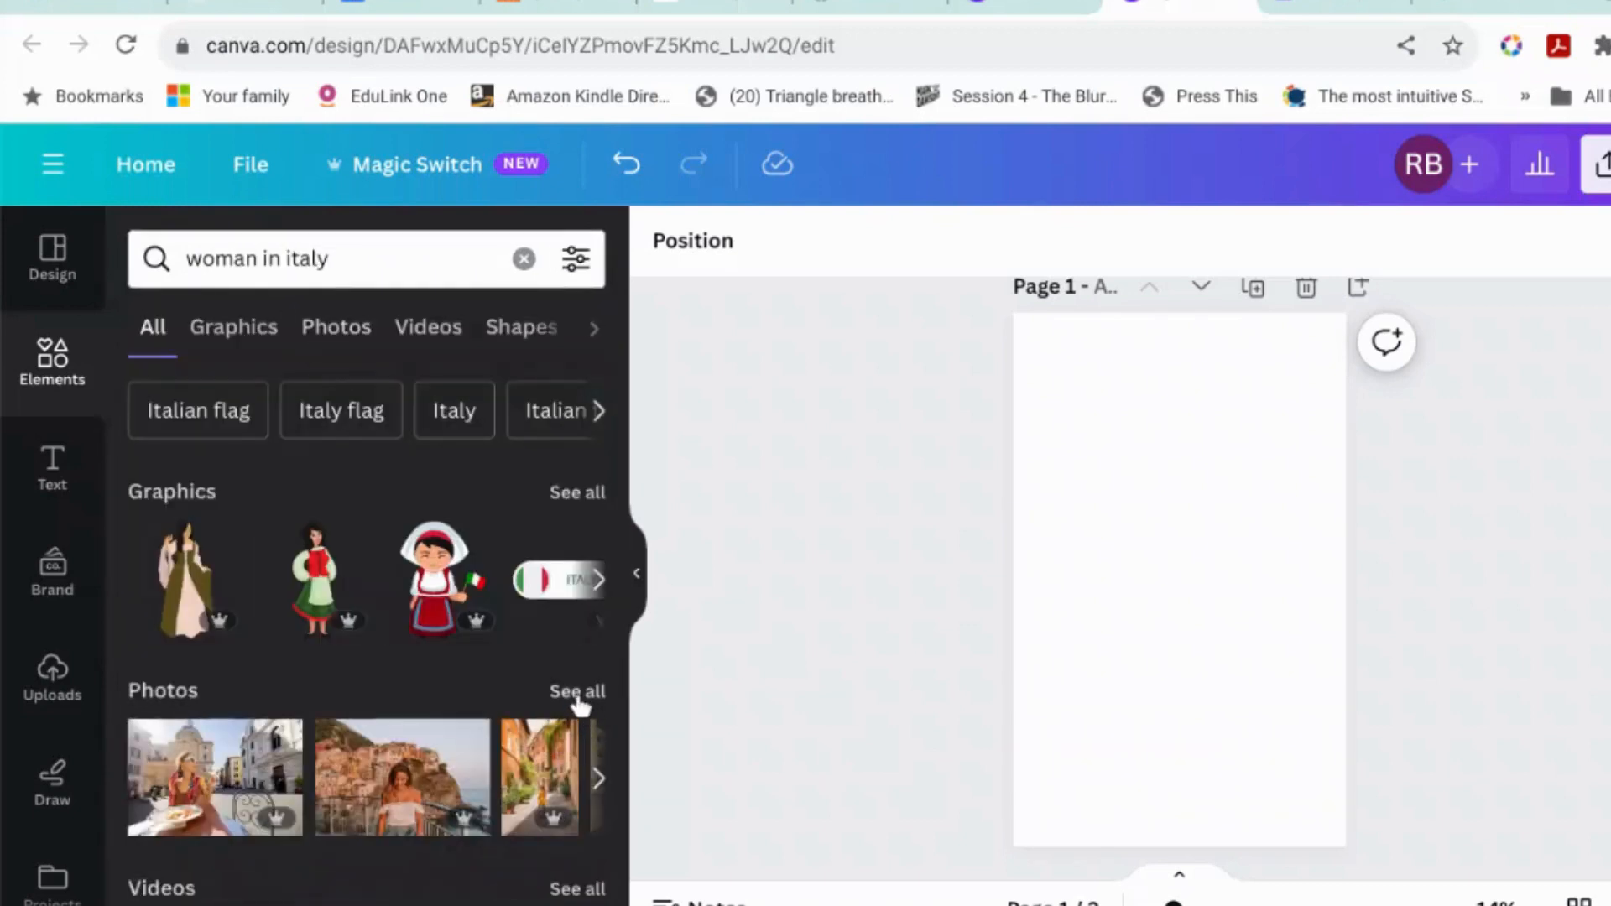
left_click(335, 326)
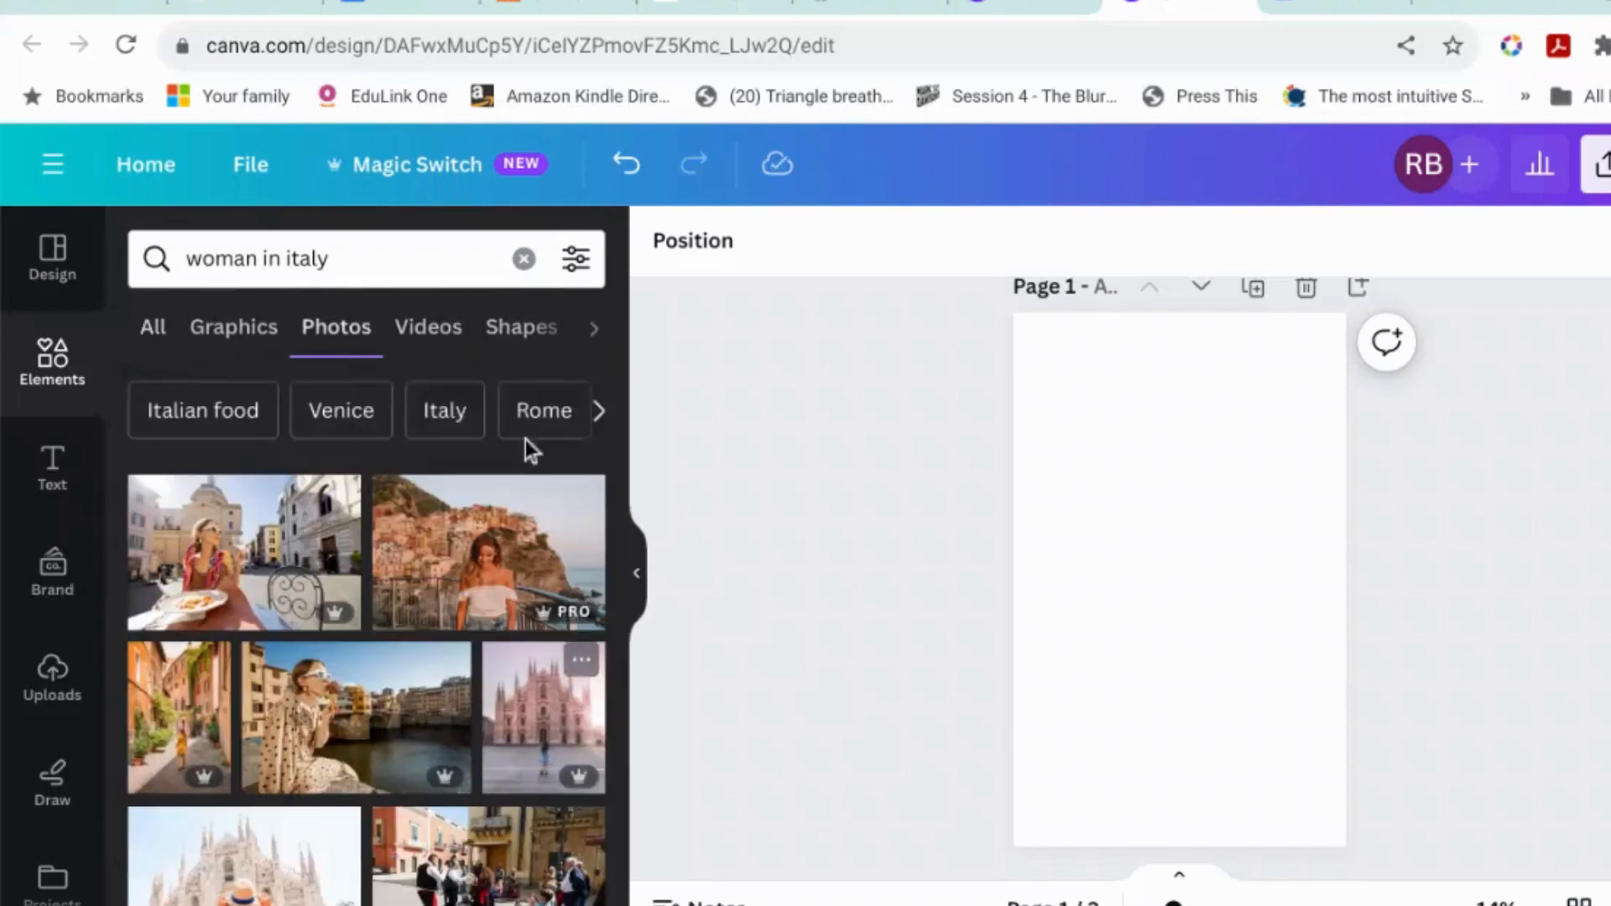
left_click(576, 258)
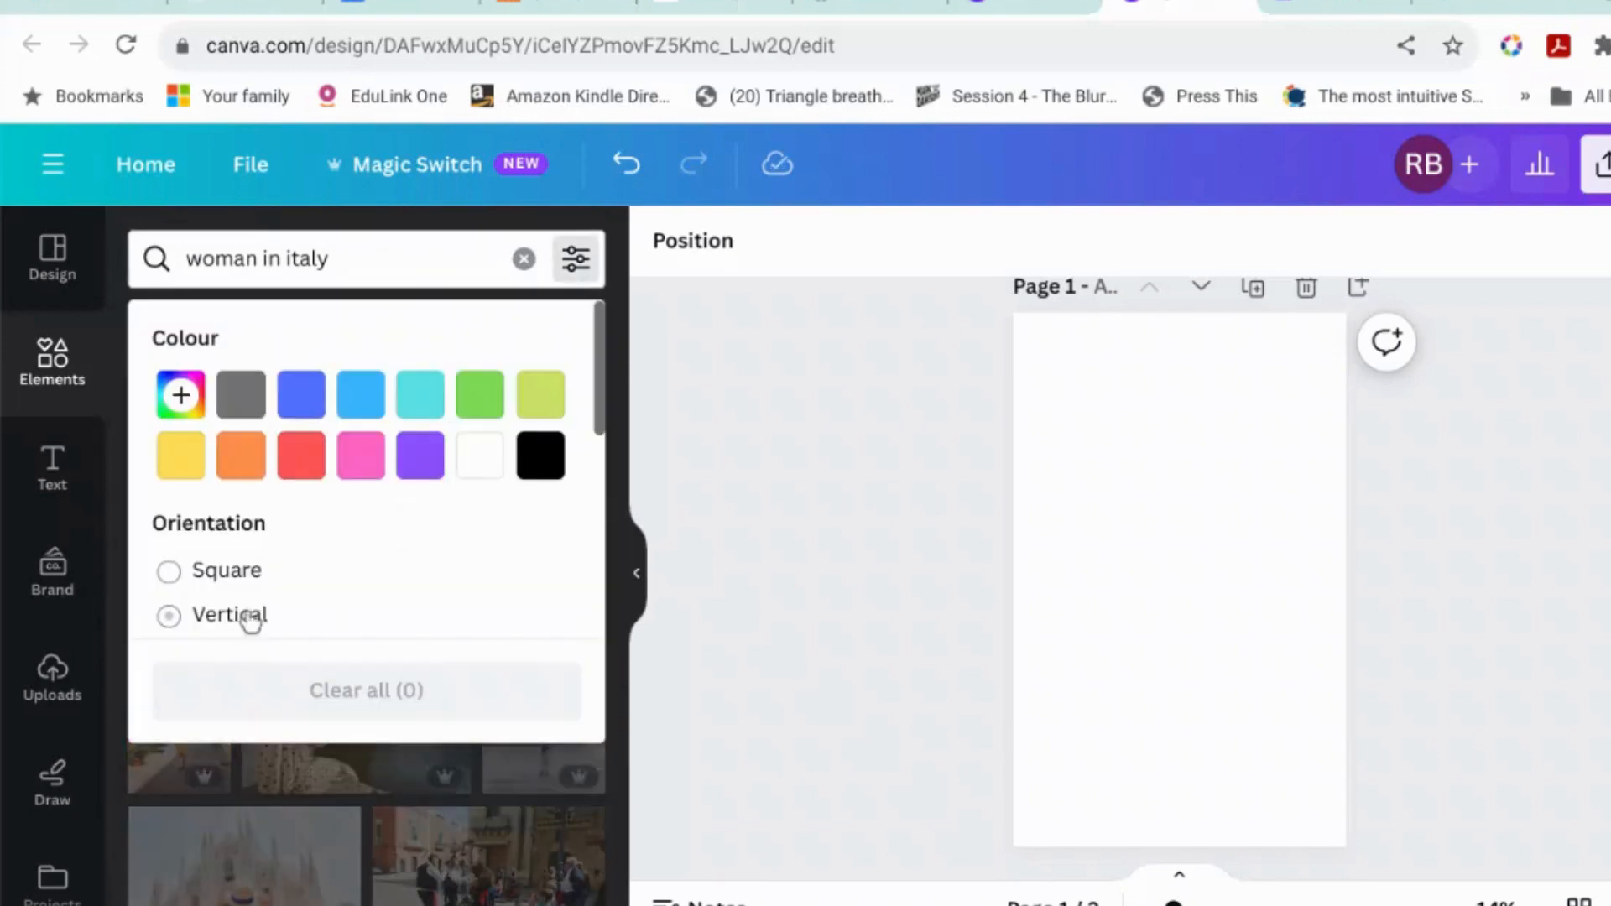
left_click(167, 614)
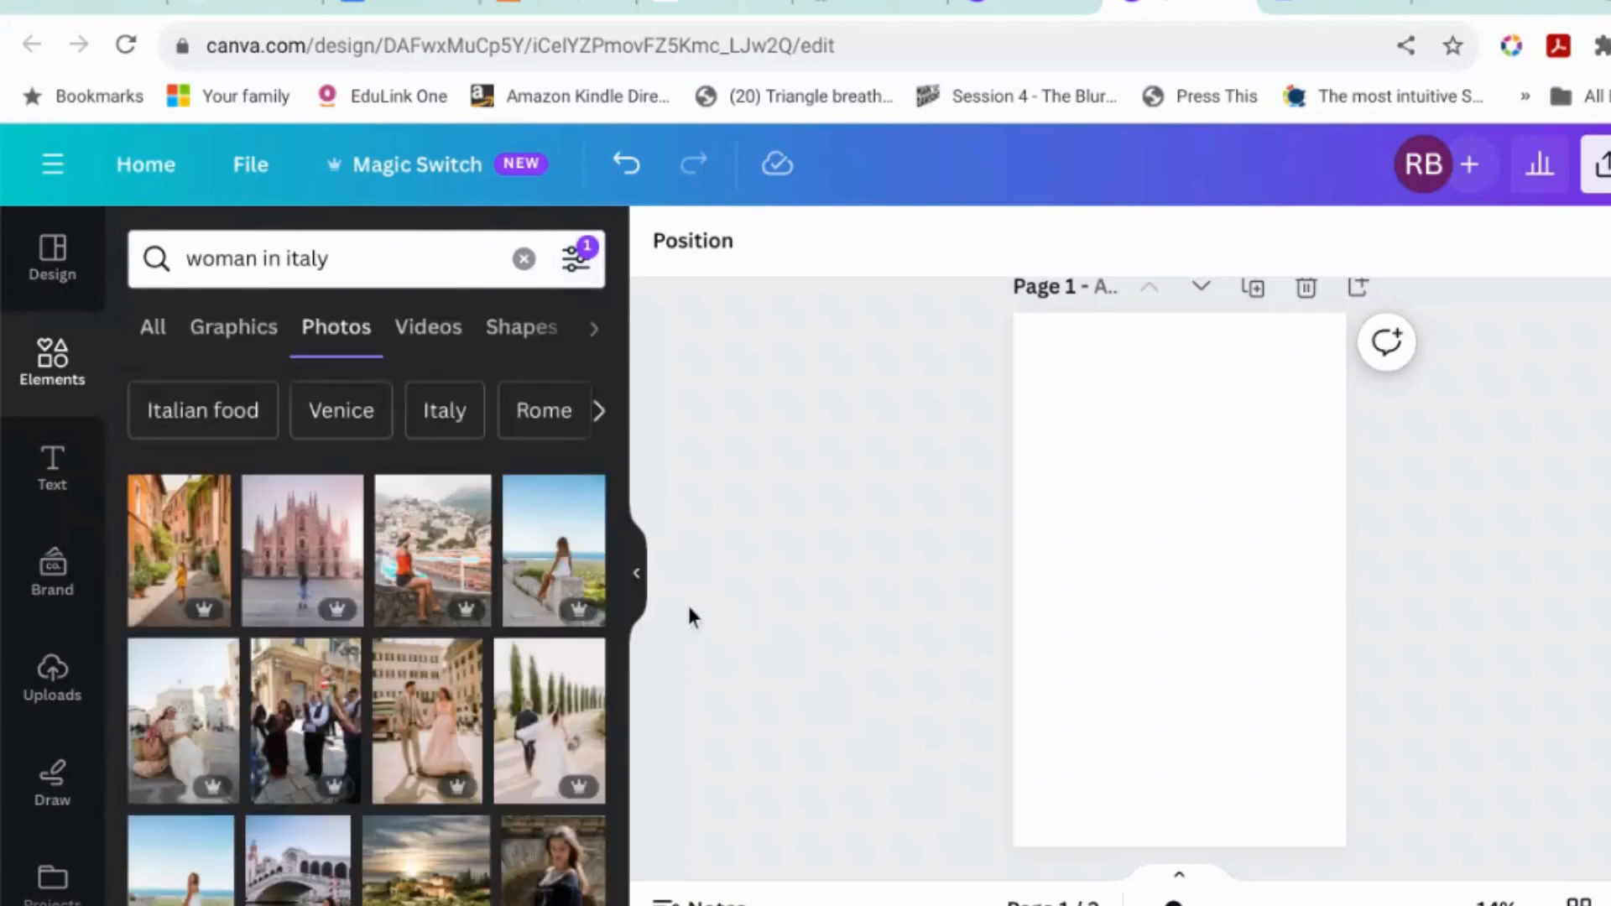
mouse_move(326, 576)
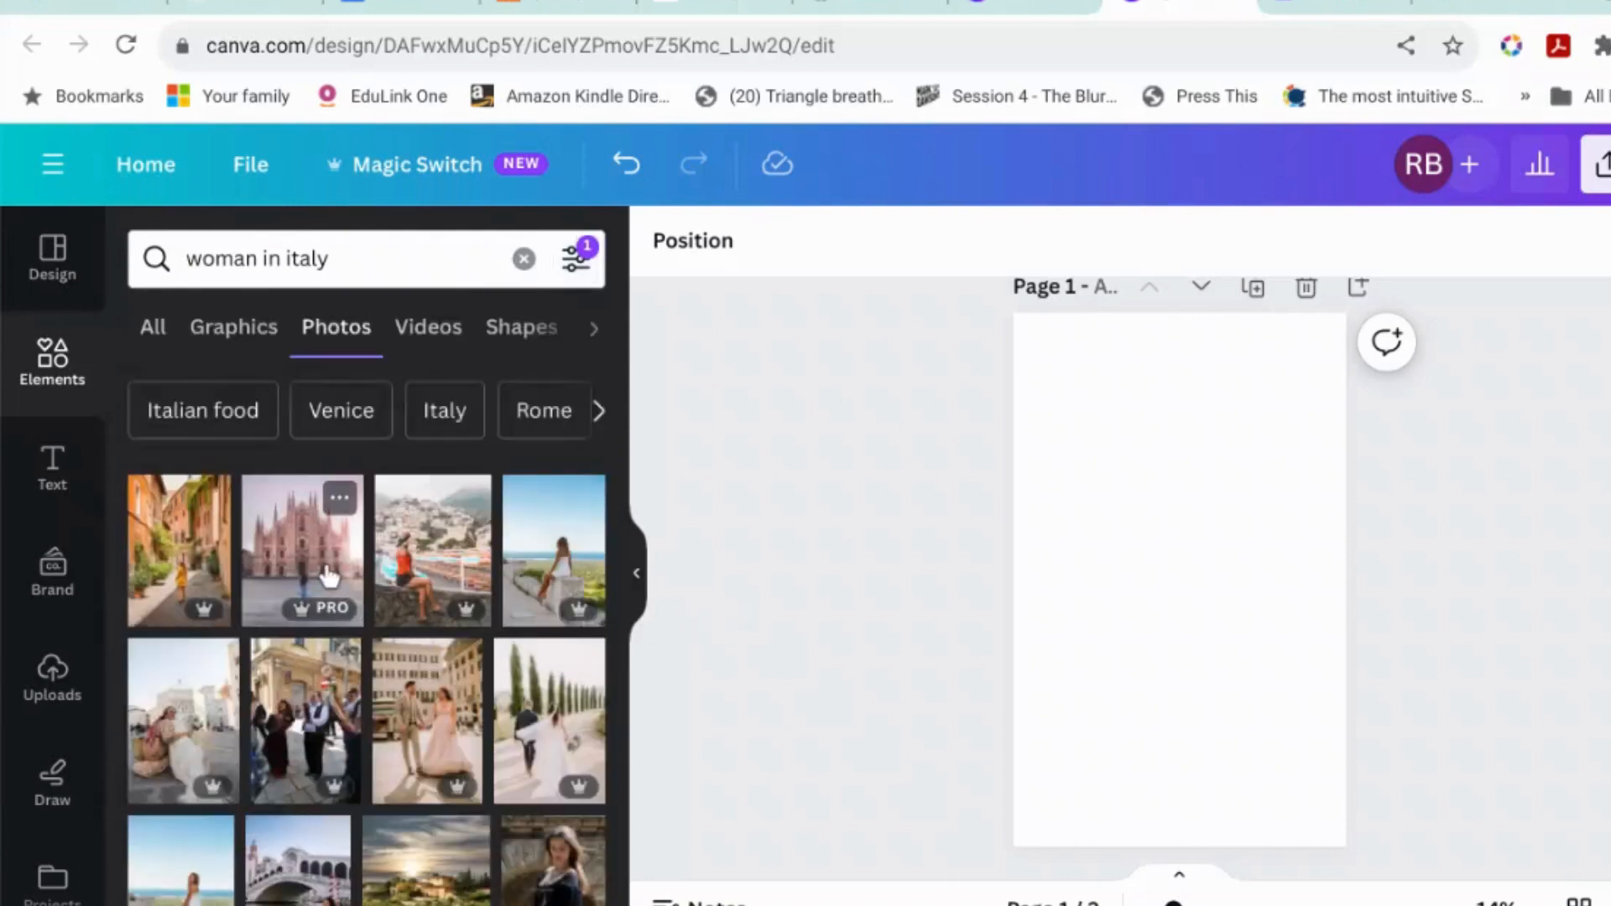
- Add the street photo of the woman in yellow, stretch it over the page, and open Edit photo
left_click(178, 550)
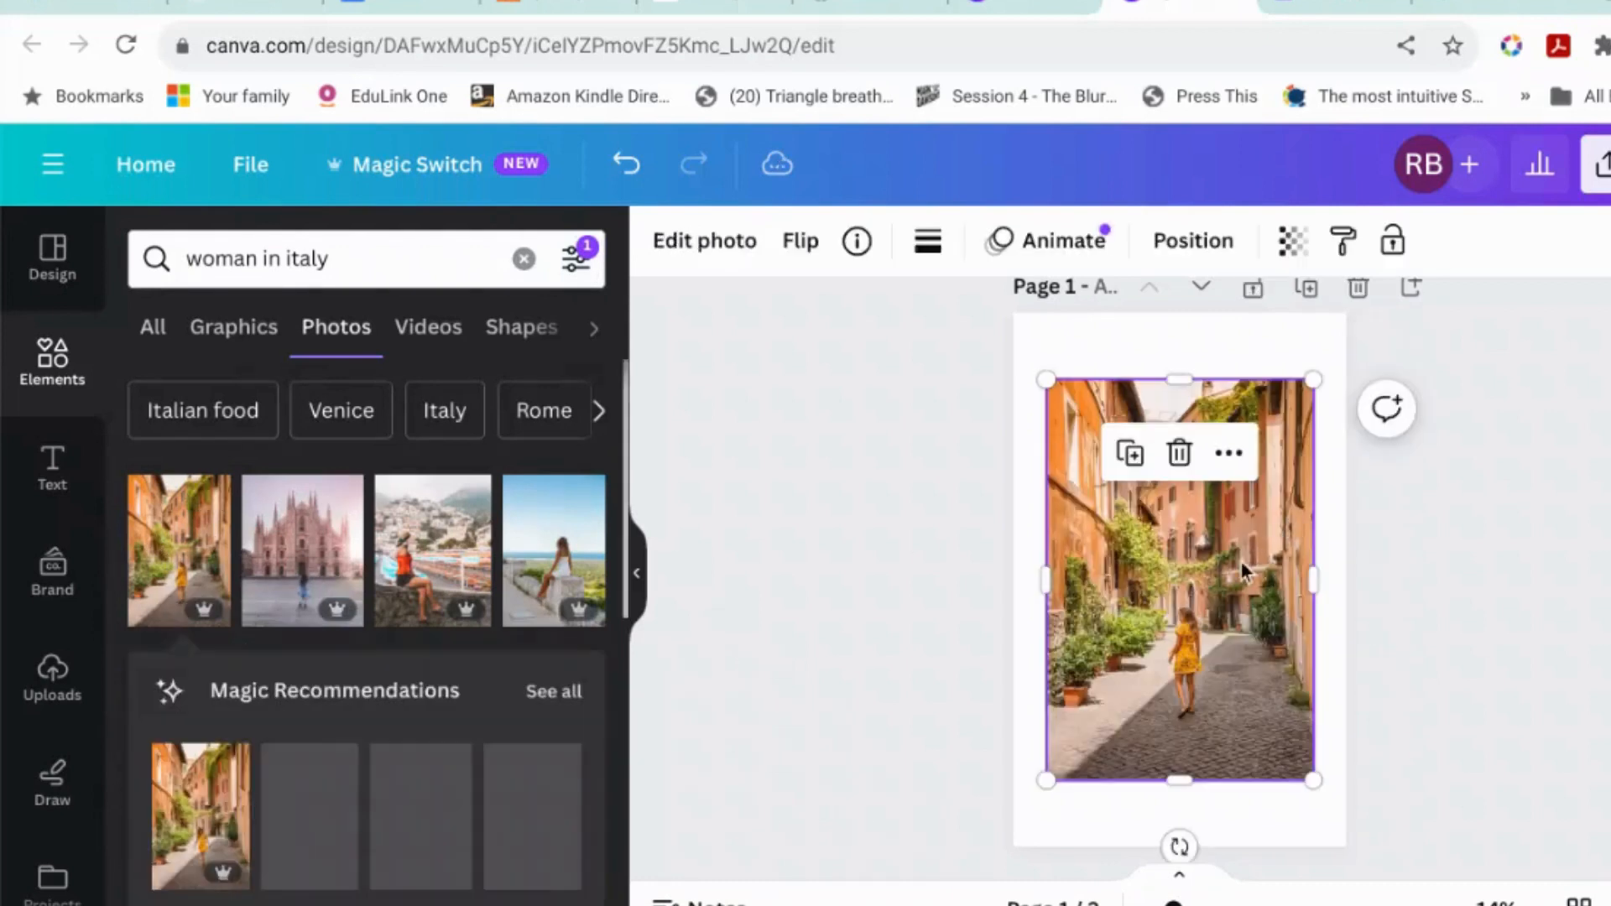
left_click_drag(1047, 379, 1016, 329)
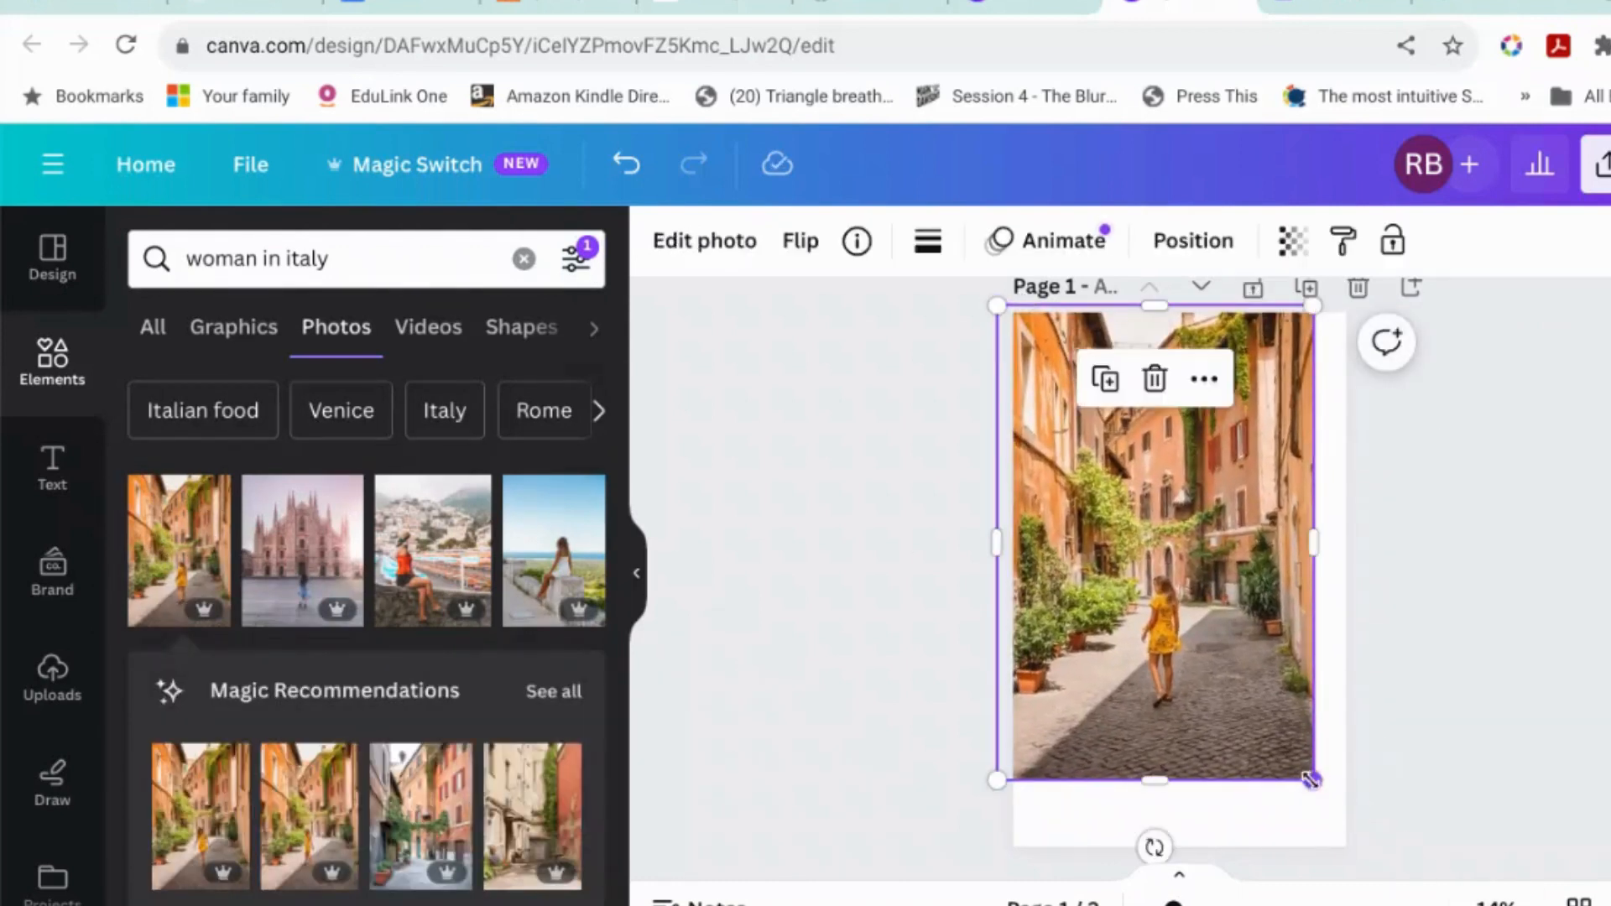
left_click_drag(1314, 781, 1355, 845)
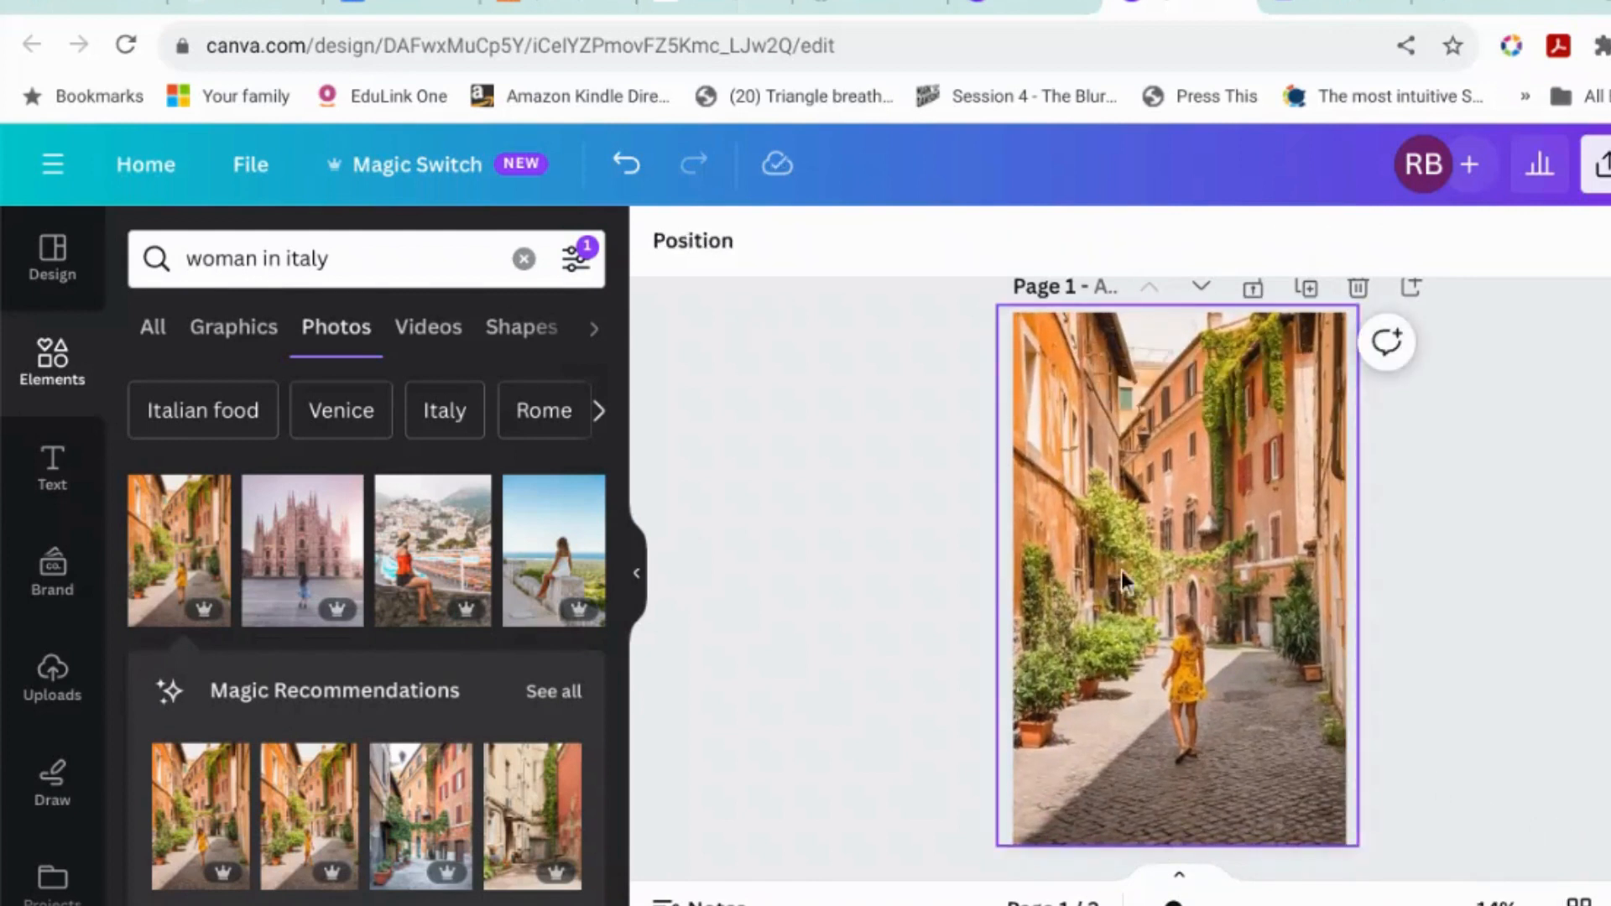
left_click(1177, 576)
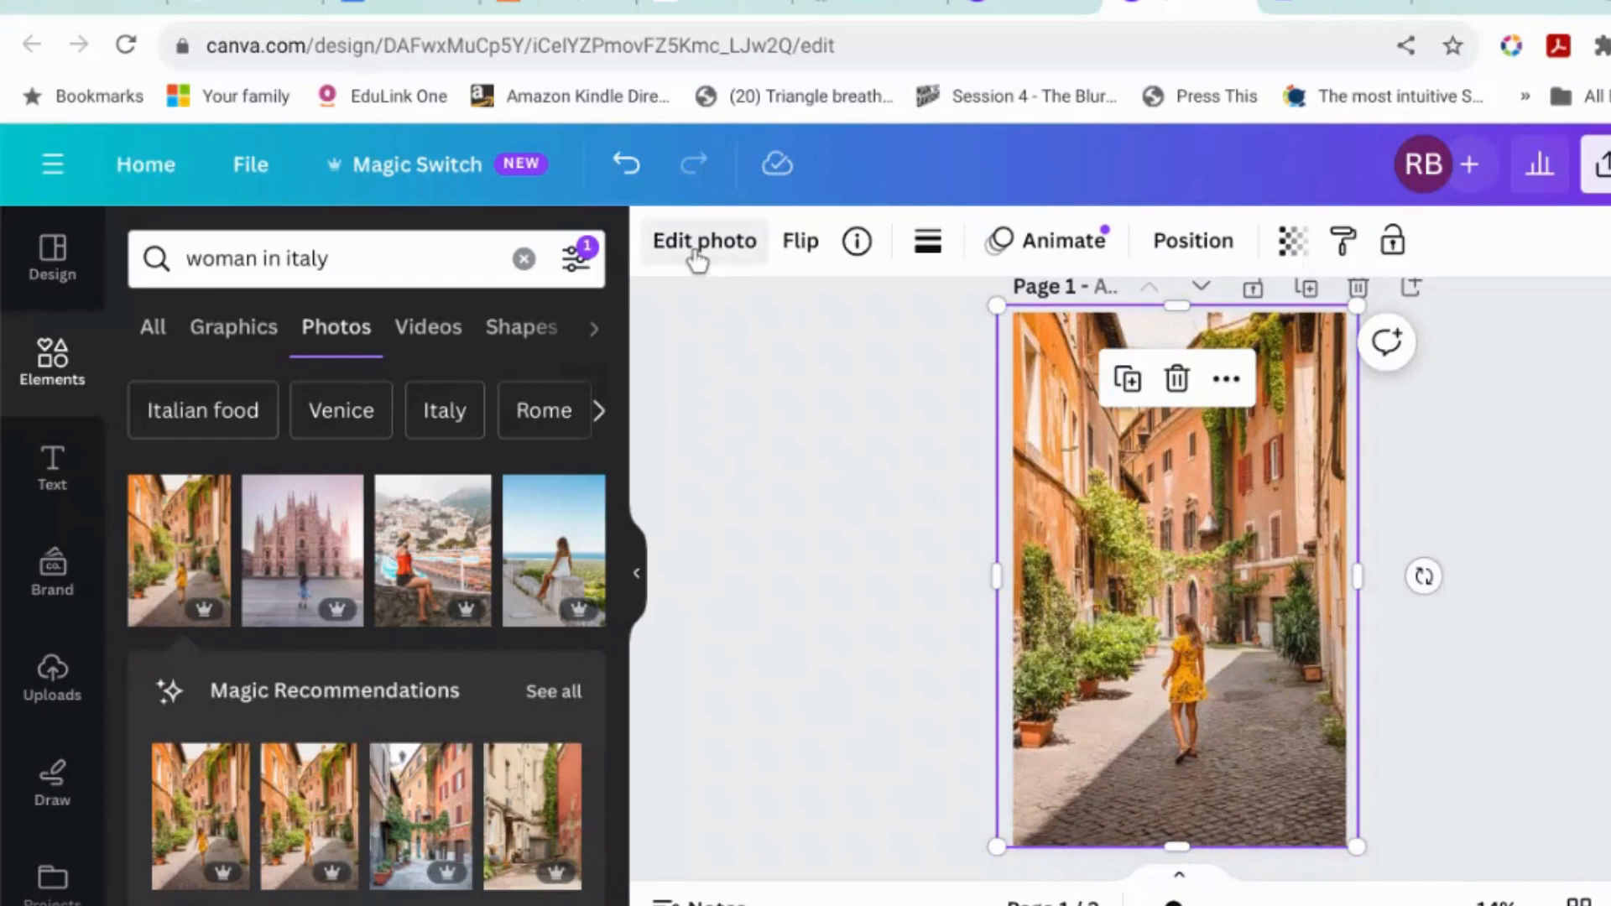
left_click(704, 241)
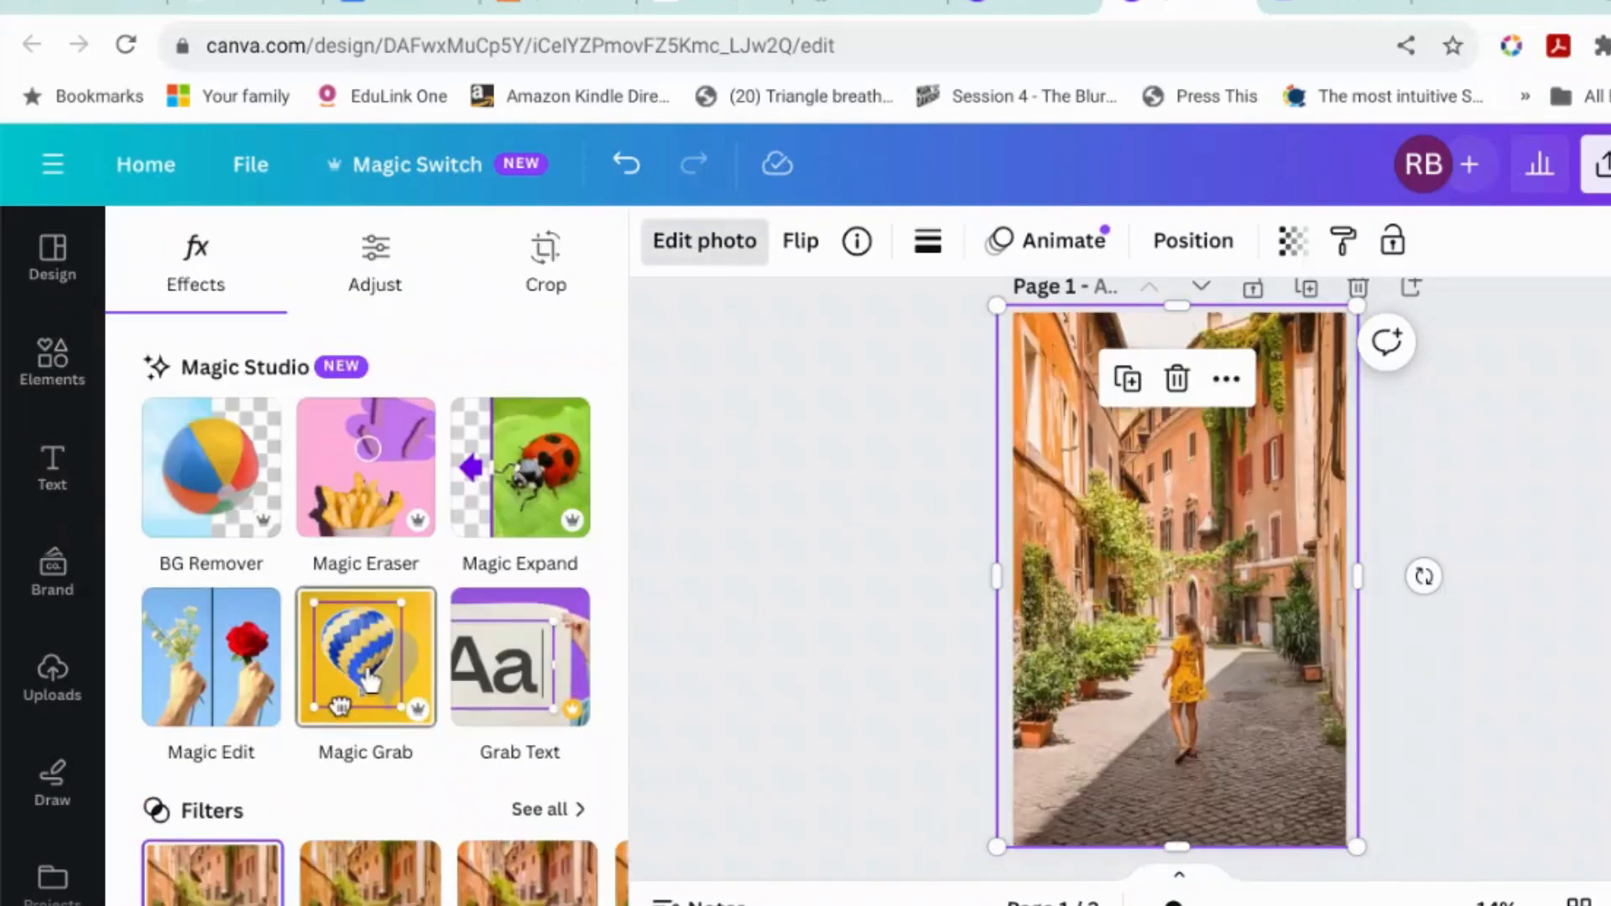
- Cut out the woman in yellow with Magic Grab and drag the cutout to test it
left_click(365, 658)
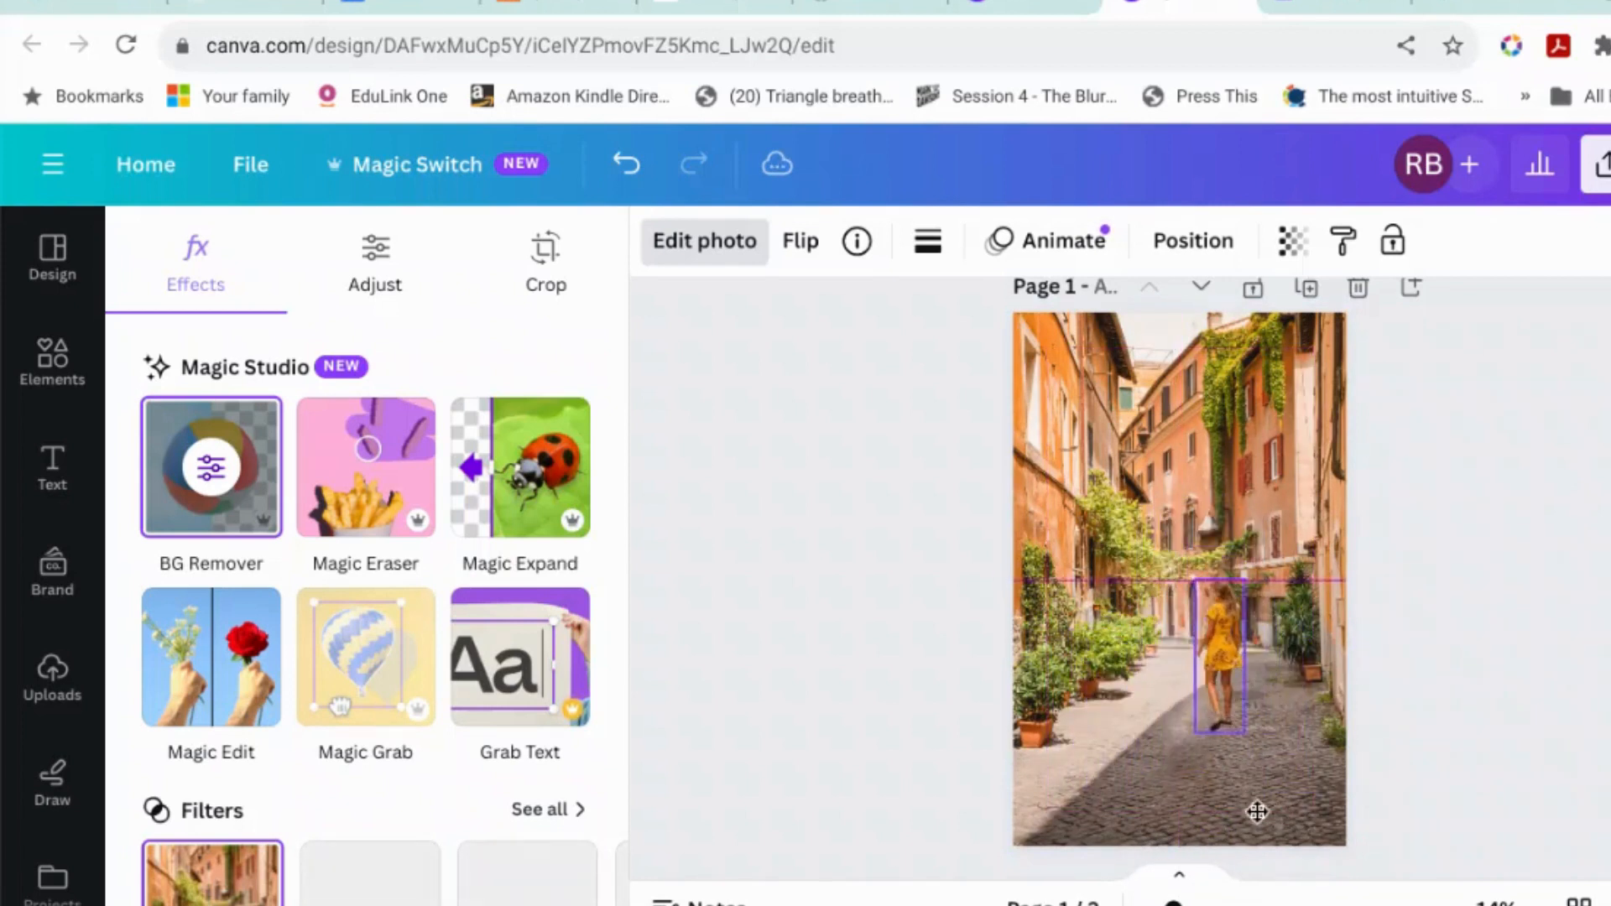
left_click(1218, 678)
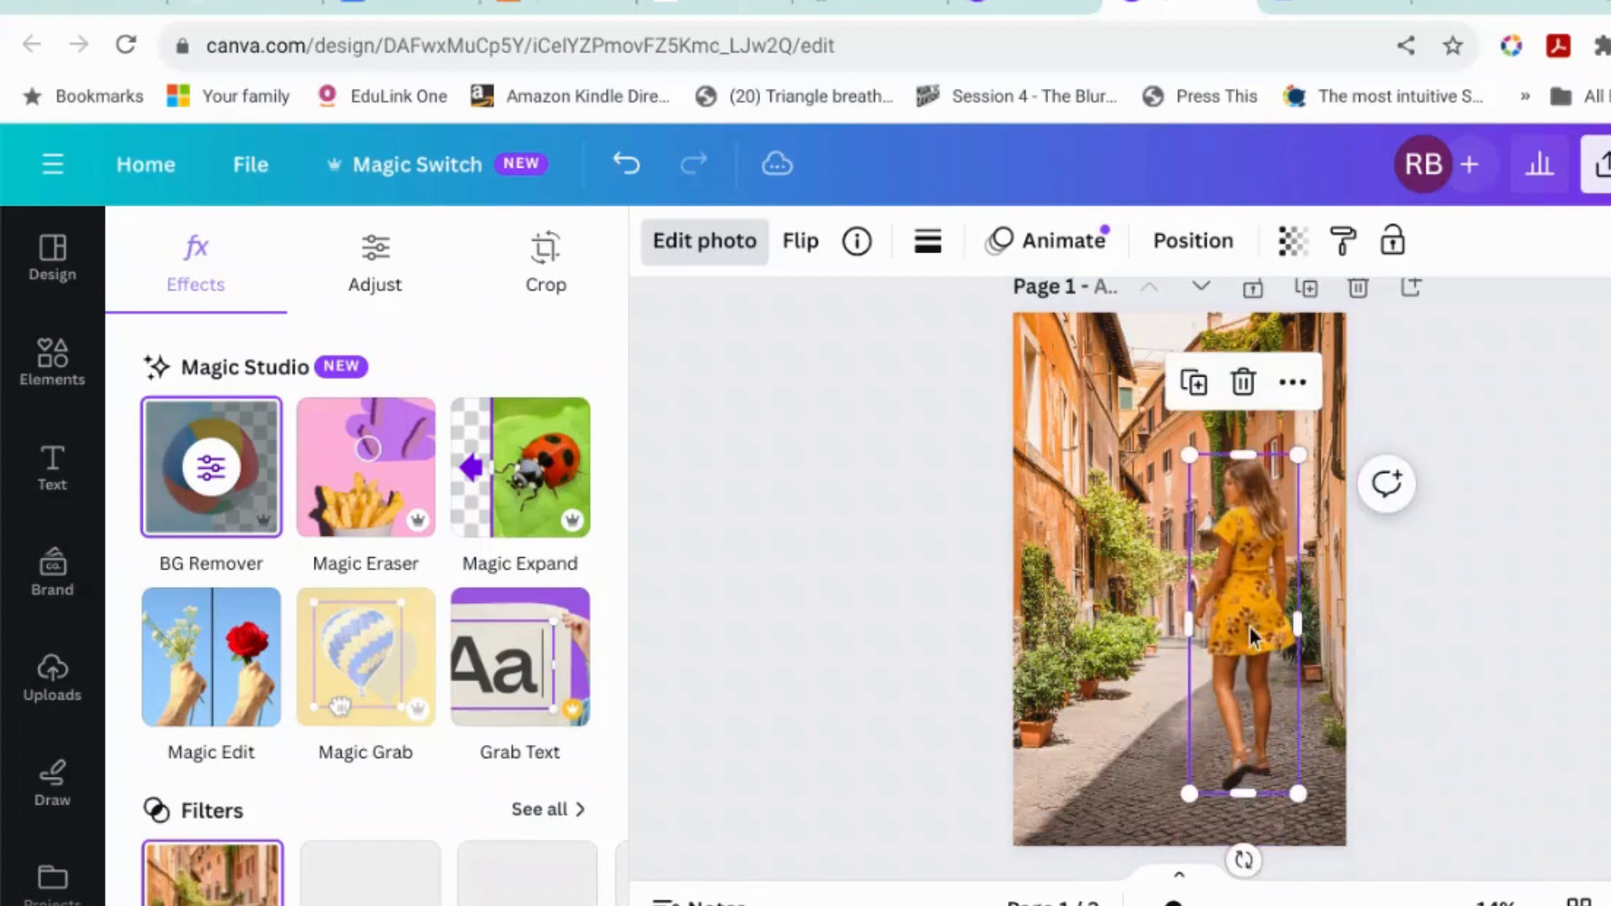
left_click_drag(1244, 627, 1213, 781)
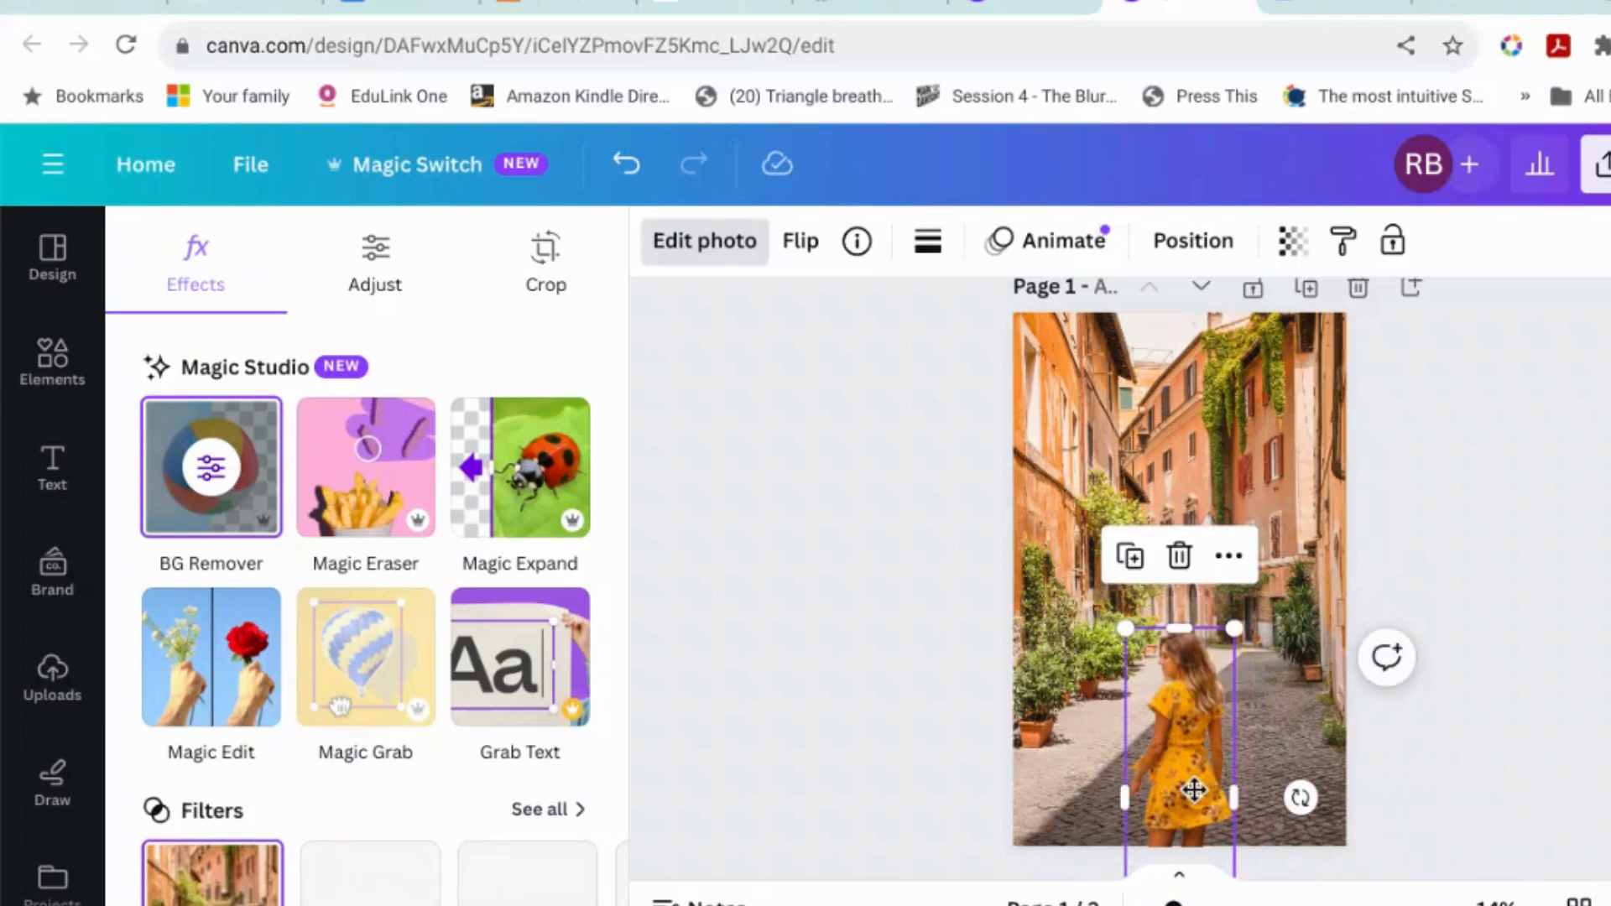
left_click_drag(1126, 628, 1190, 688)
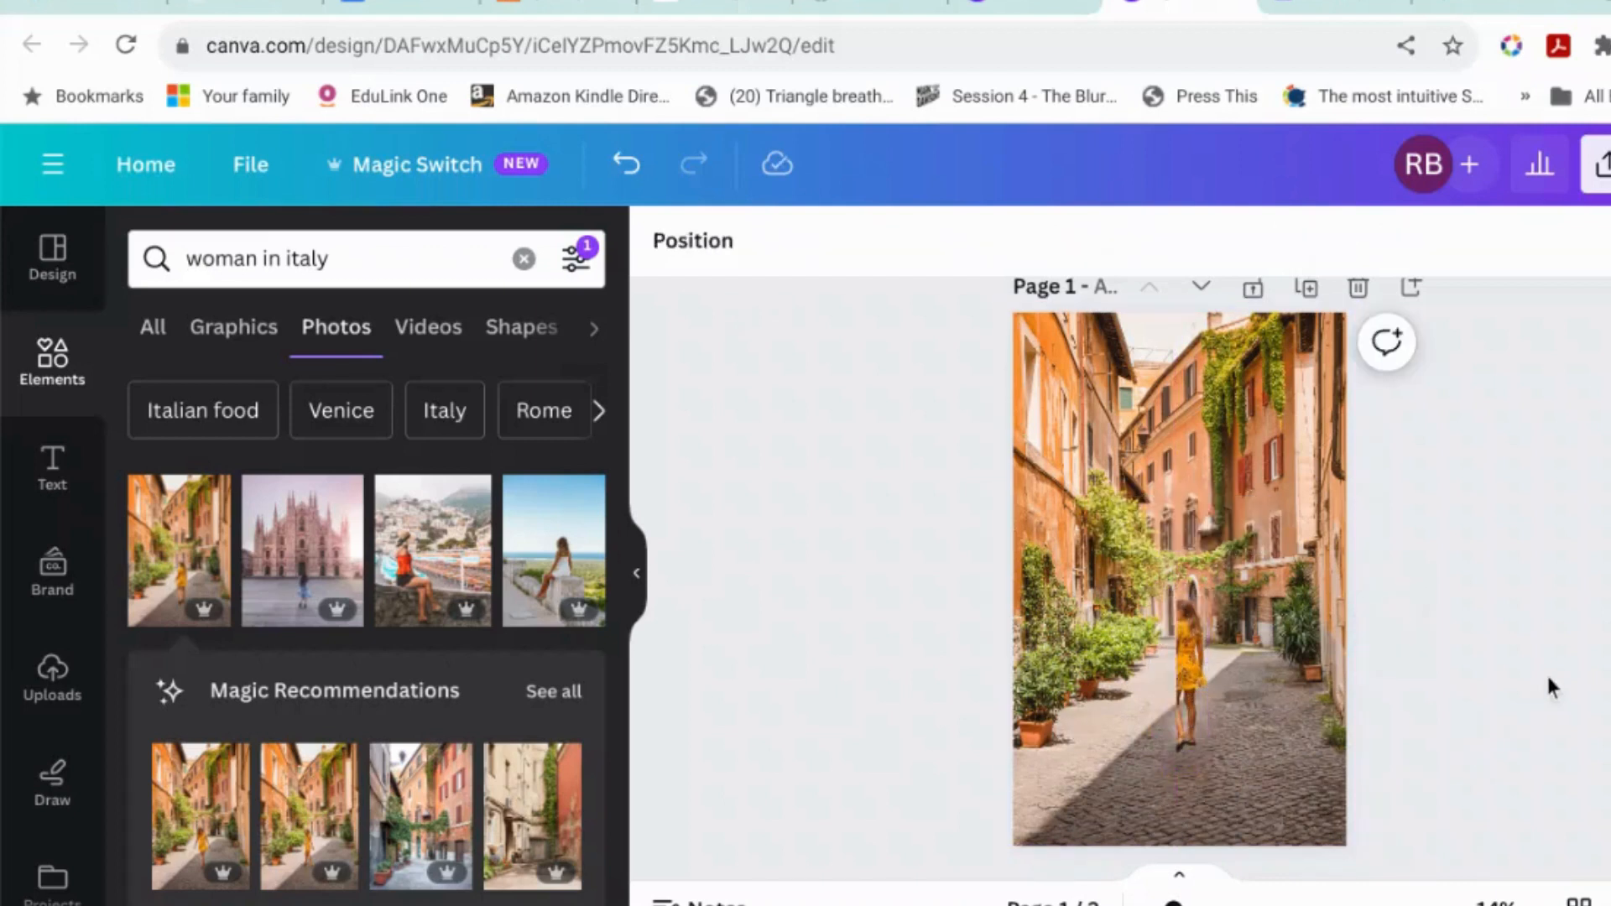
- Select the photo and canvas to reach Page 2 holding the woman cutout alone
left_click(1181, 679)
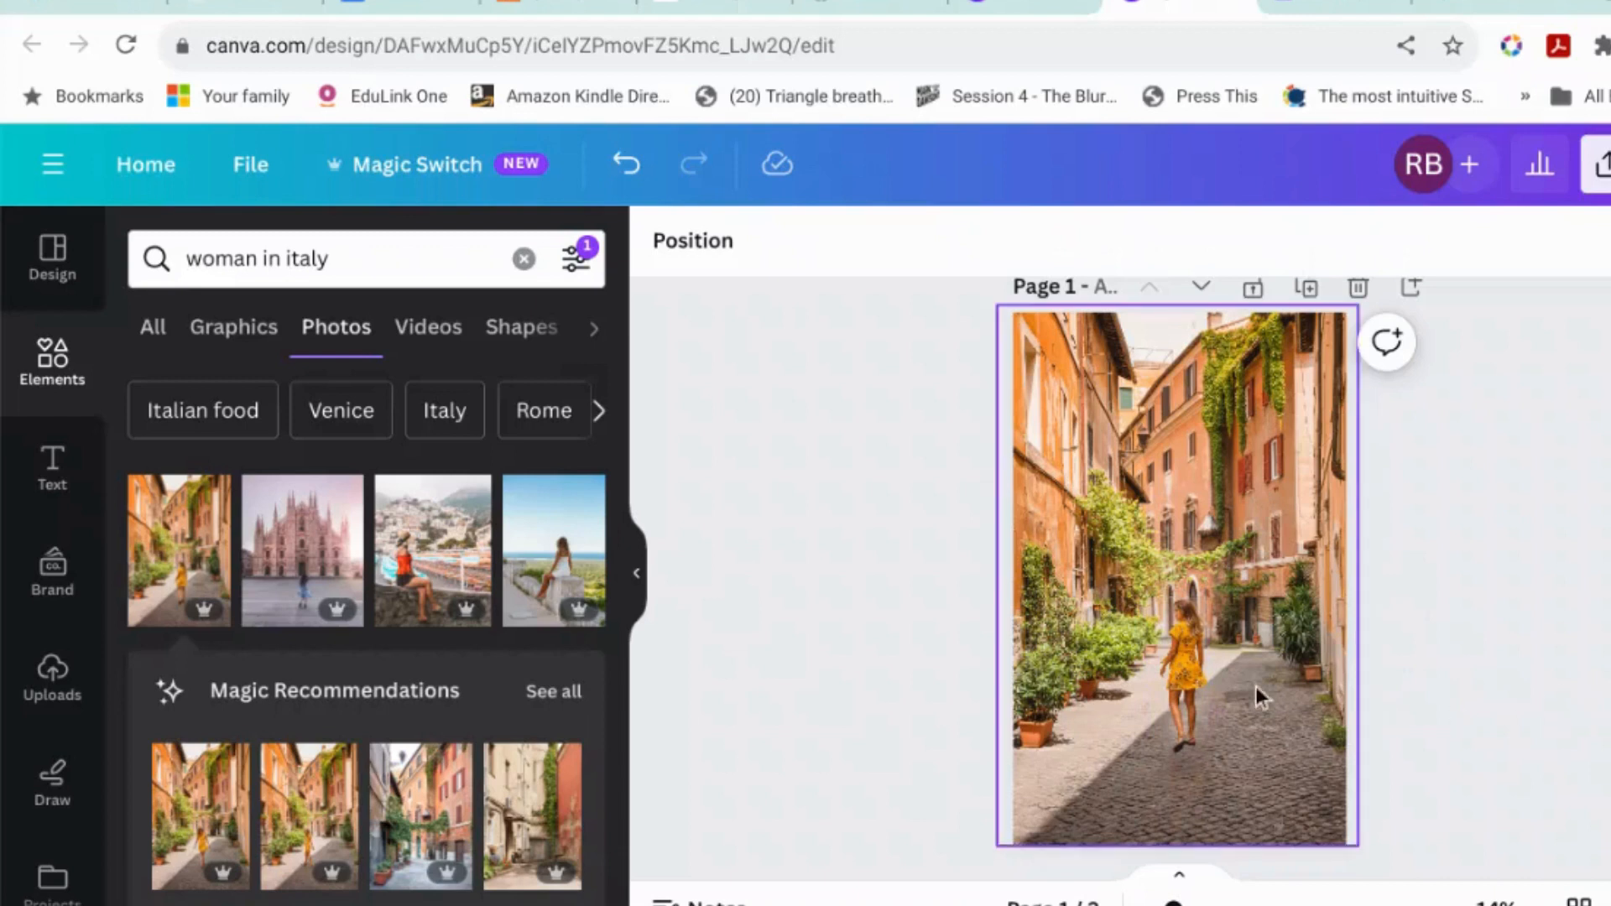
left_click(929, 706)
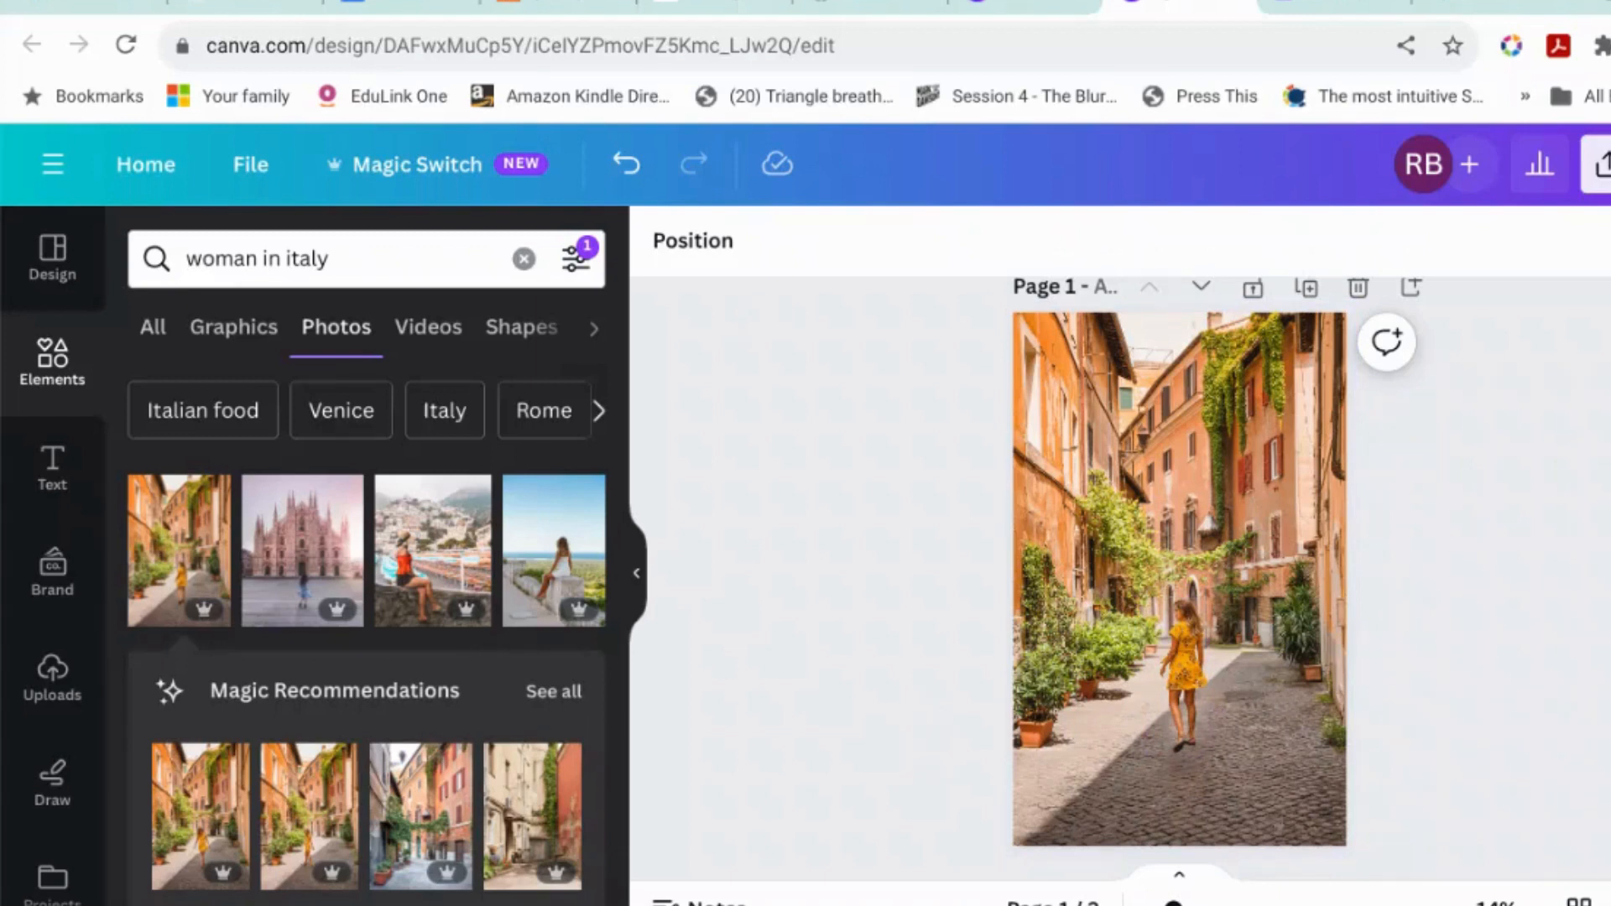
mouse_move(860, 660)
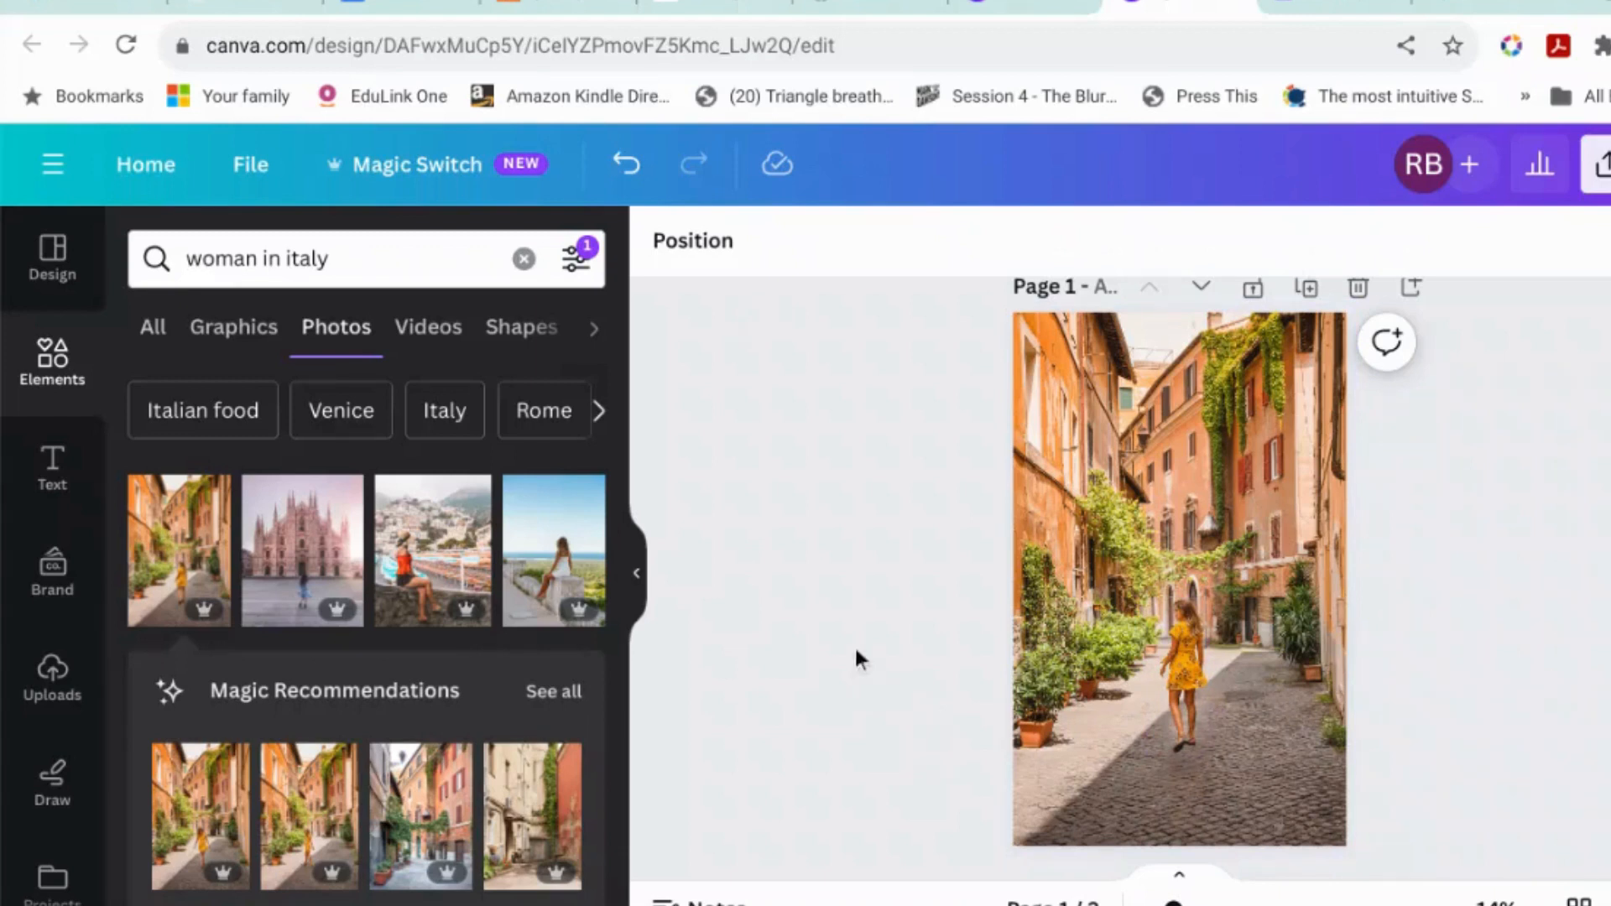
mouse_move(873, 625)
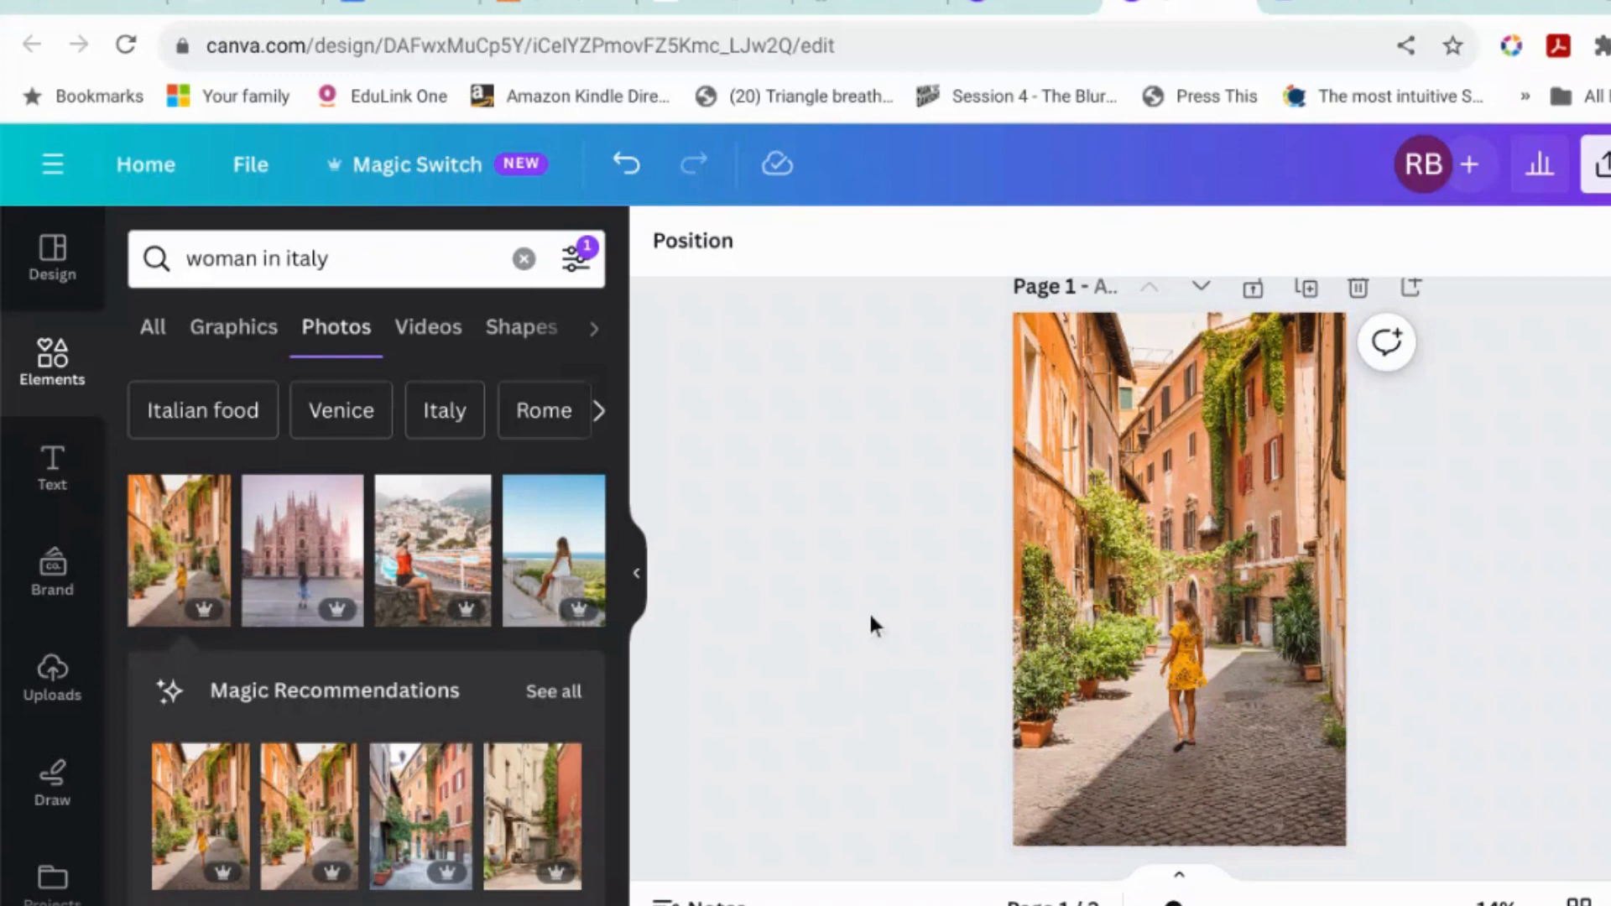
left_click(1223, 569)
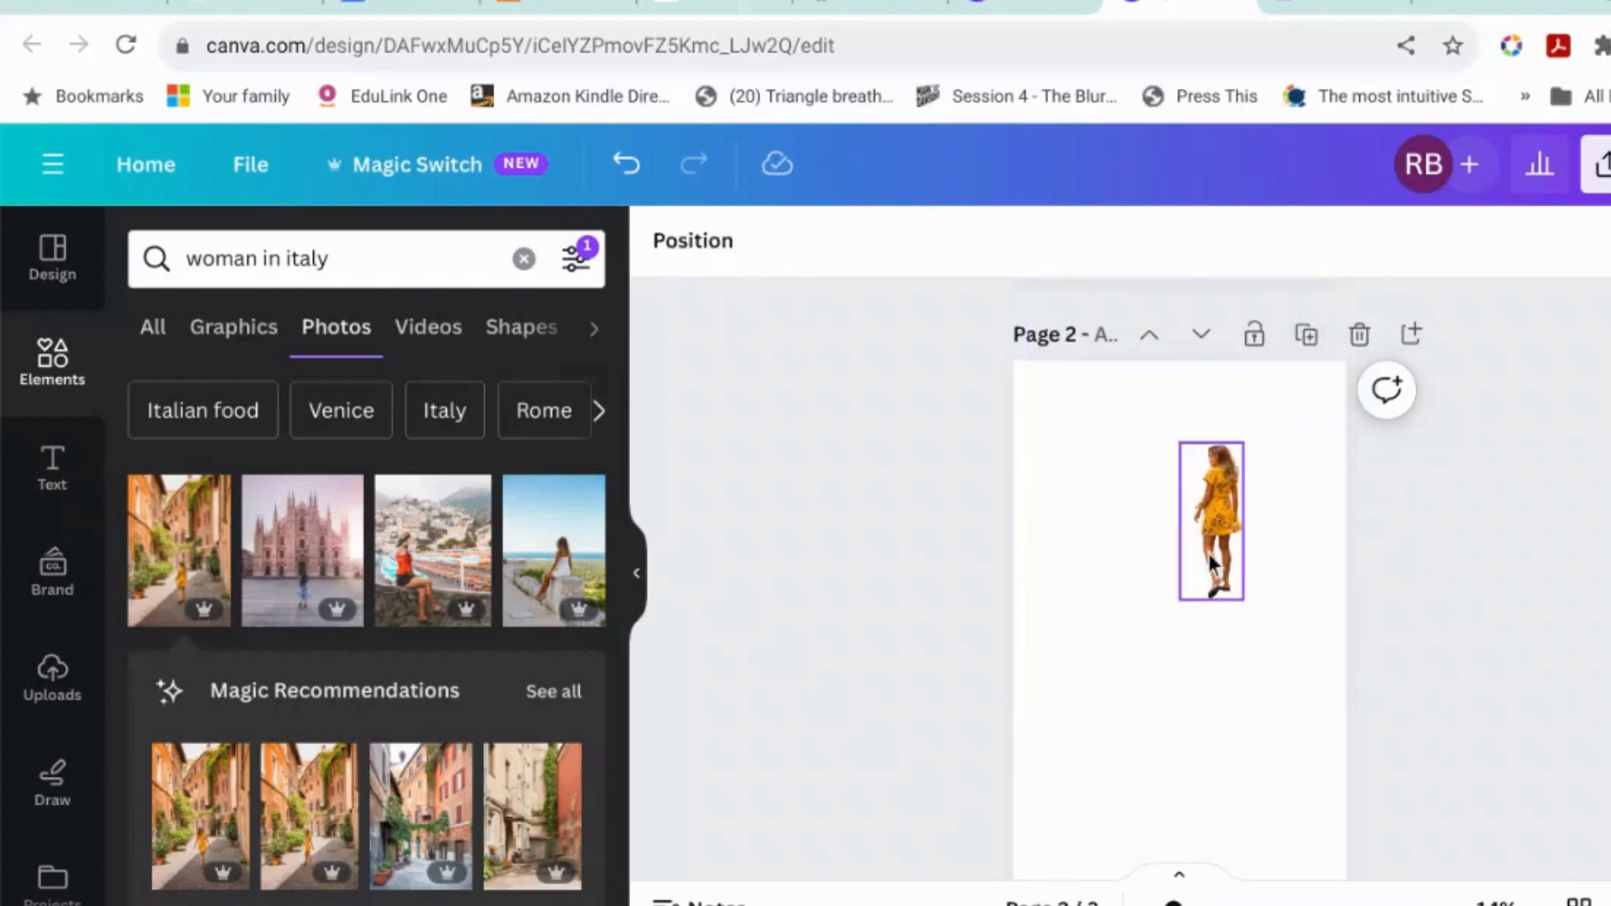
- Add the street photo to page 2, widen it across the page, and open Edit photo
left_click(1358, 334)
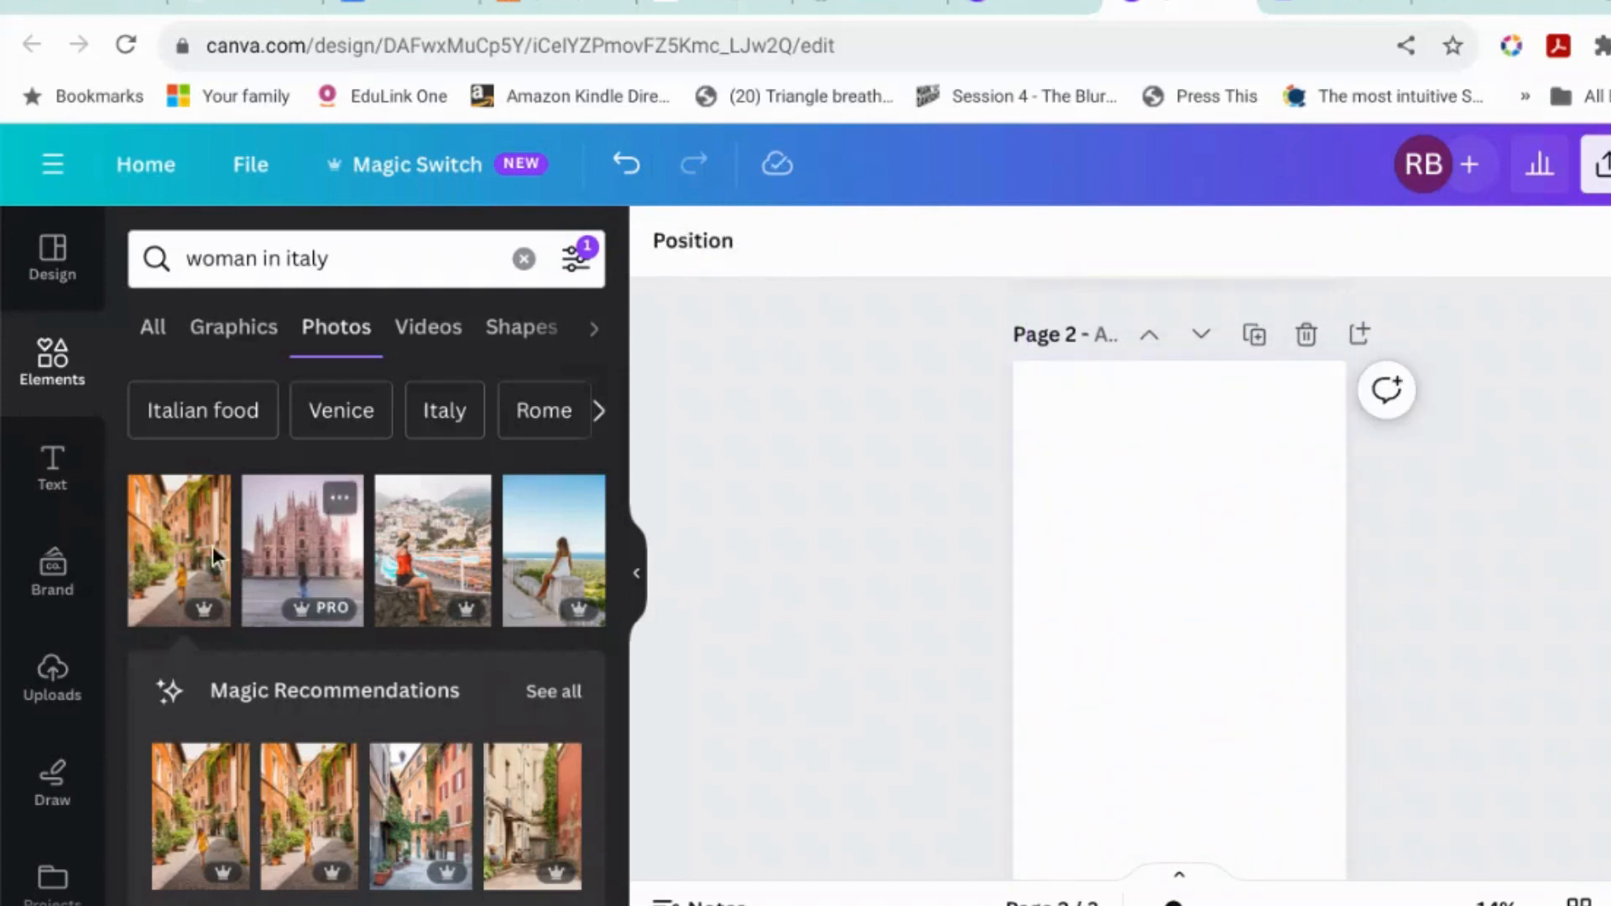
left_click(178, 550)
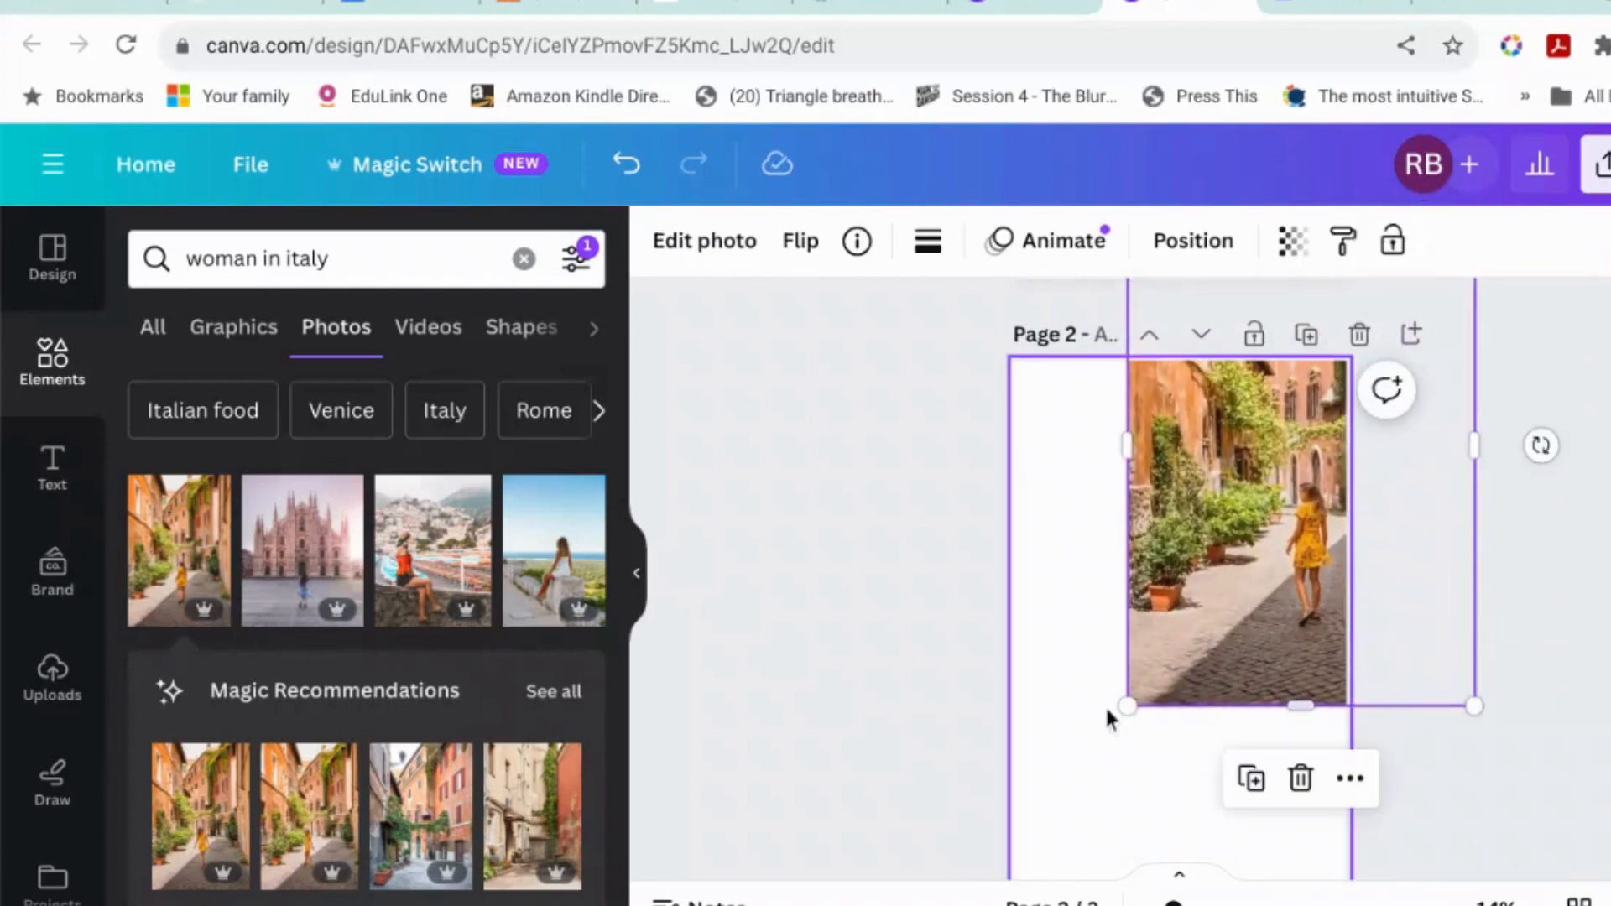
left_click_drag(1125, 706, 1036, 843)
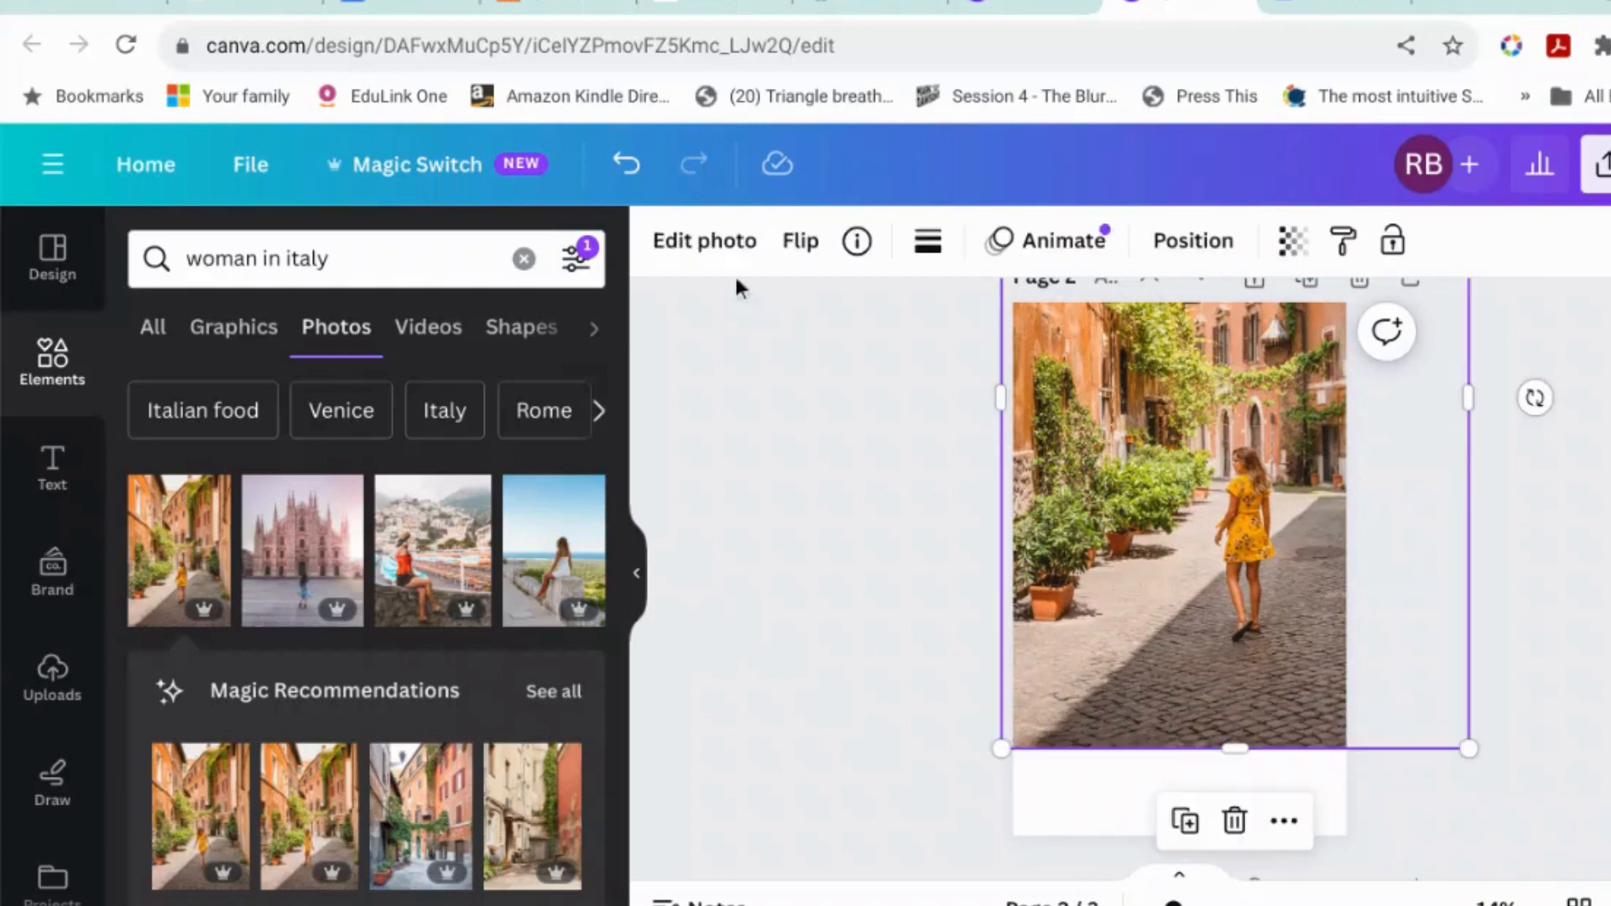
left_click(705, 241)
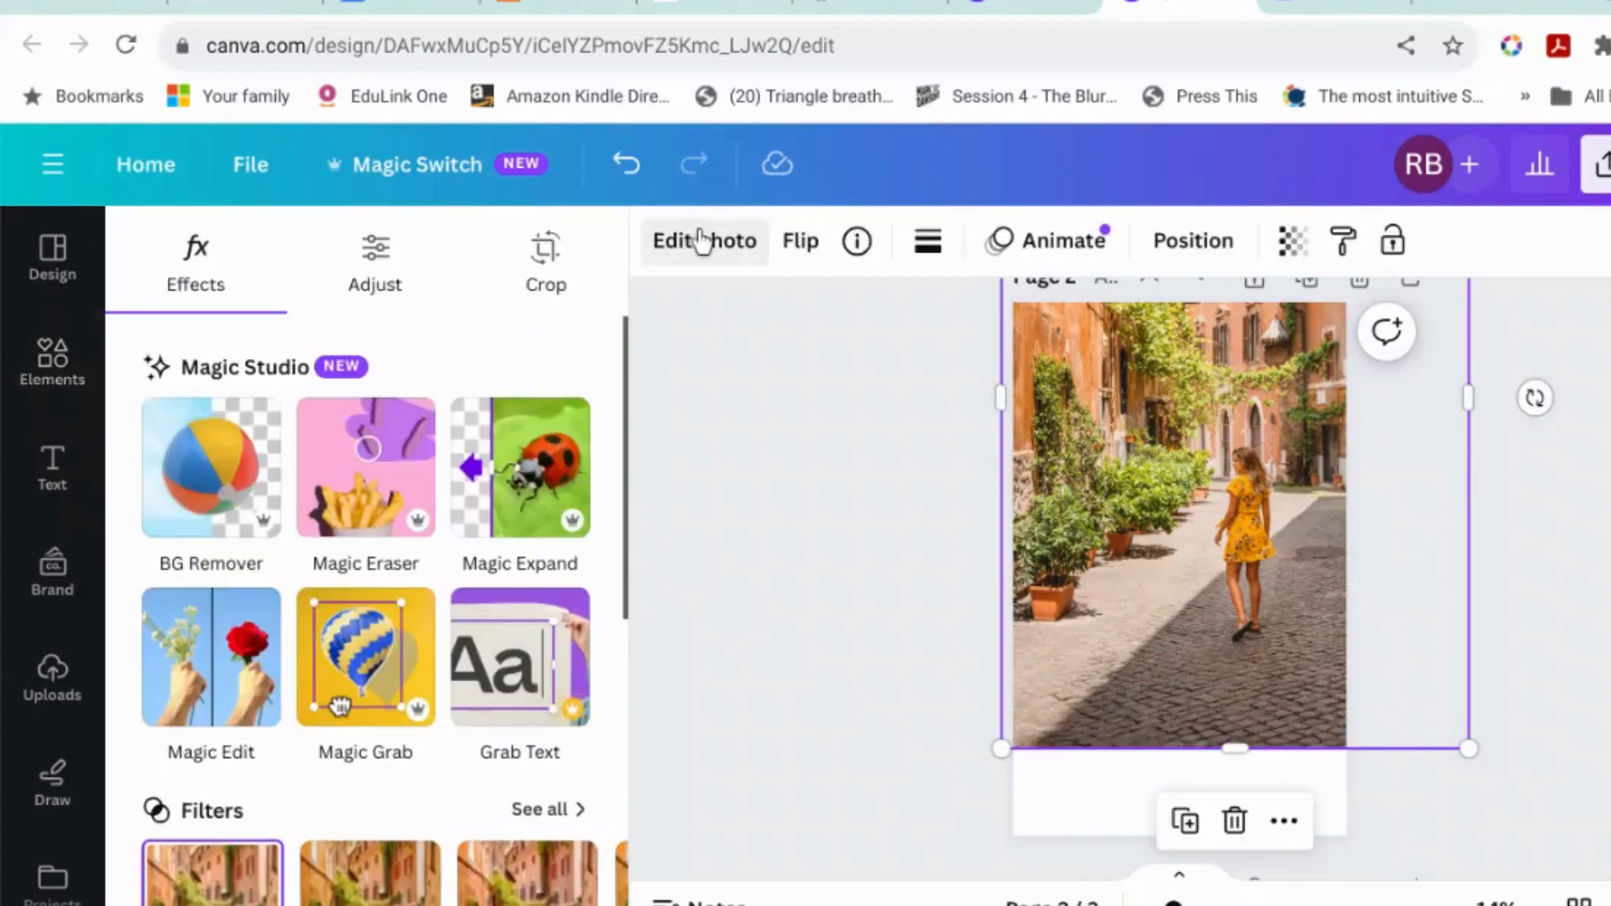
- Run Magic Expand with a freeform frame stretched to the page bottom
left_click(546, 261)
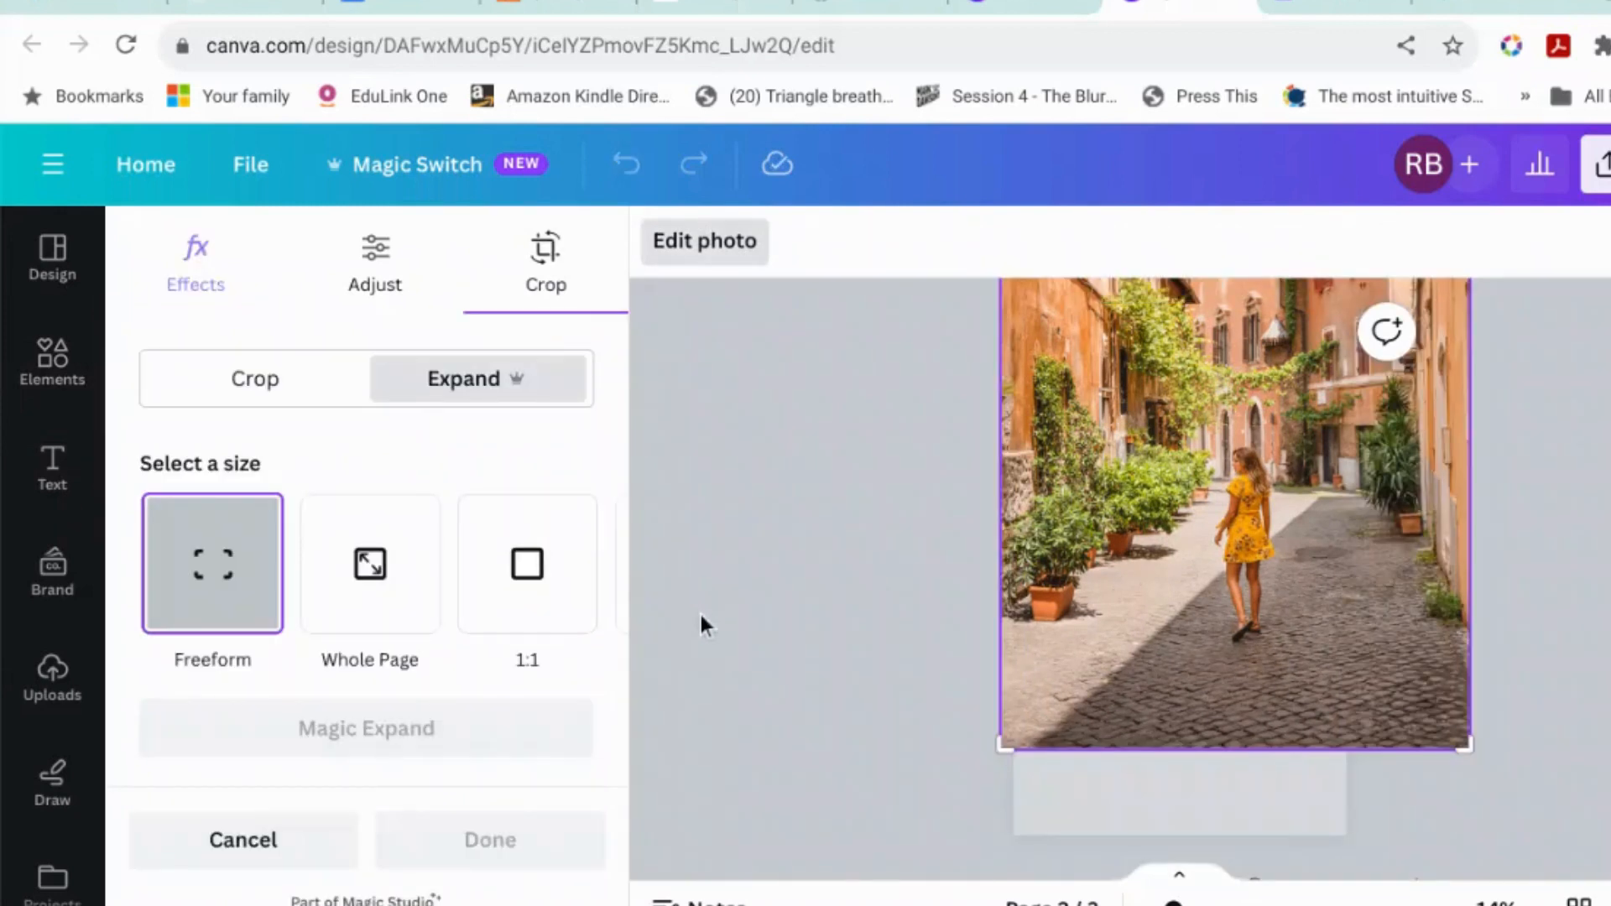
mouse_move(367, 576)
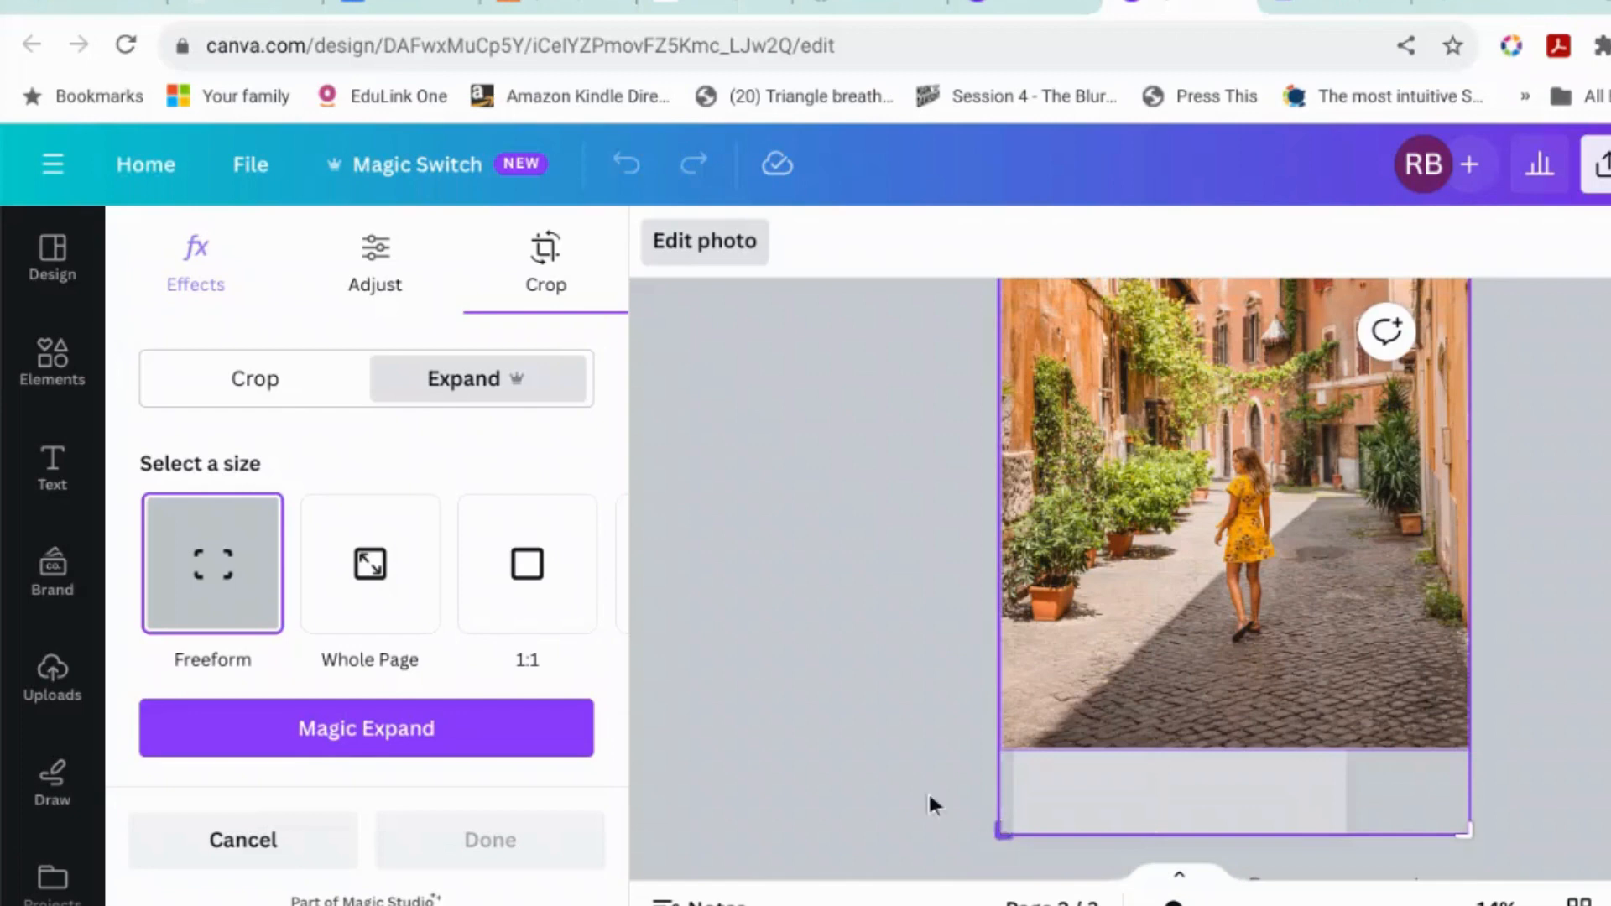
left_click(365, 728)
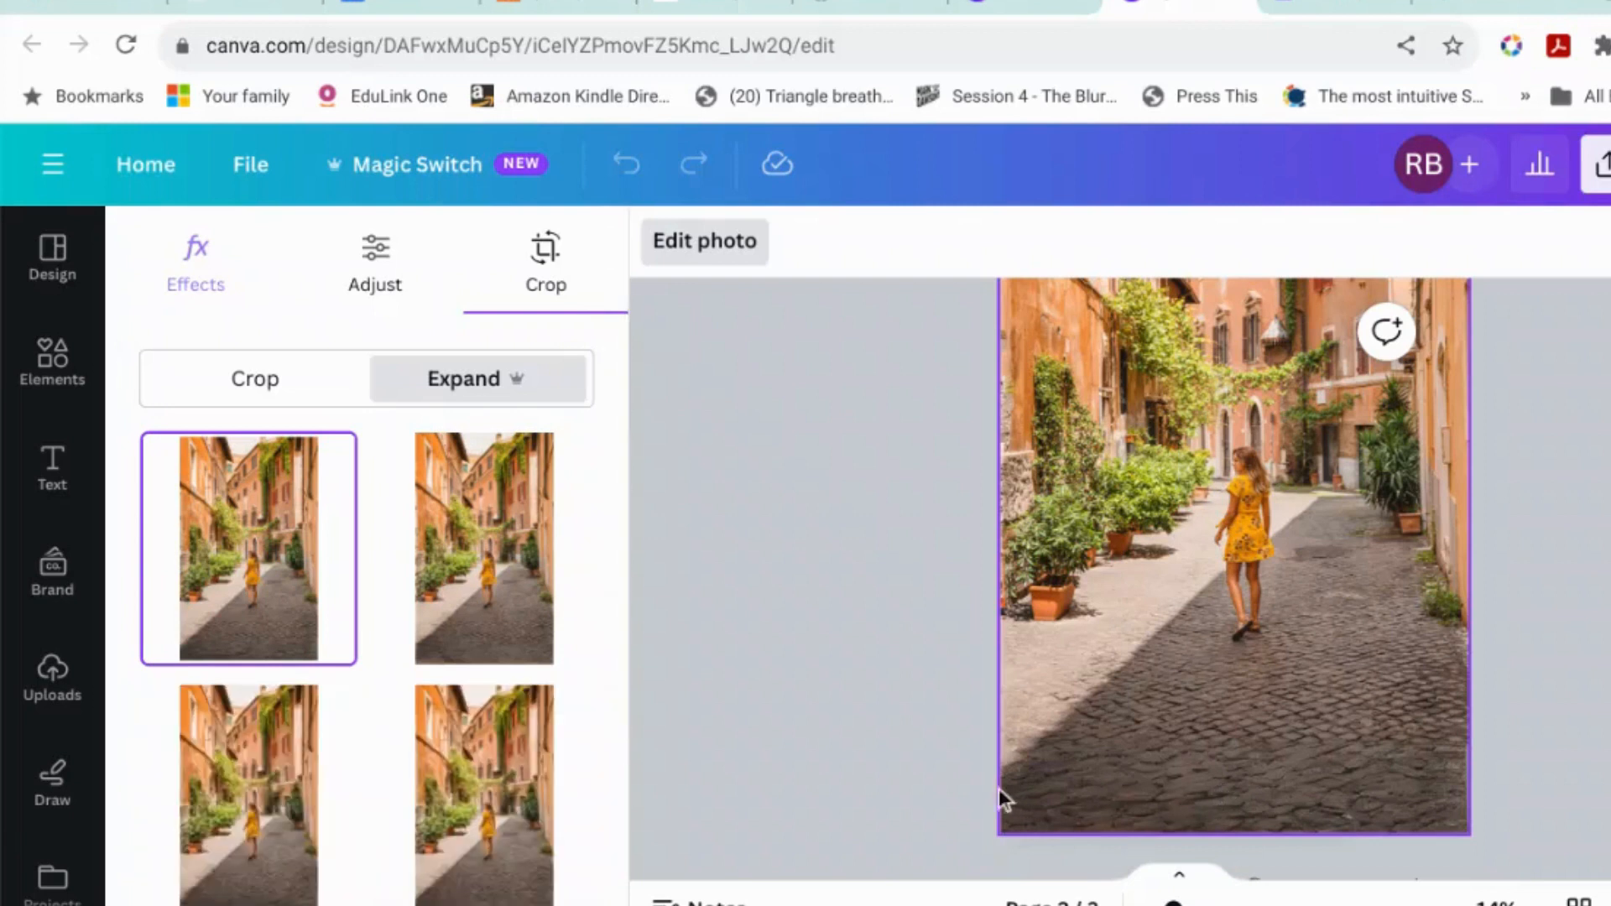
- Preview the second, third and fourth Magic Expand results, then exit without applying any
left_click(484, 548)
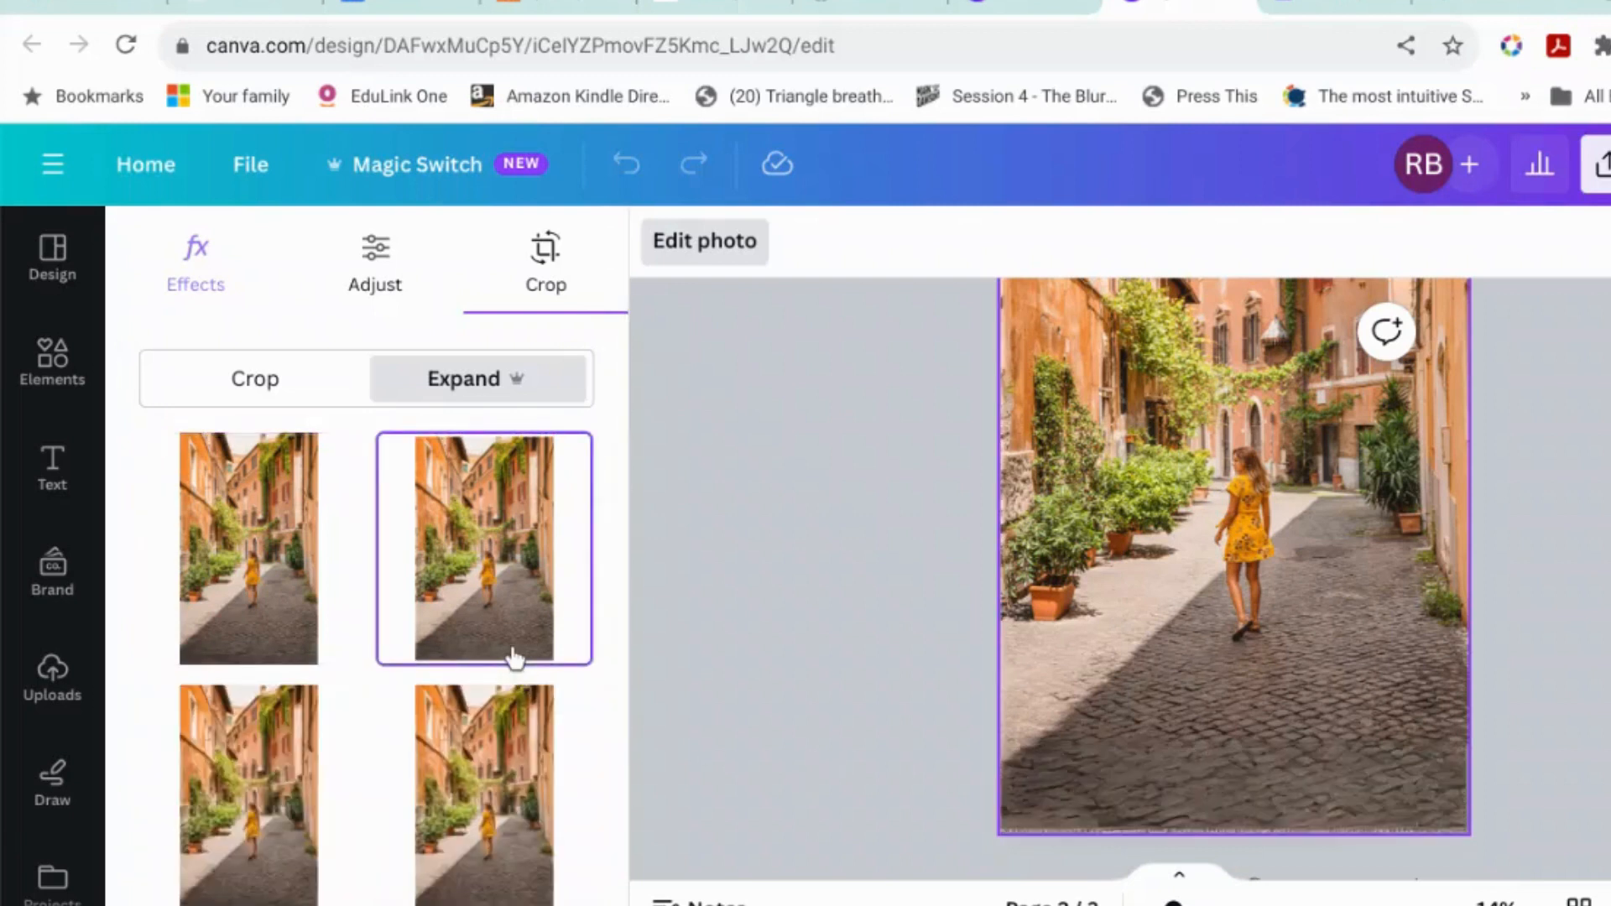
left_click(248, 791)
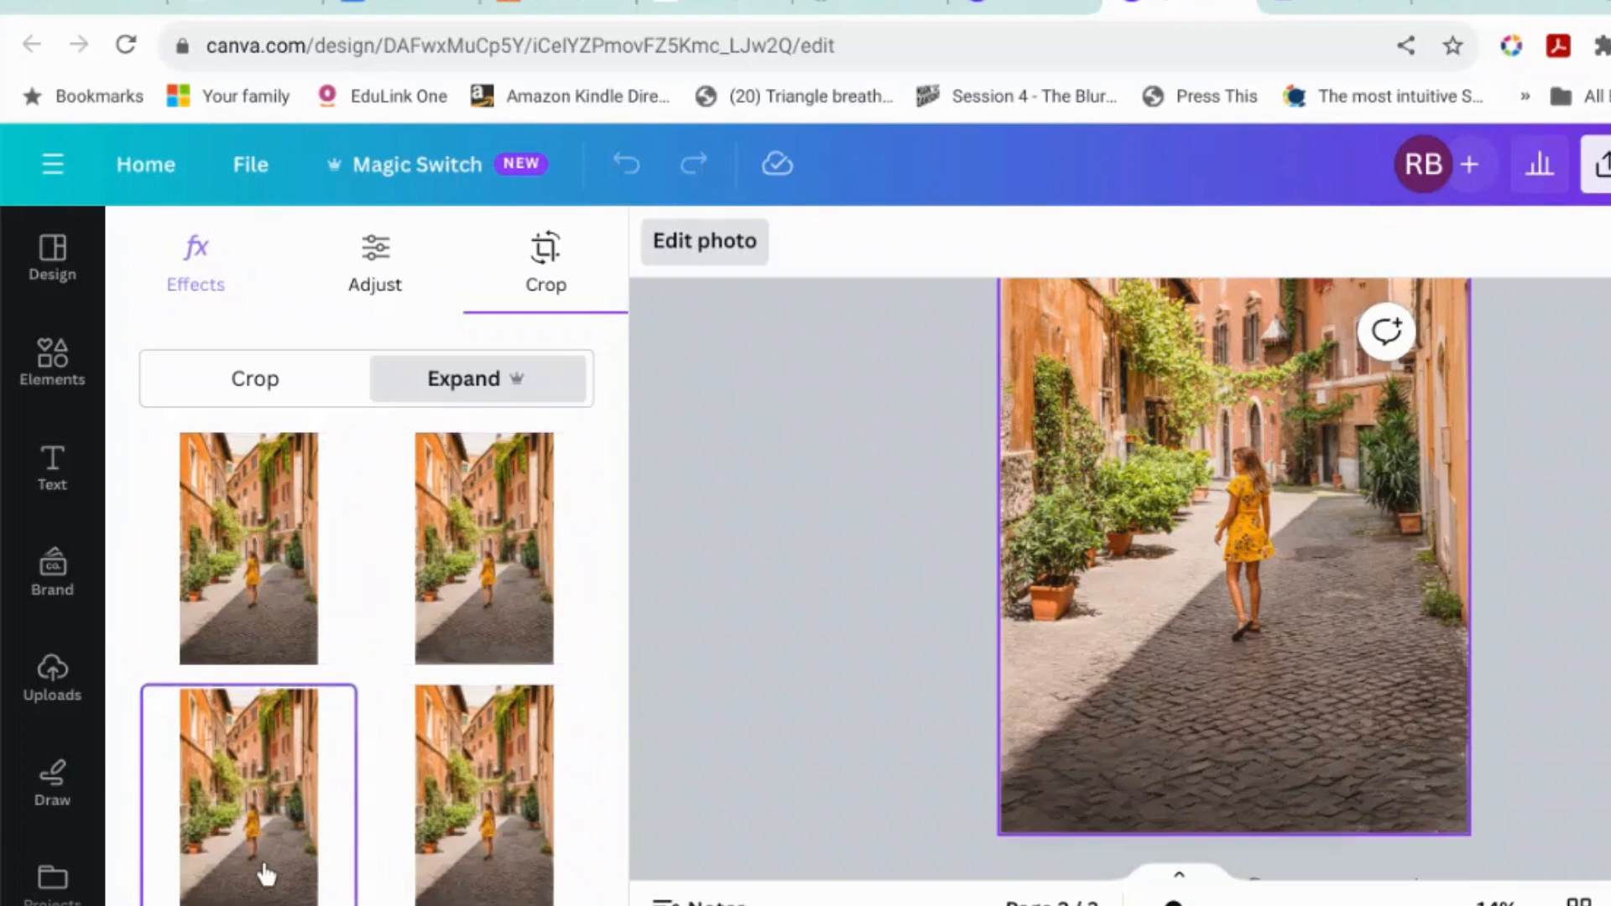
left_click(483, 792)
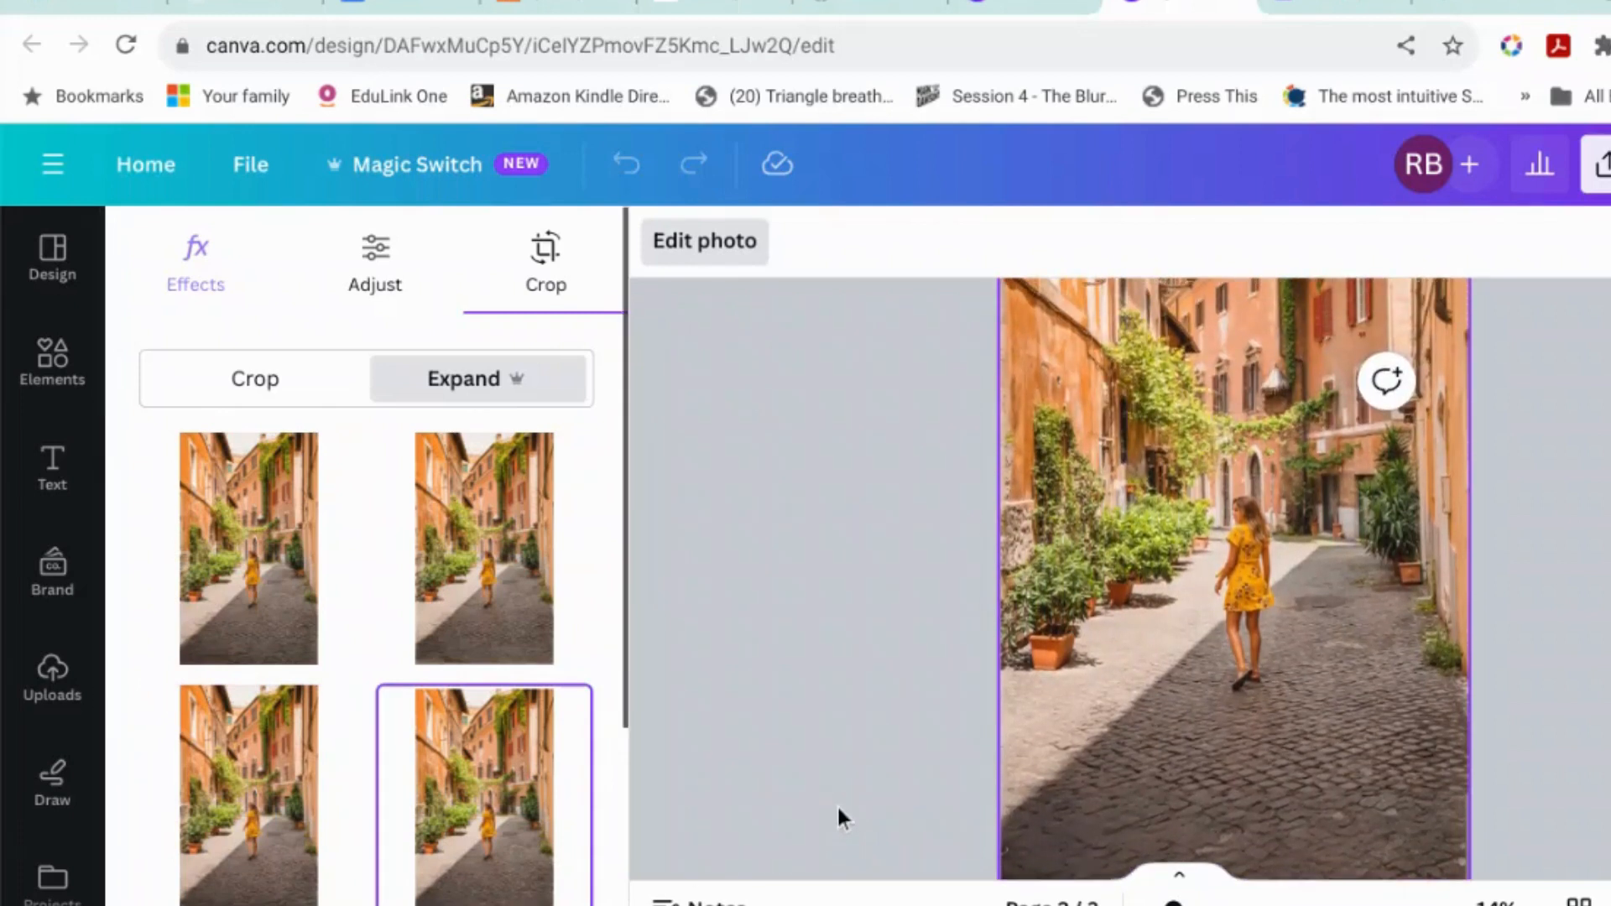
mouse_move(979, 804)
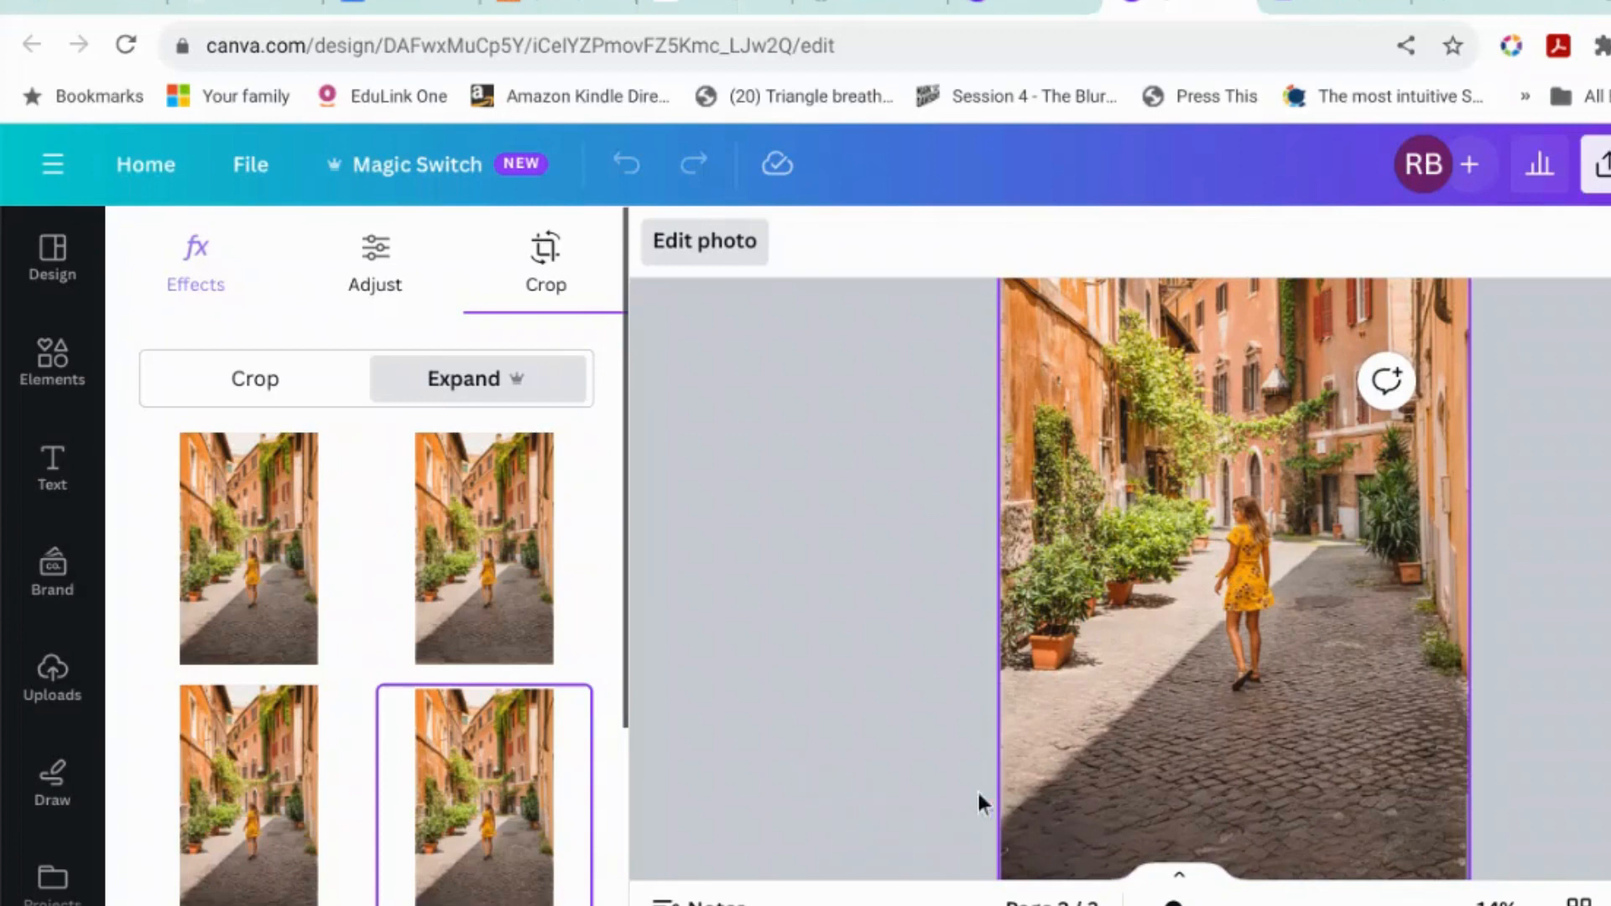
left_click(51, 362)
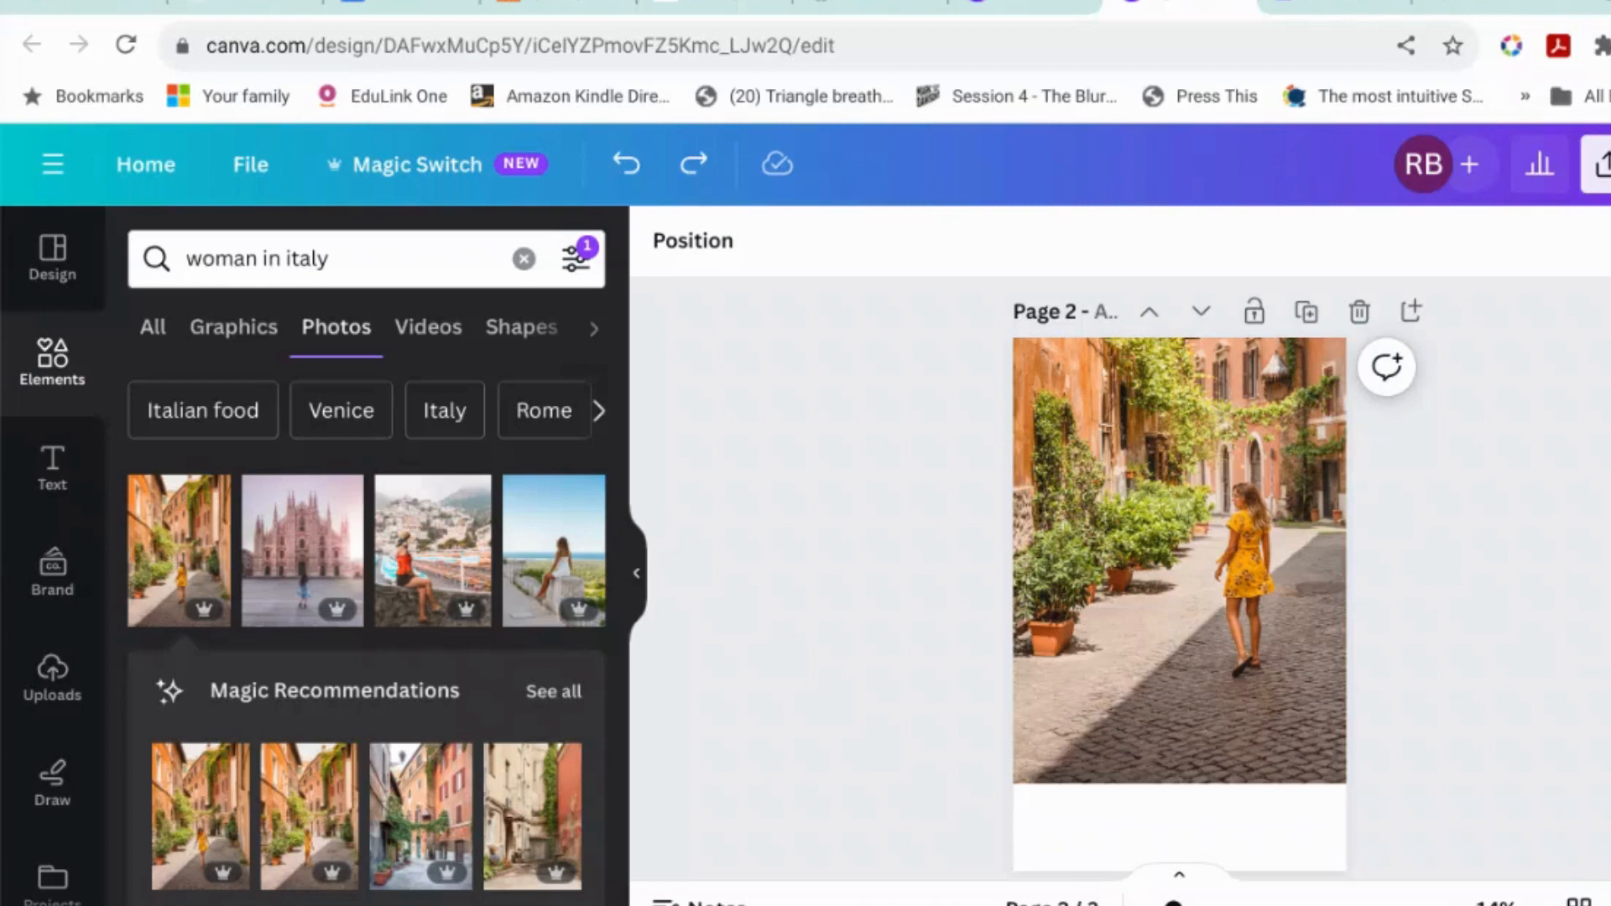
left_click(1178, 563)
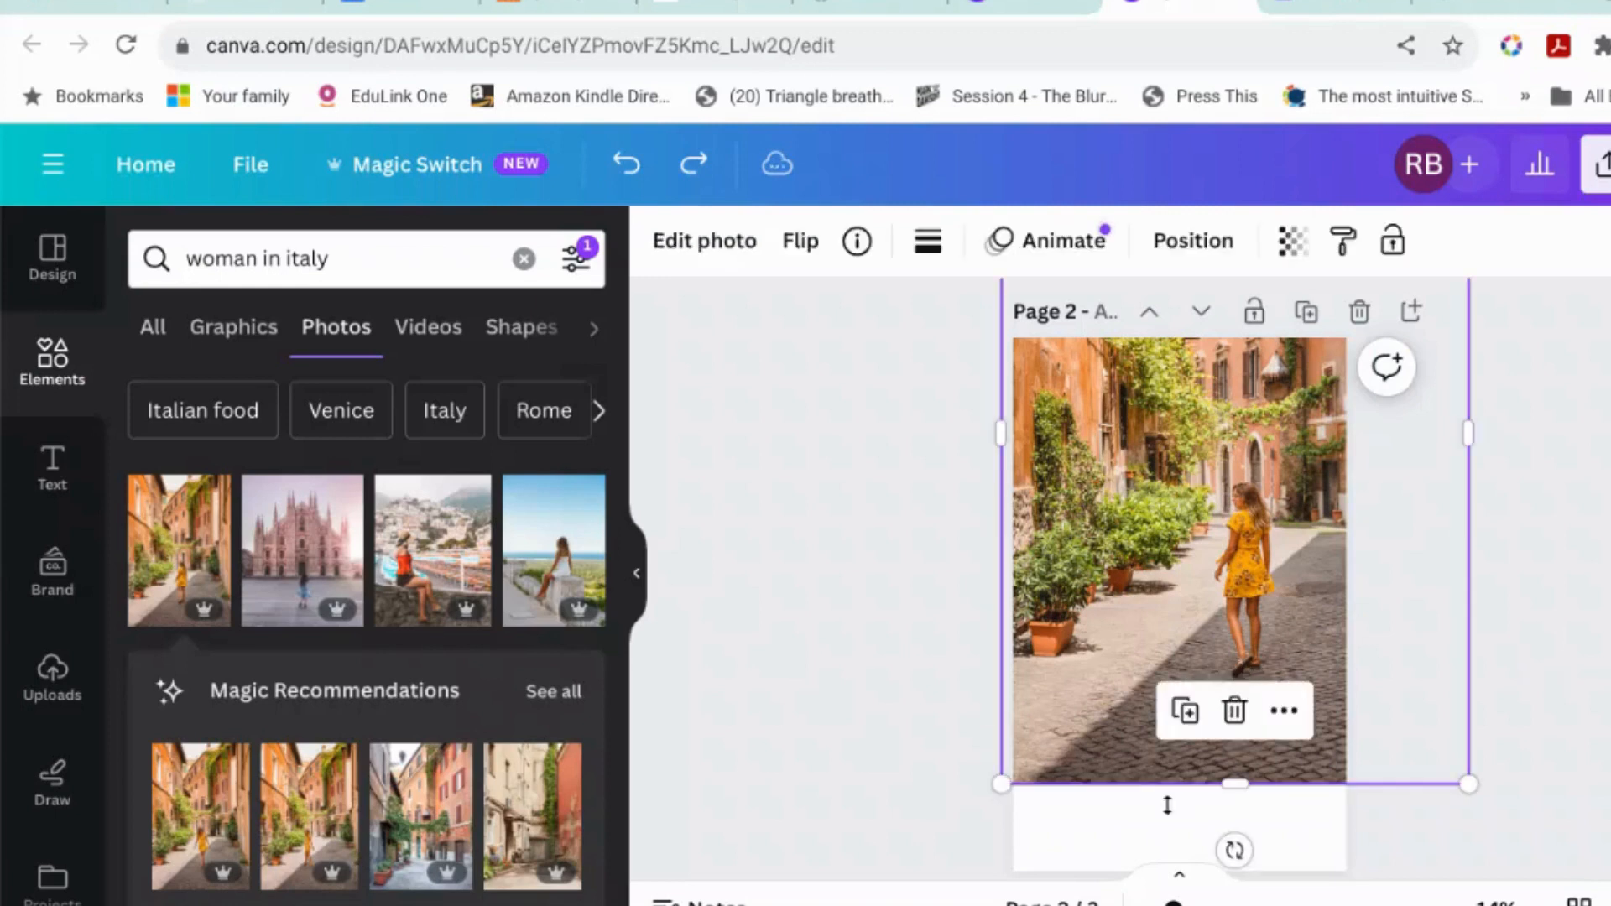
mouse_move(1447, 812)
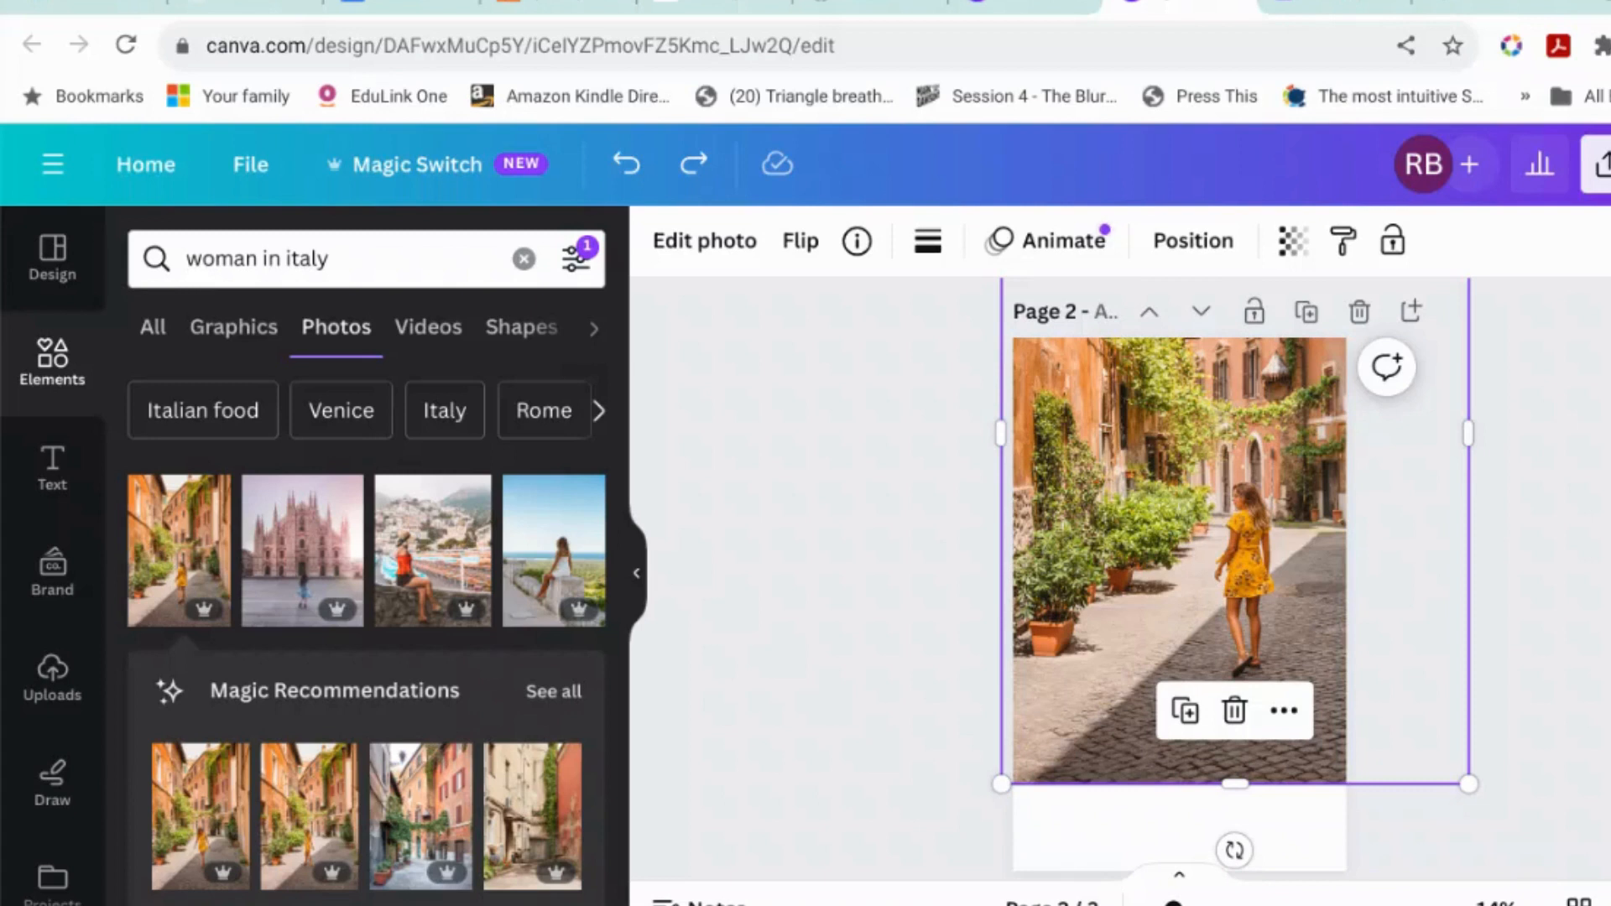
mouse_move(1003, 852)
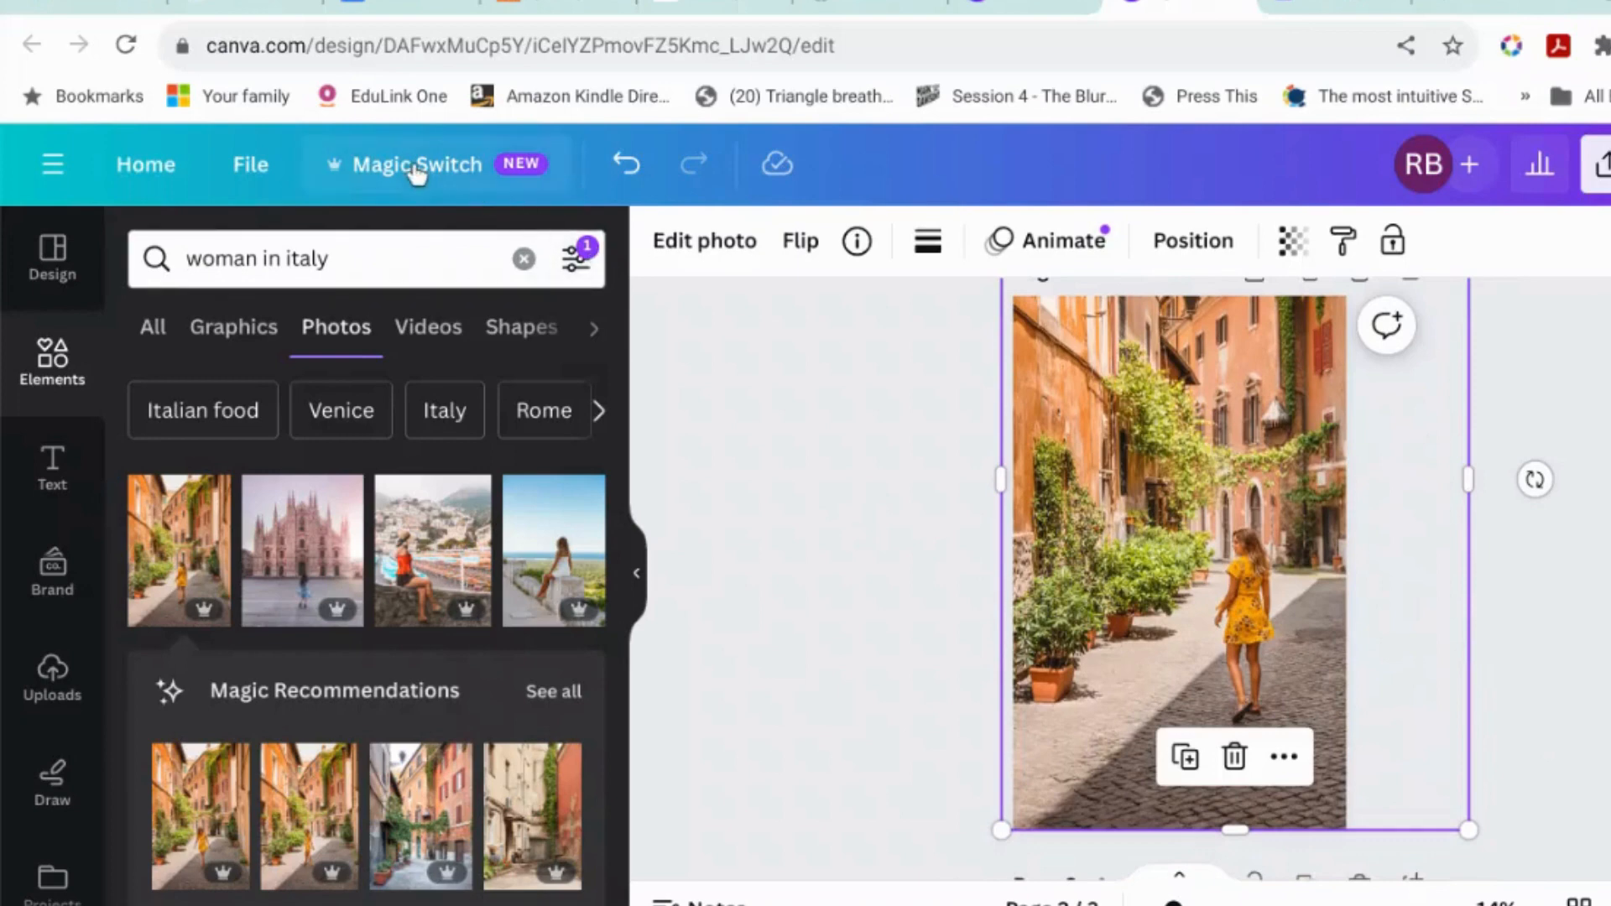
left_click(626, 164)
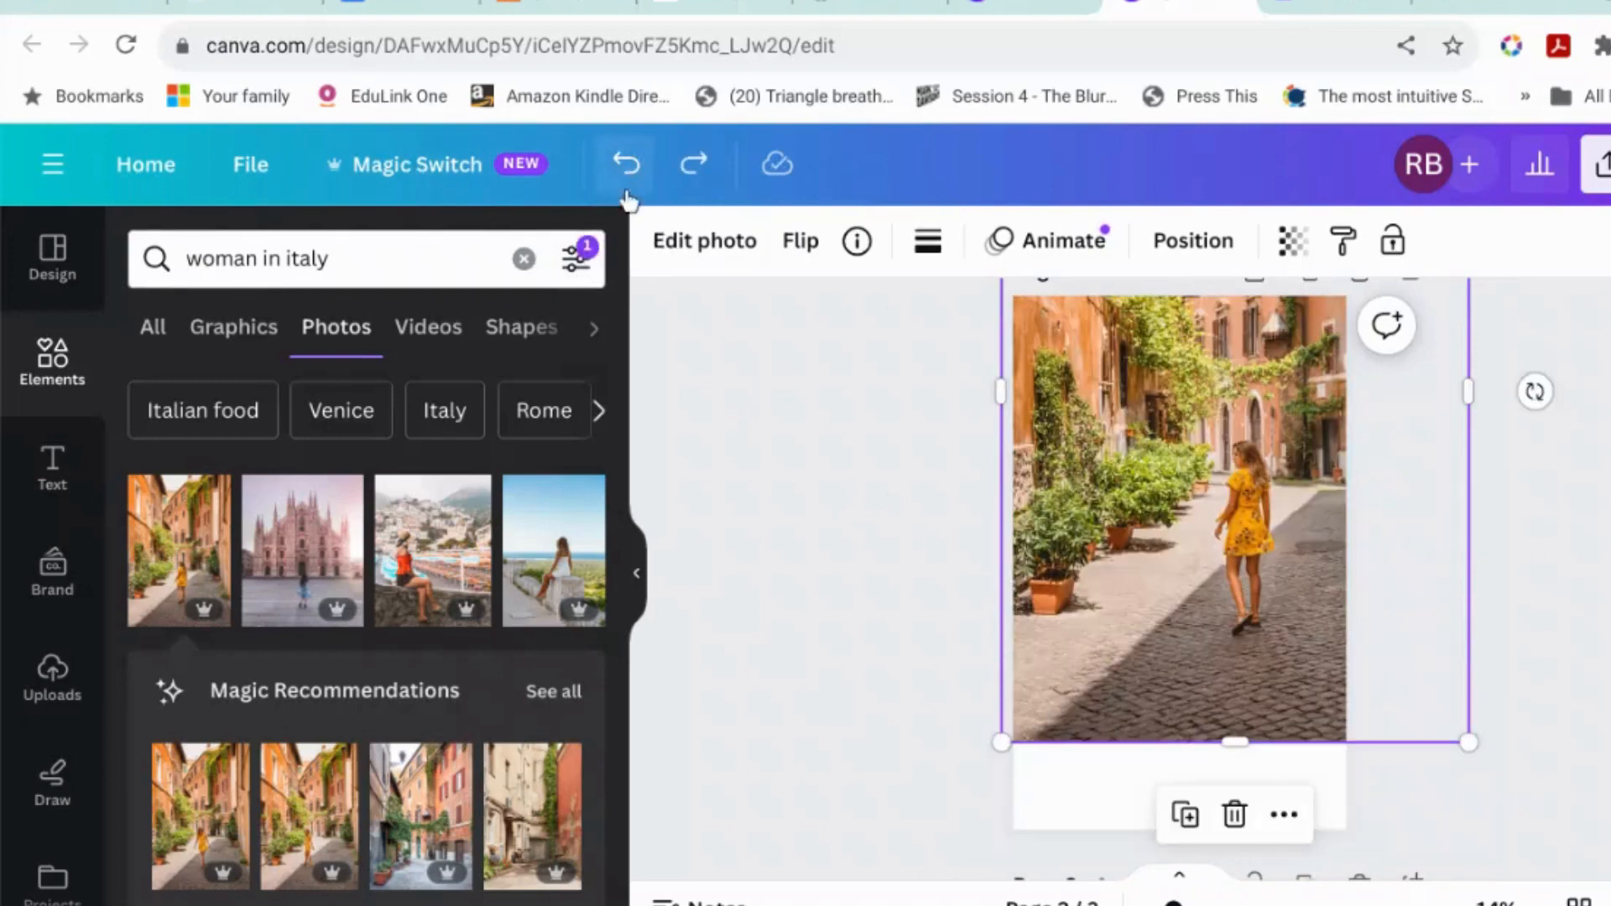
- Undo the street photo and search photos for 'woman in sweatshirt'
left_click(624, 164)
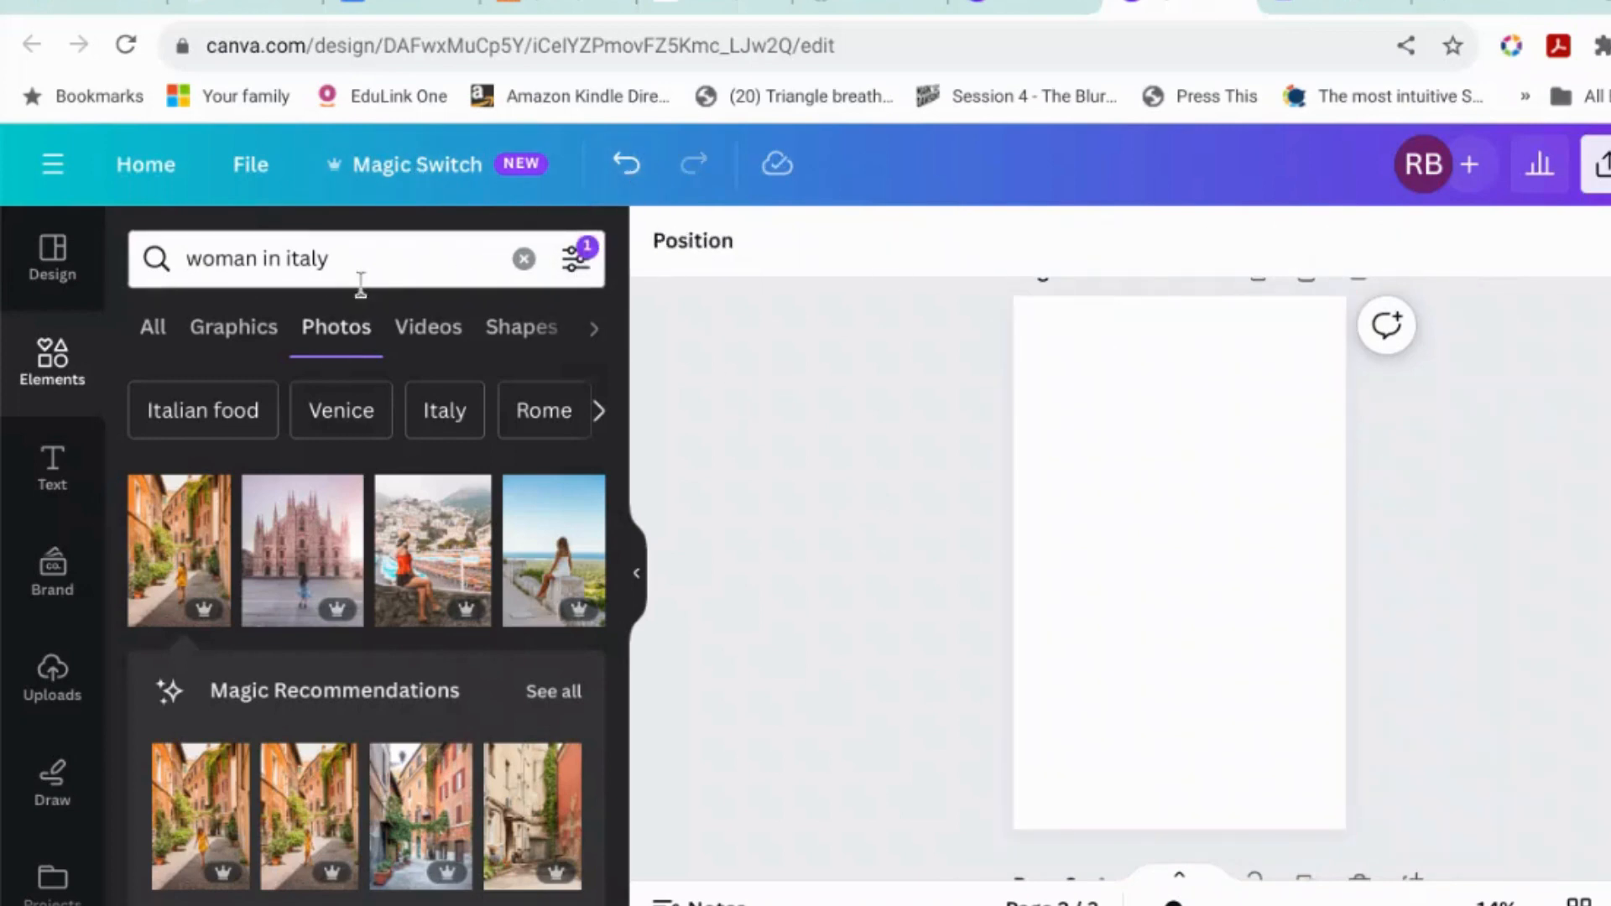
type("woman in sweatshirt")
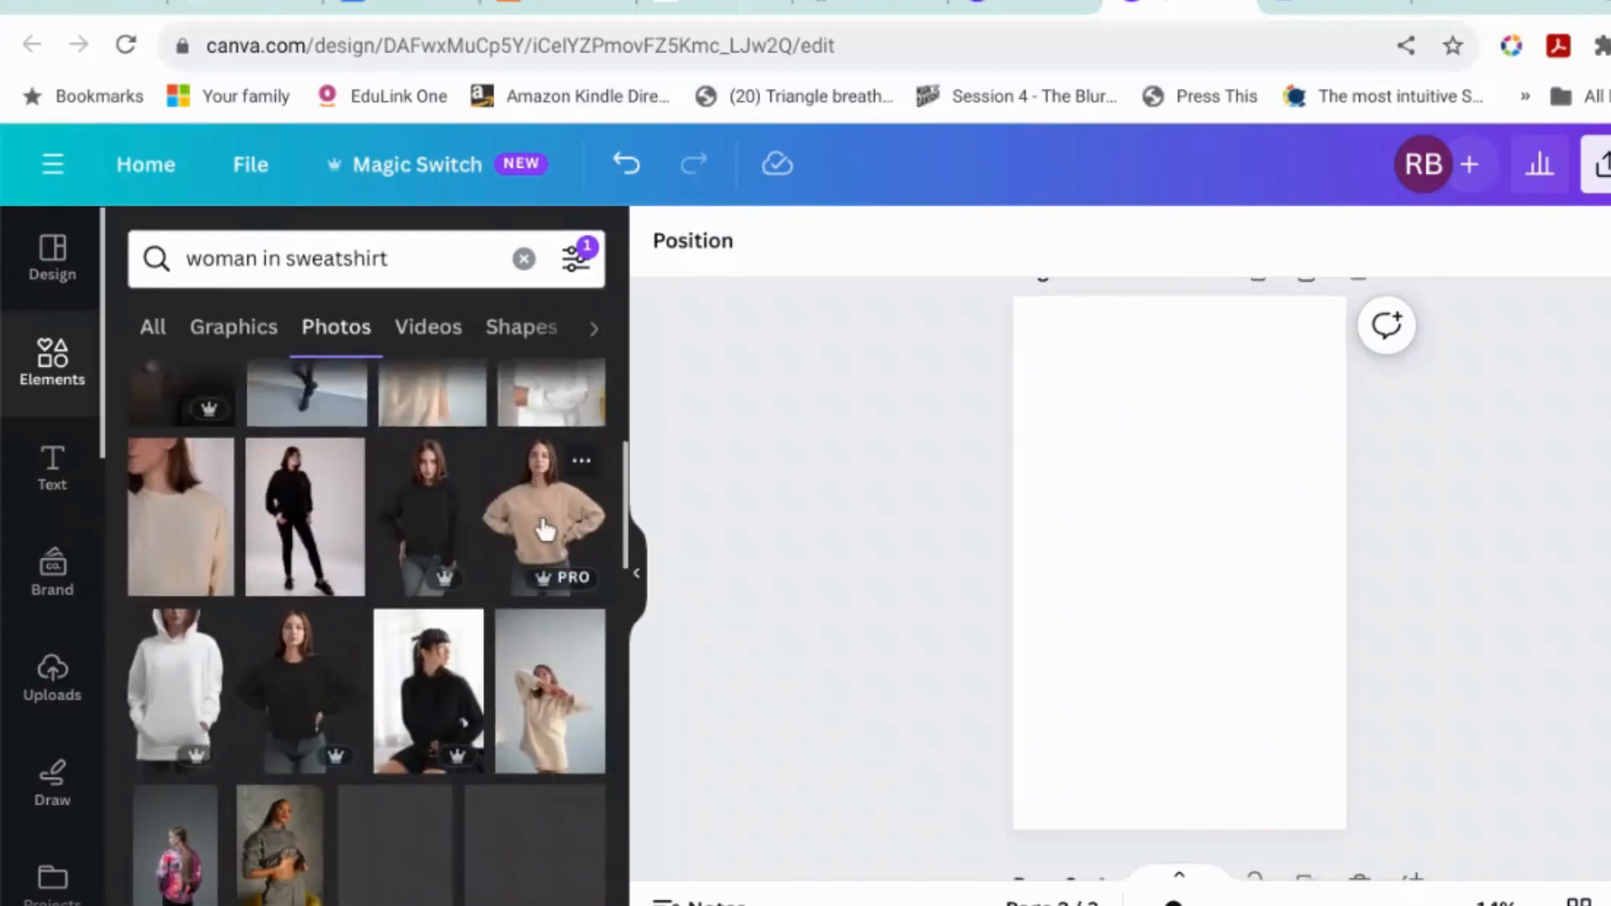
scroll("down", 3)
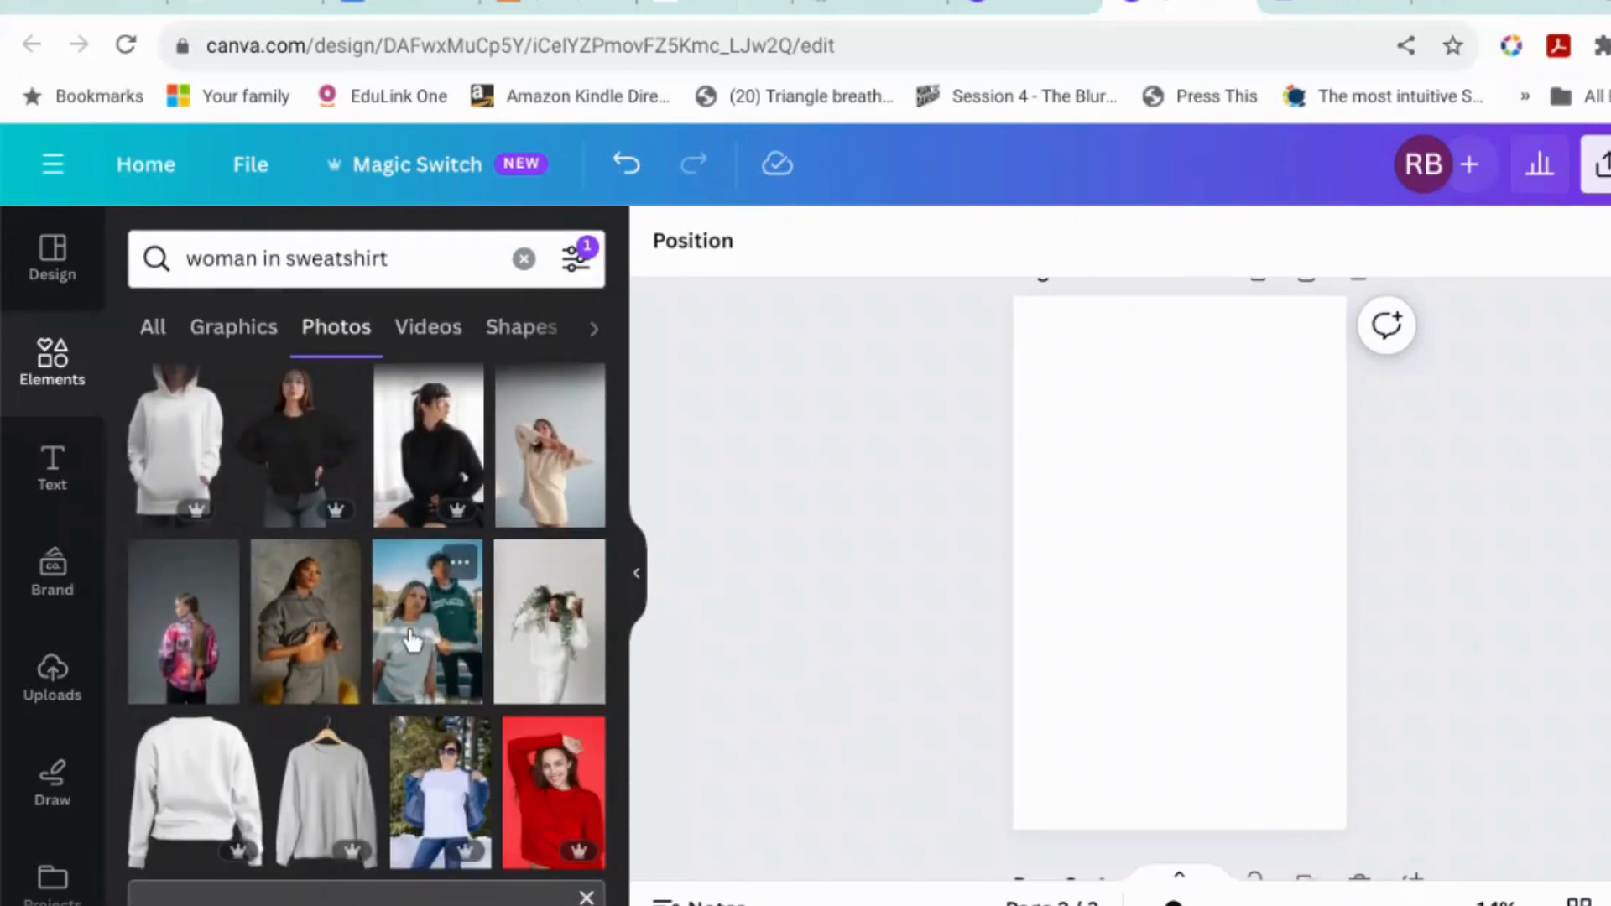
- Add the photo of two people in DISPLACED tops and stretch it to fill the page
left_click(427, 621)
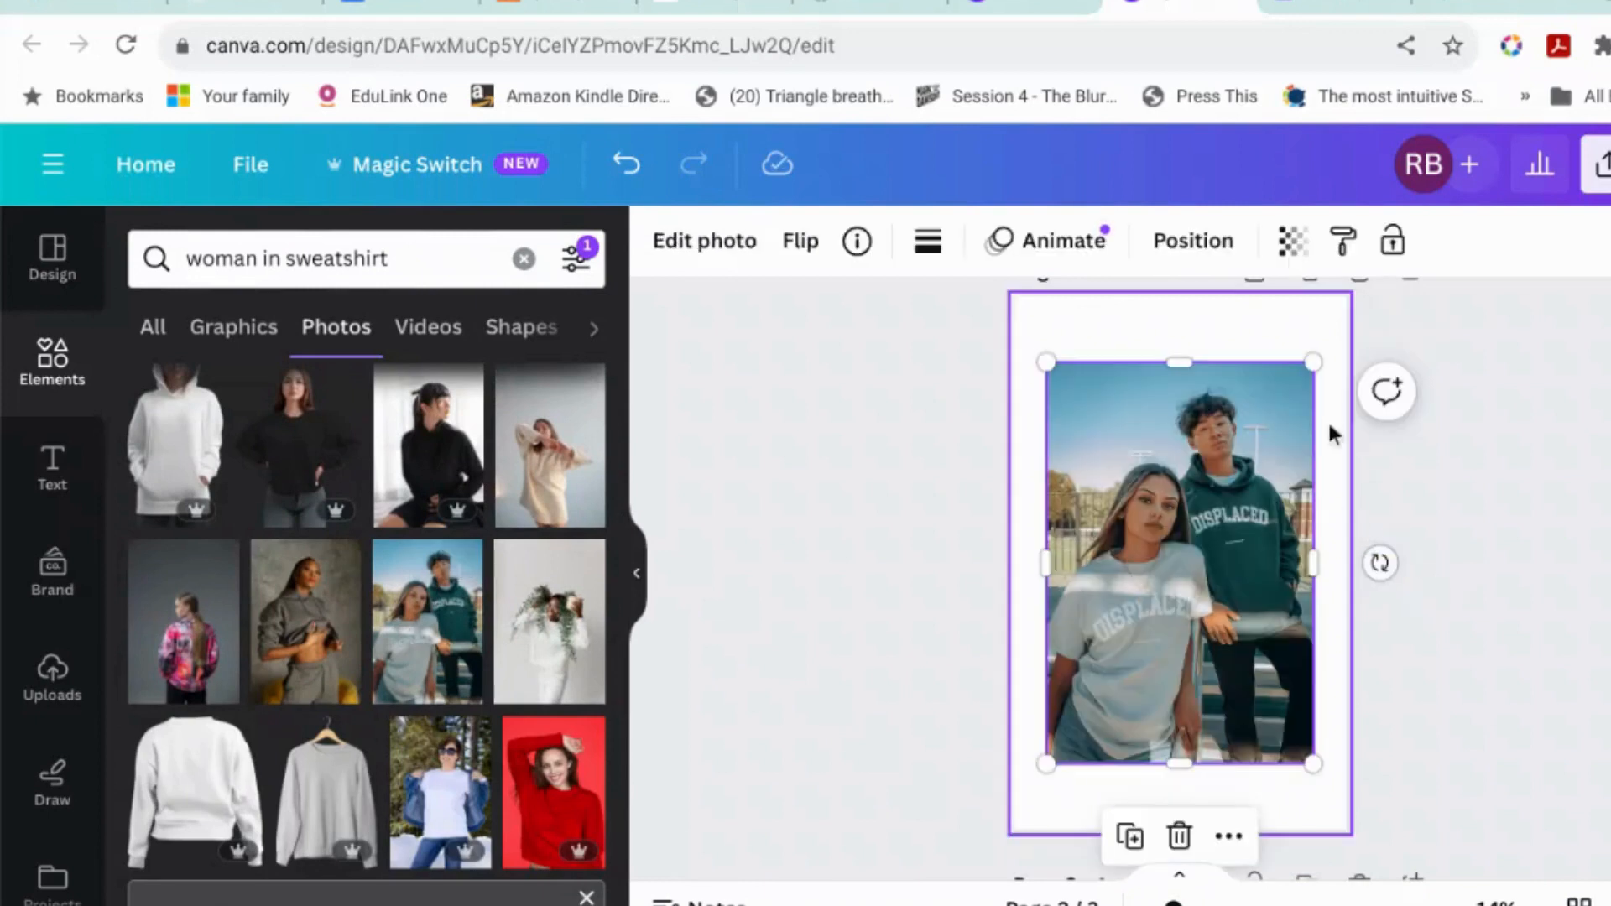
left_click_drag(1313, 362, 1346, 308)
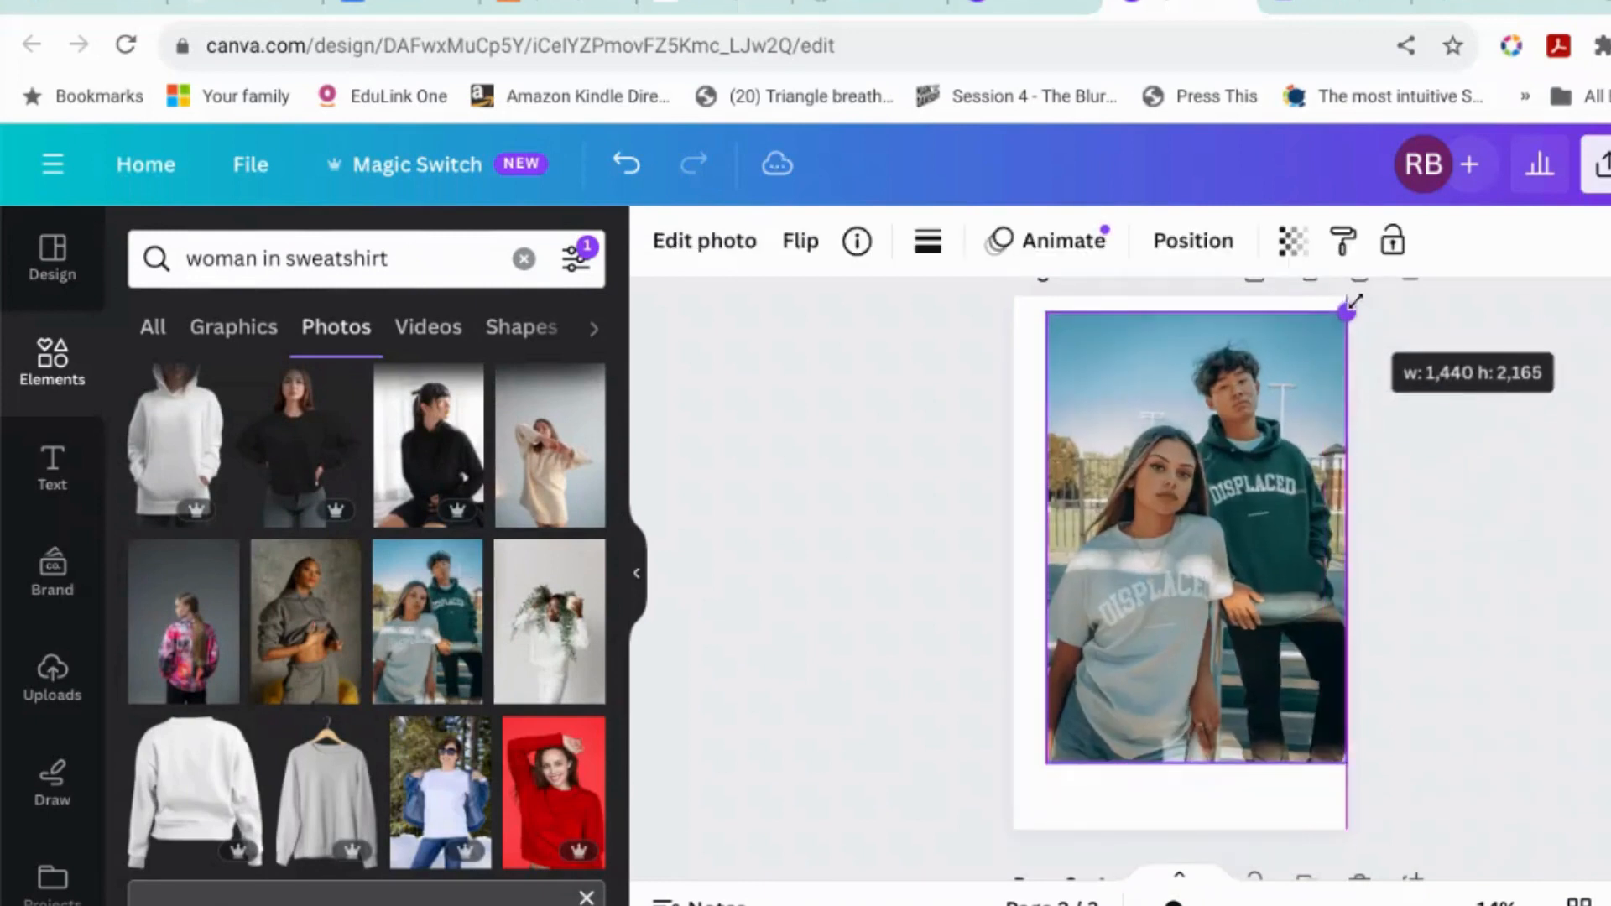
left_click_drag(1346, 308, 1043, 765)
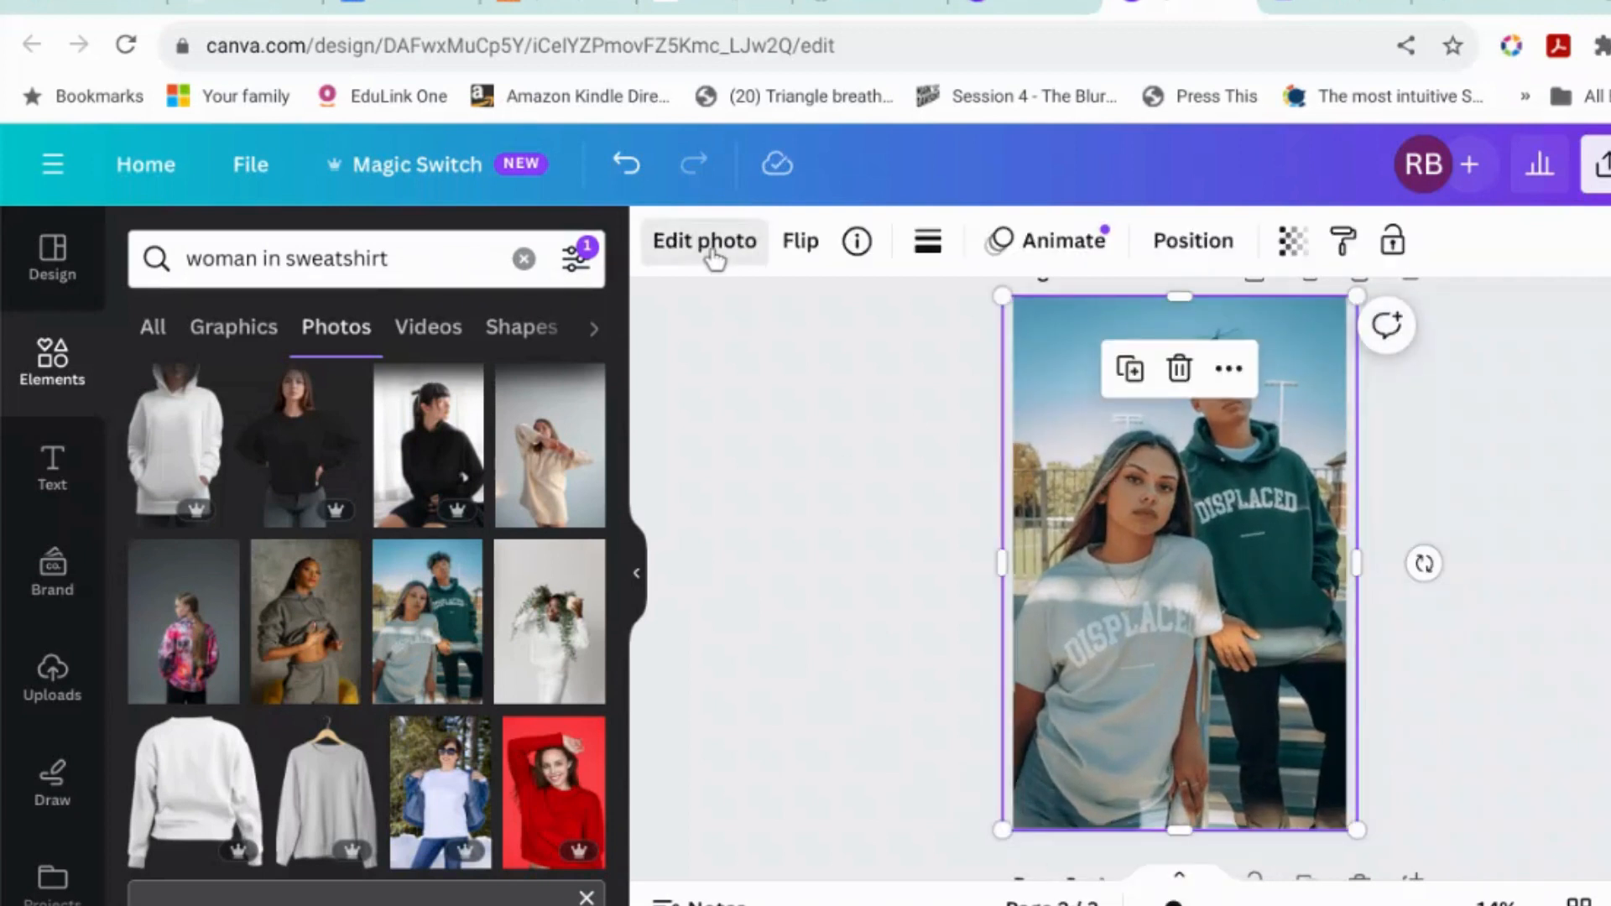
- Grab the shirt lettering as text reading BUY MY BOOKS and move it to the upper-left sky
left_click(704, 241)
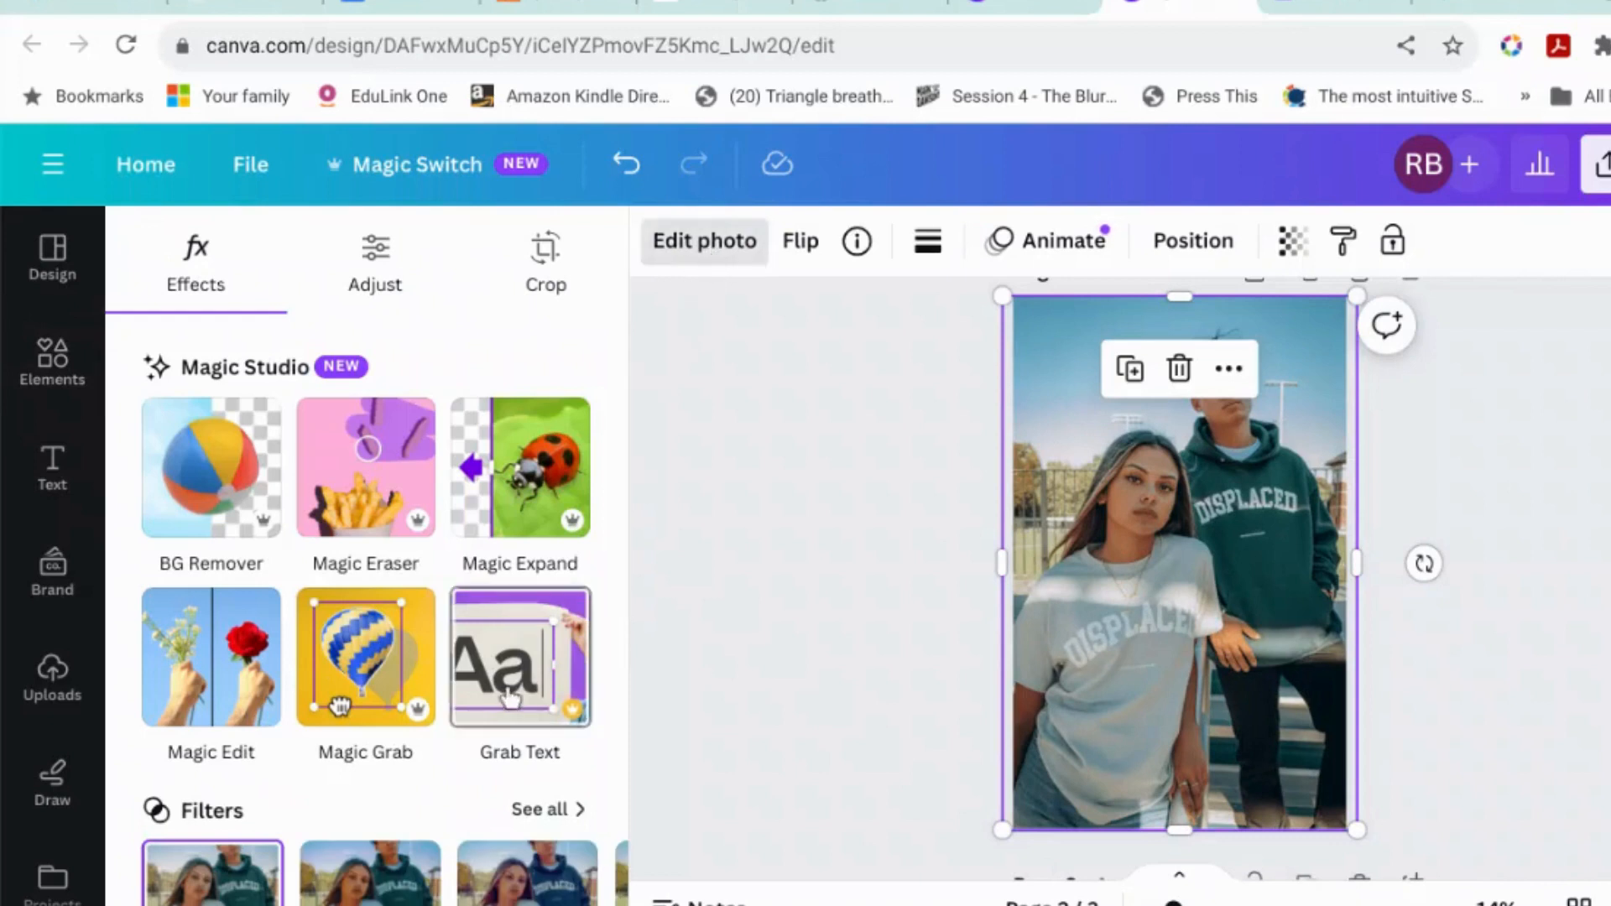
left_click(520, 659)
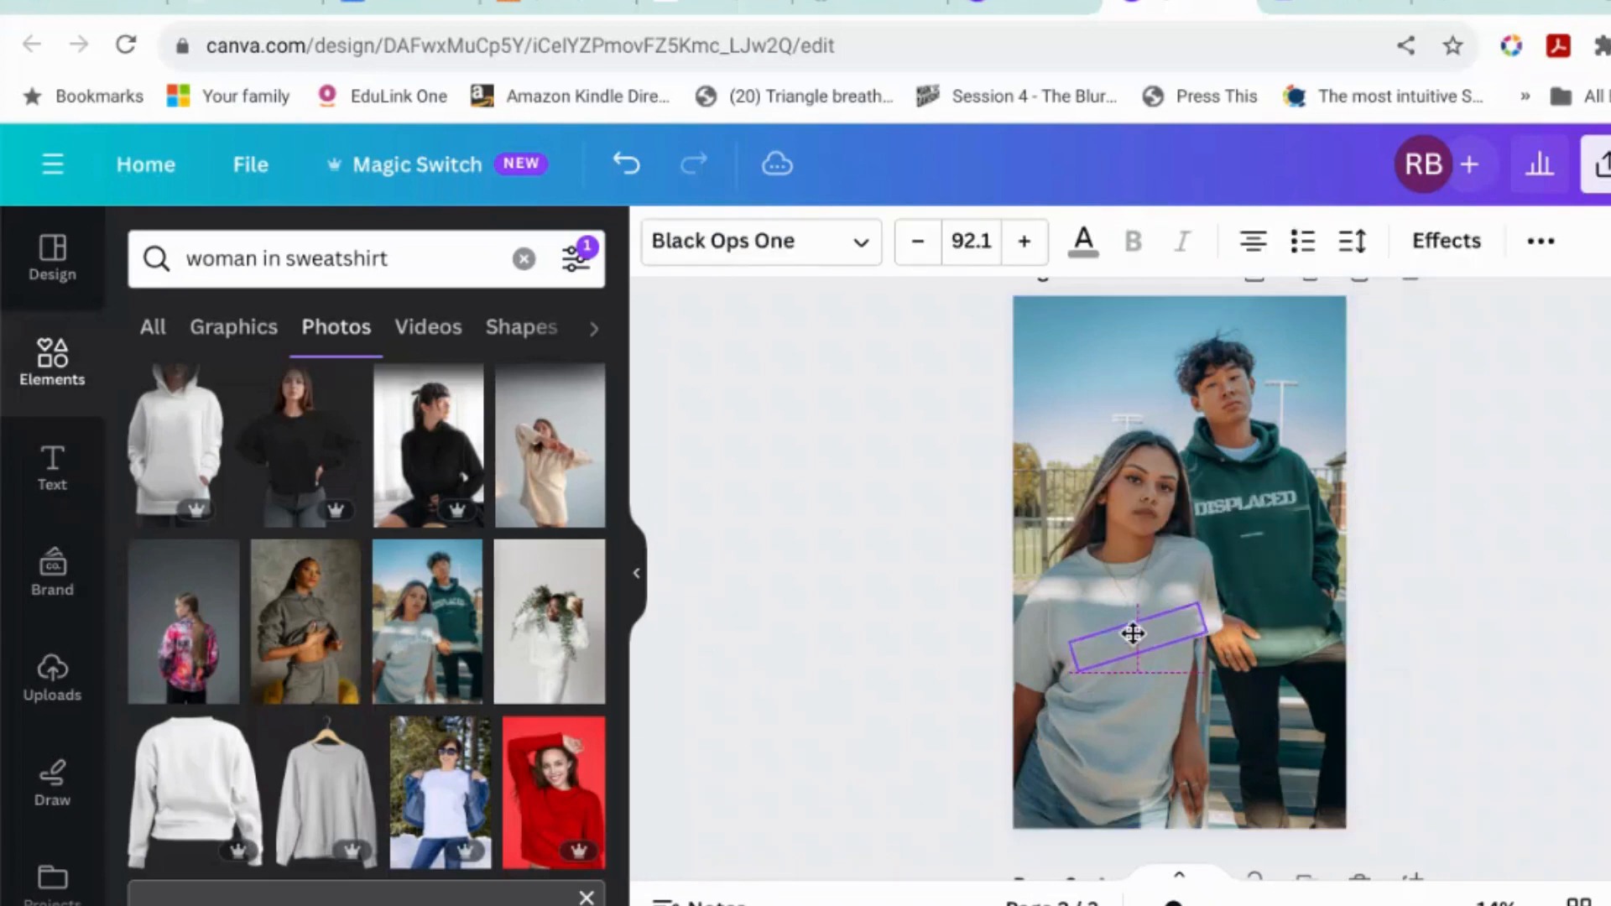
left_click_drag(1131, 632, 910, 511)
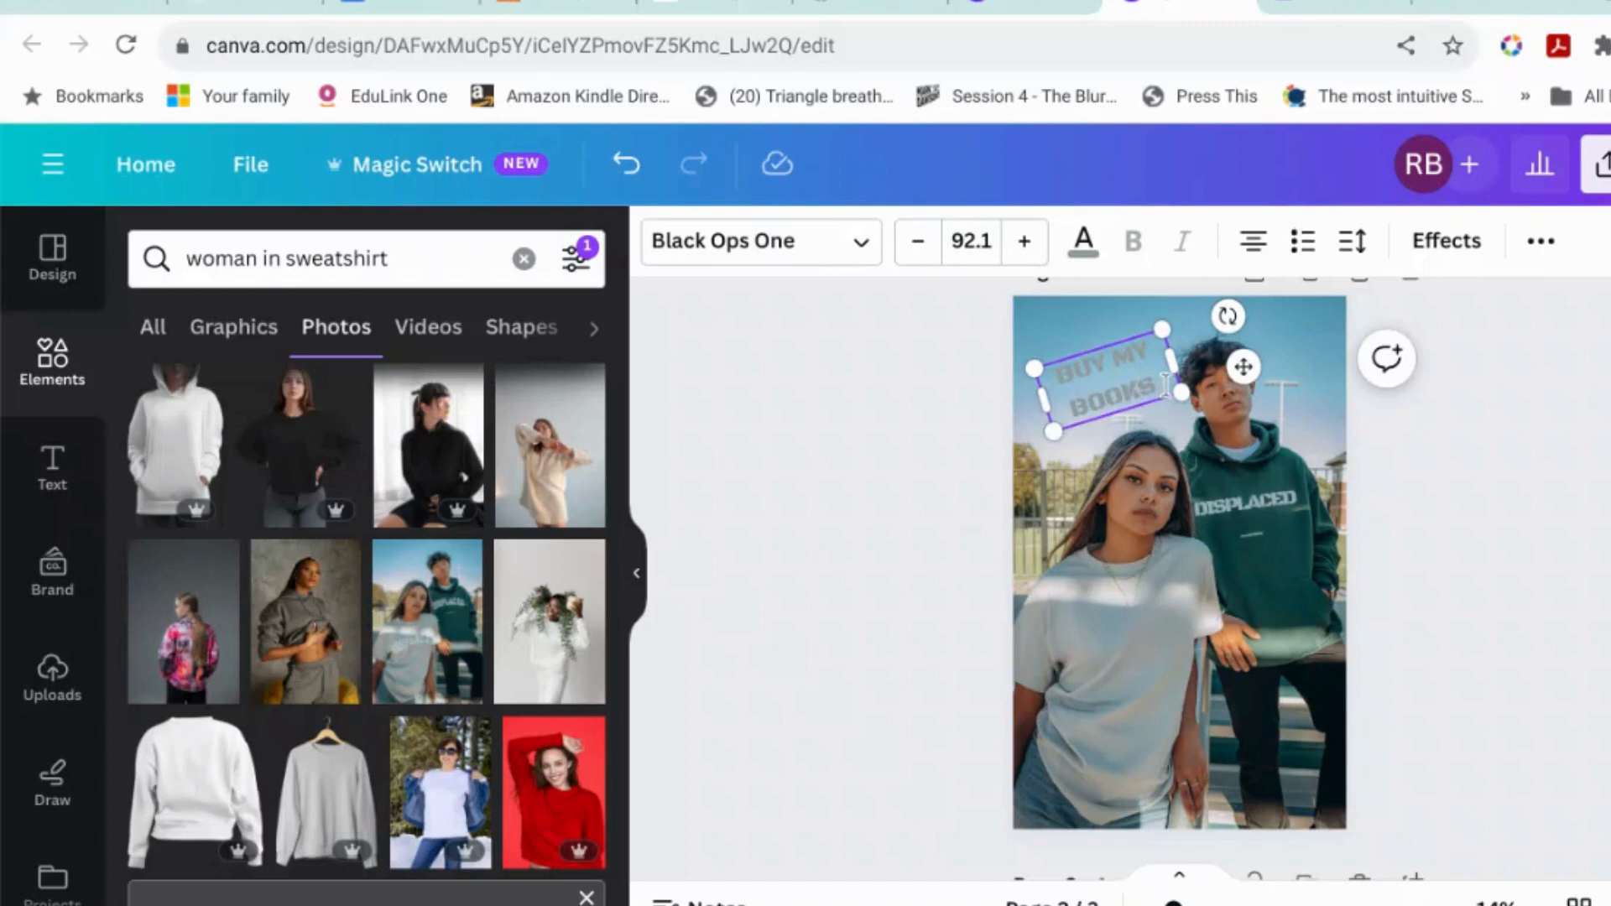
- Move the BUY MY BOOKS text onto the woman's grey T-shirt, level it, and deselect
left_click(1082, 241)
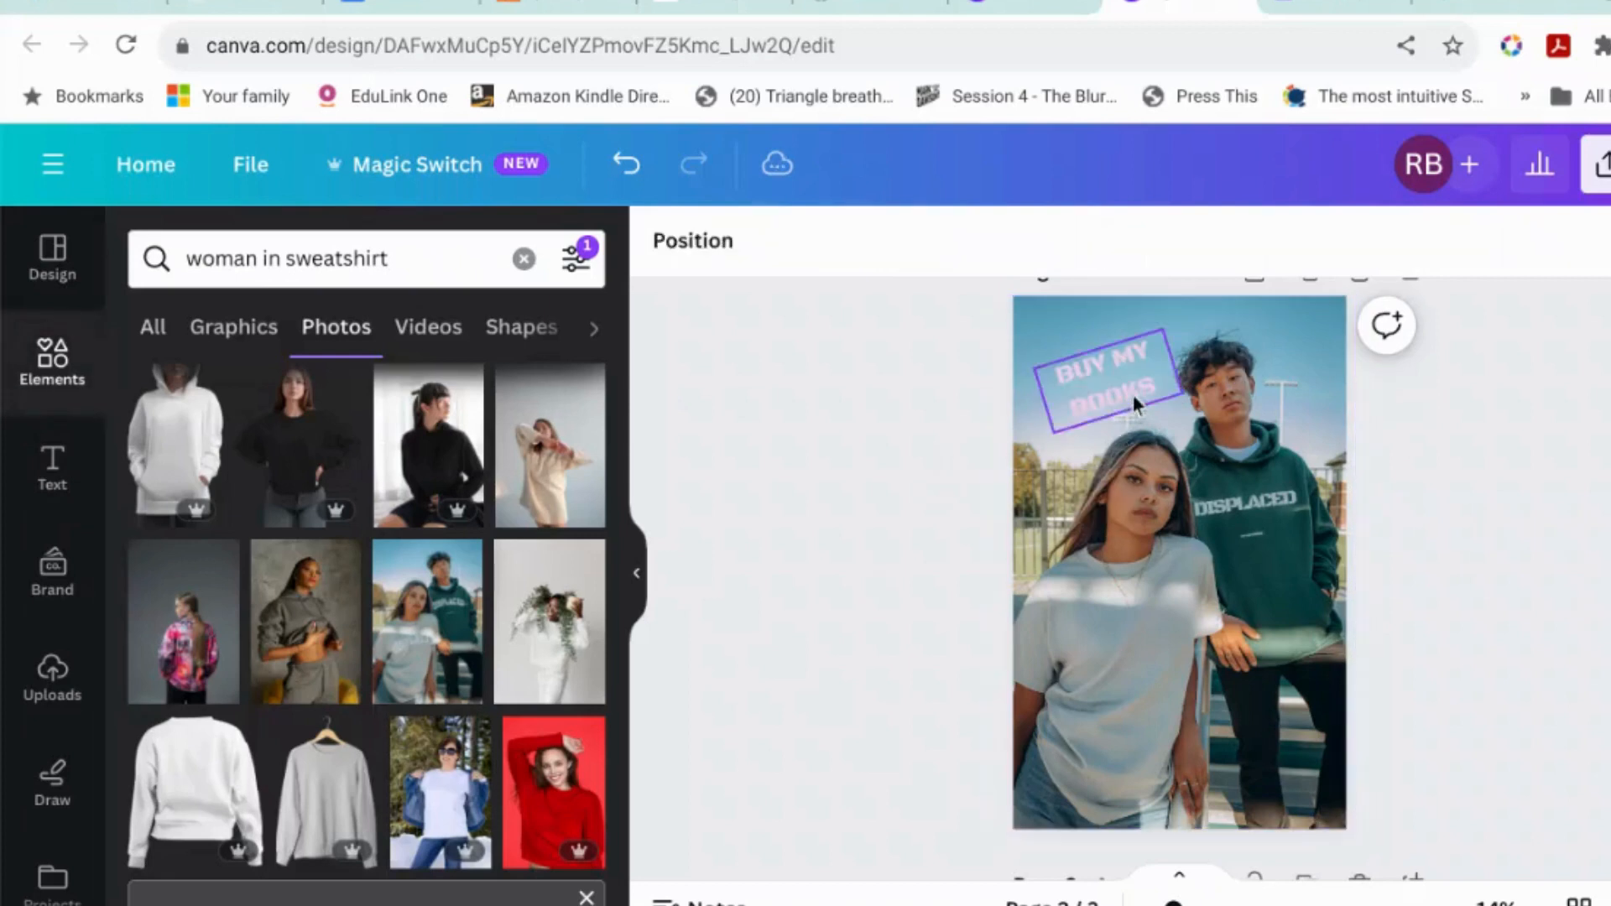
left_click_drag(1105, 385, 1118, 637)
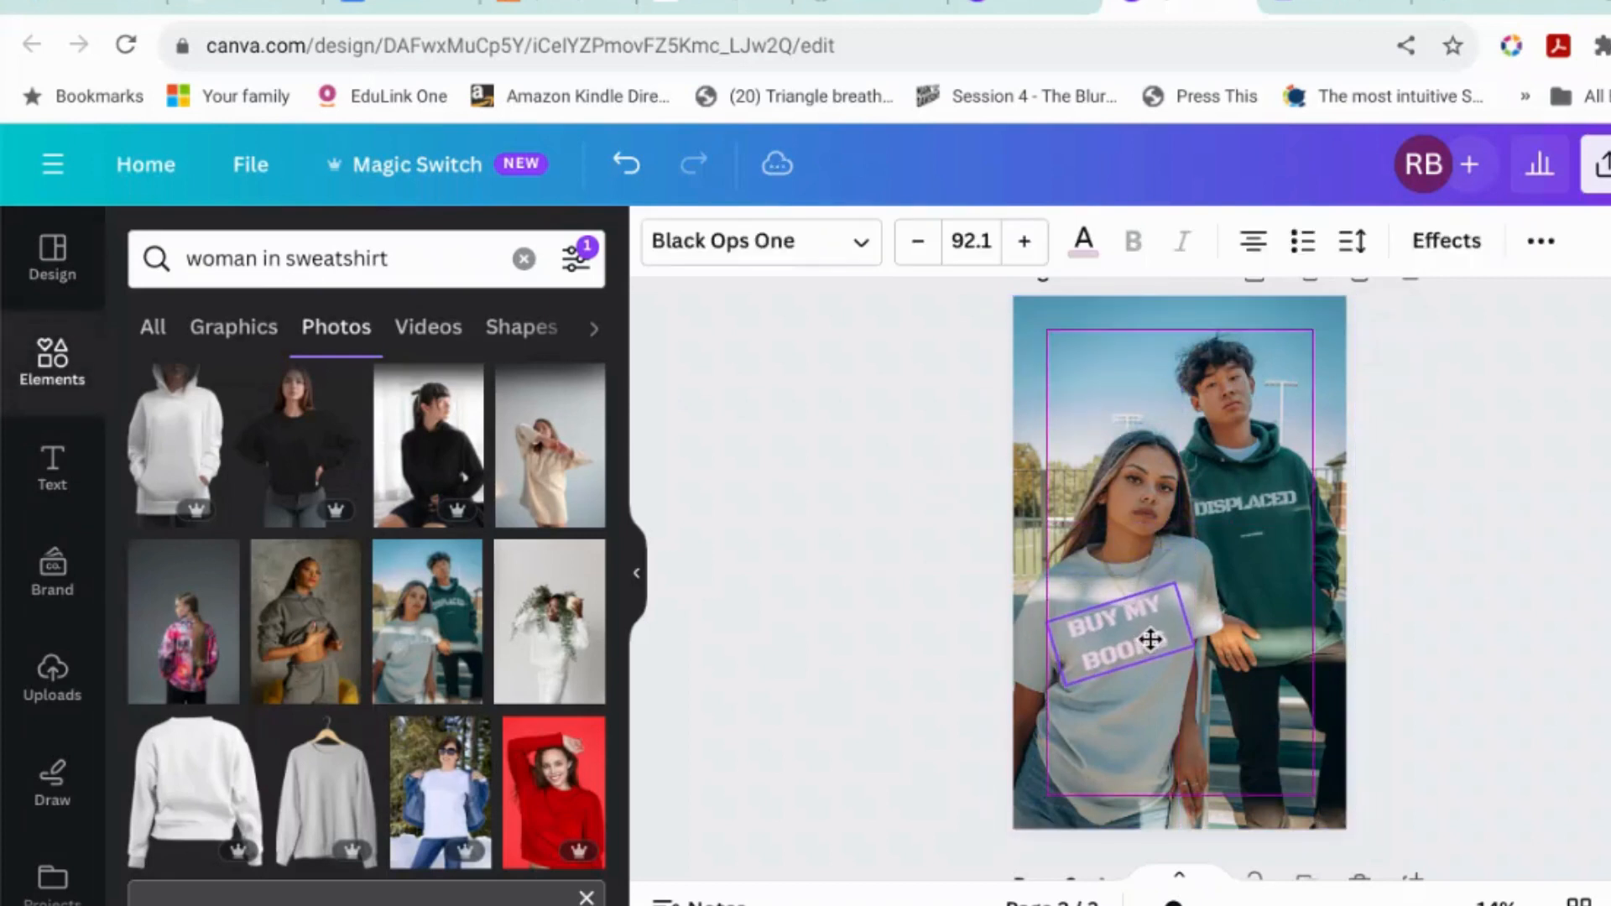
left_click_drag(1151, 637, 1157, 647)
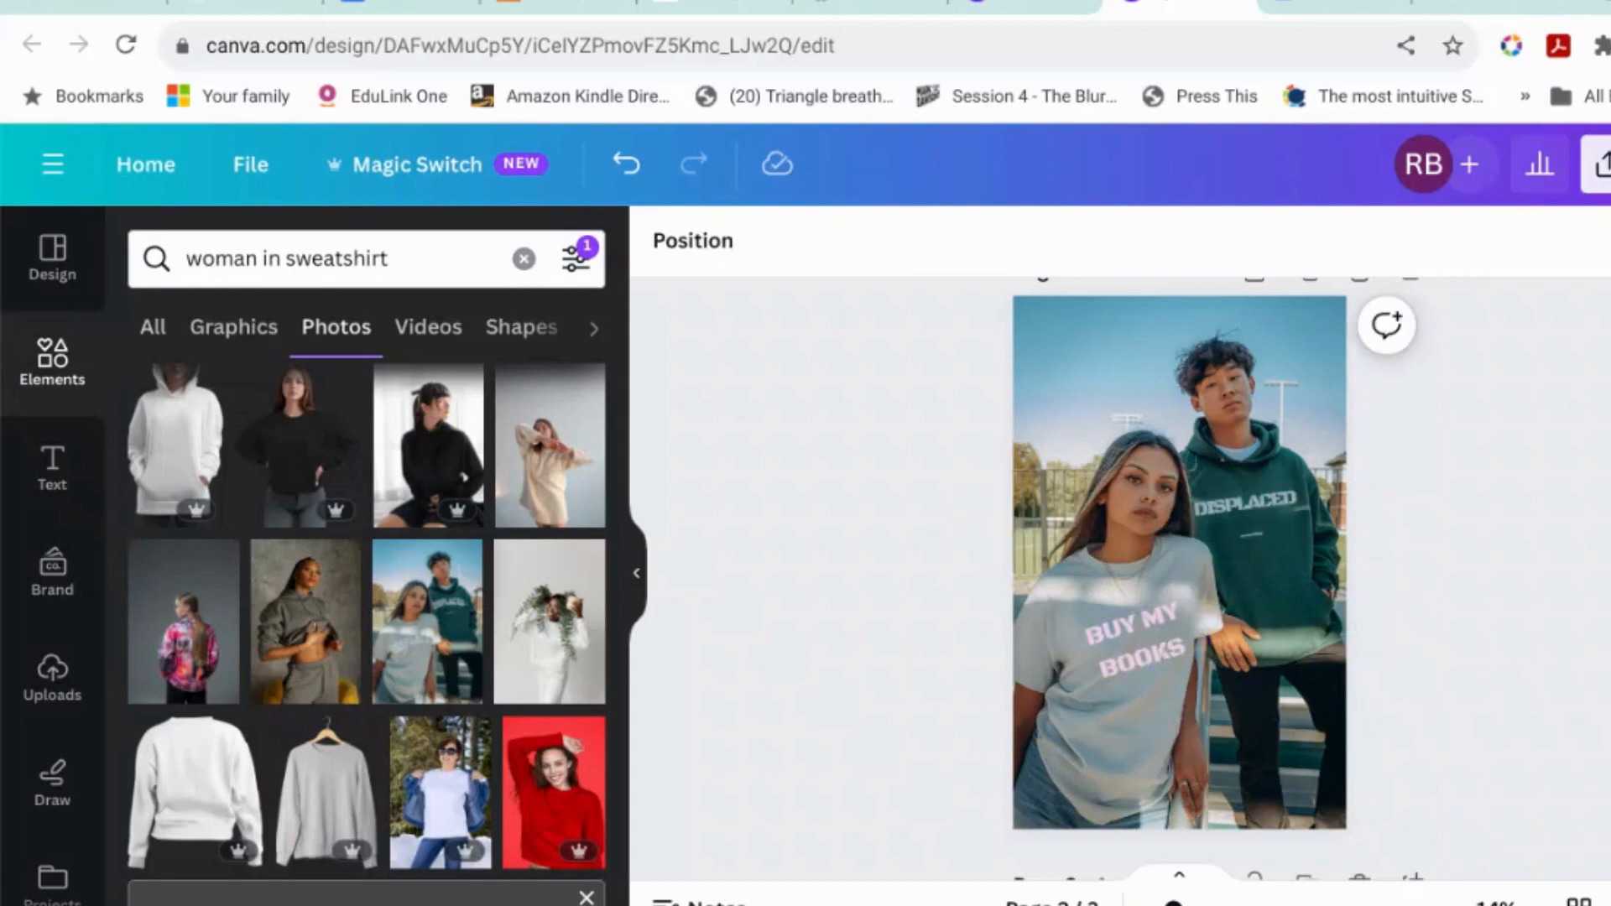
left_click(1244, 503)
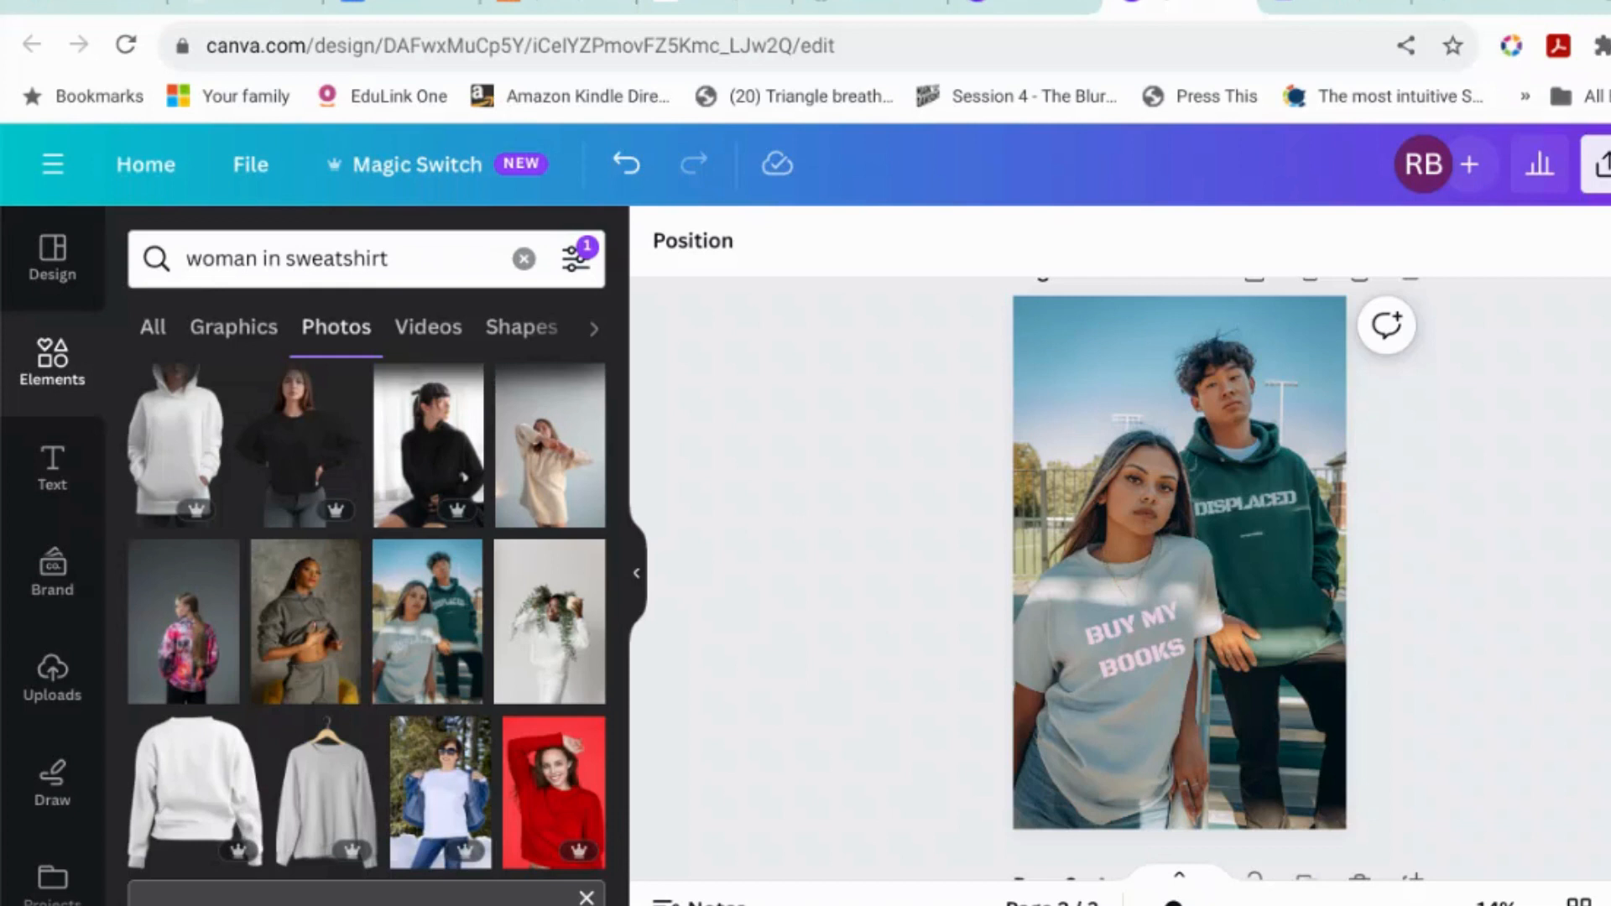
left_click(1177, 563)
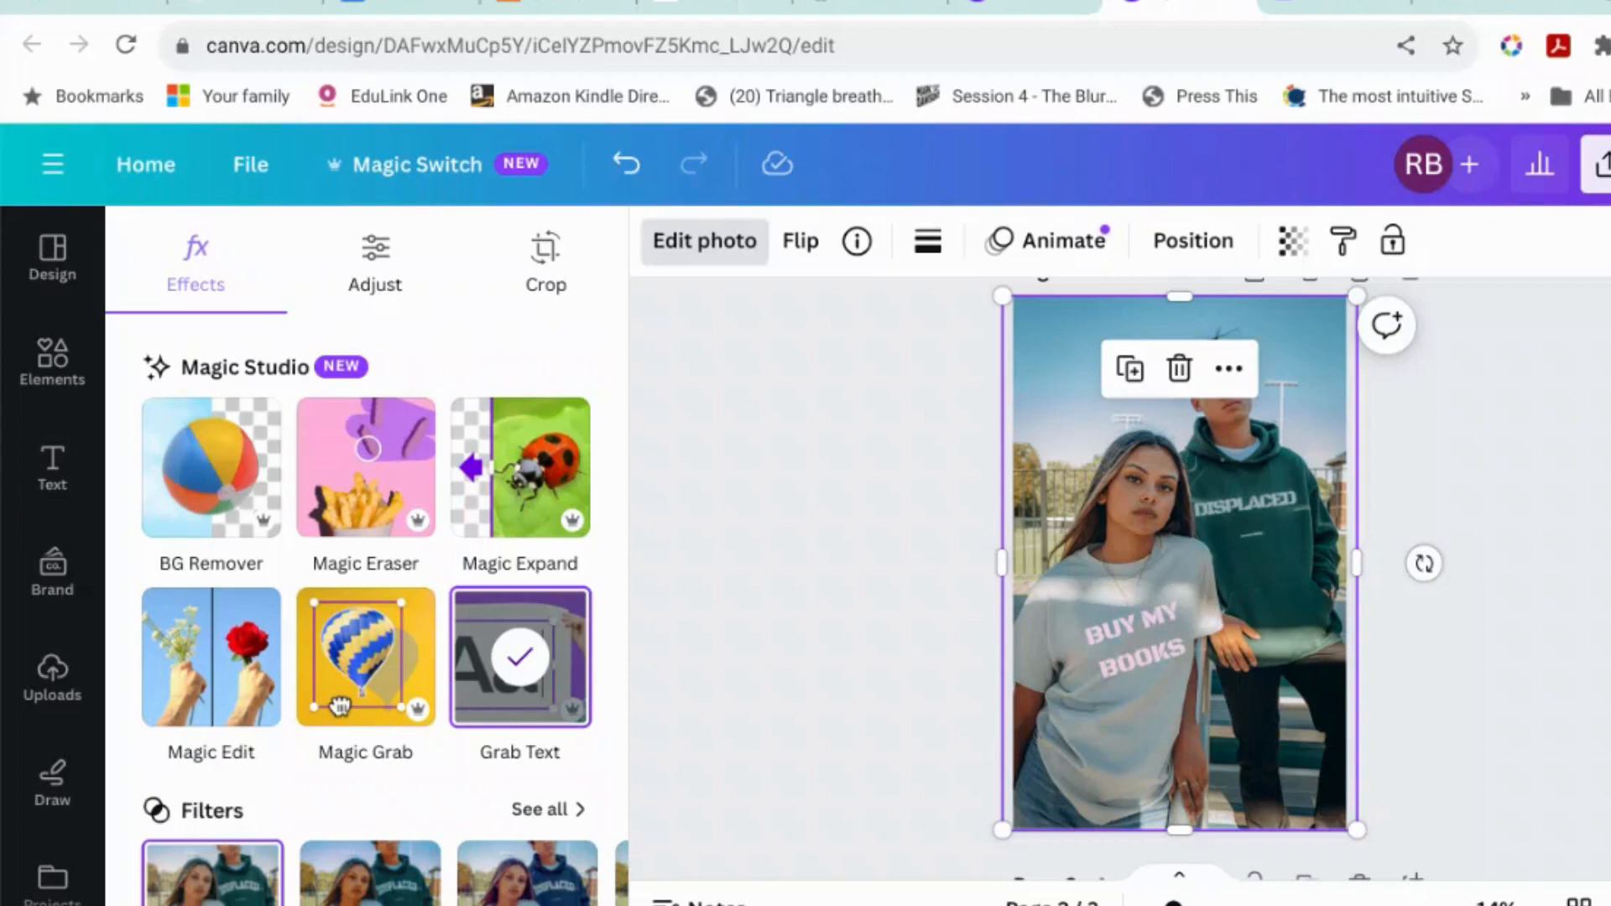
mouse_move(51, 771)
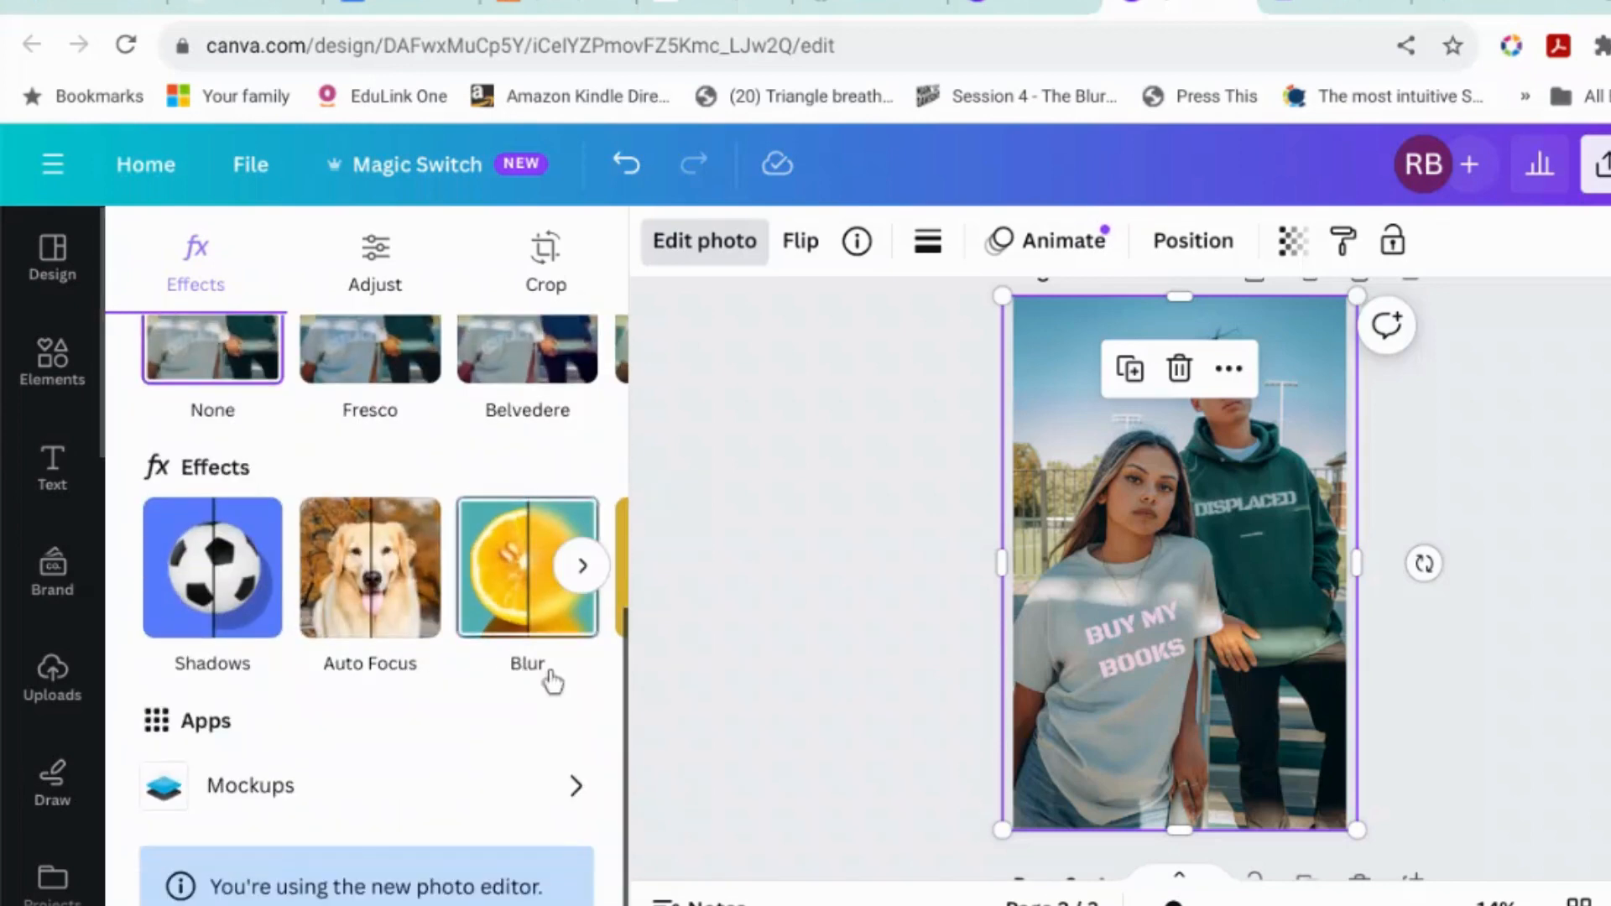
mouse_move(843, 665)
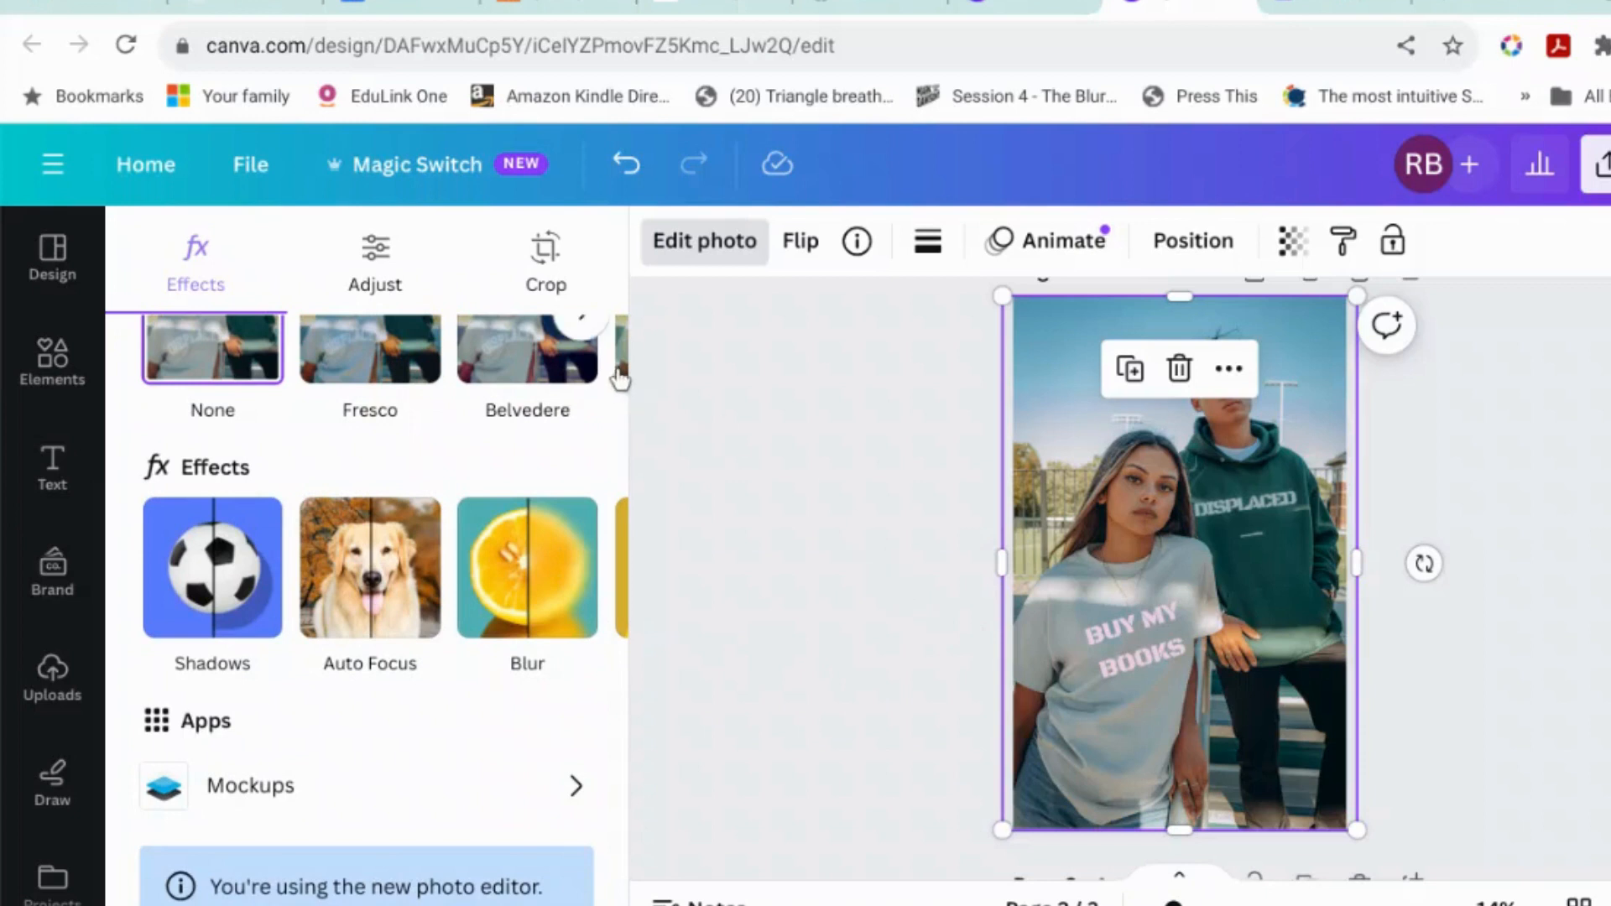
left_click(375, 262)
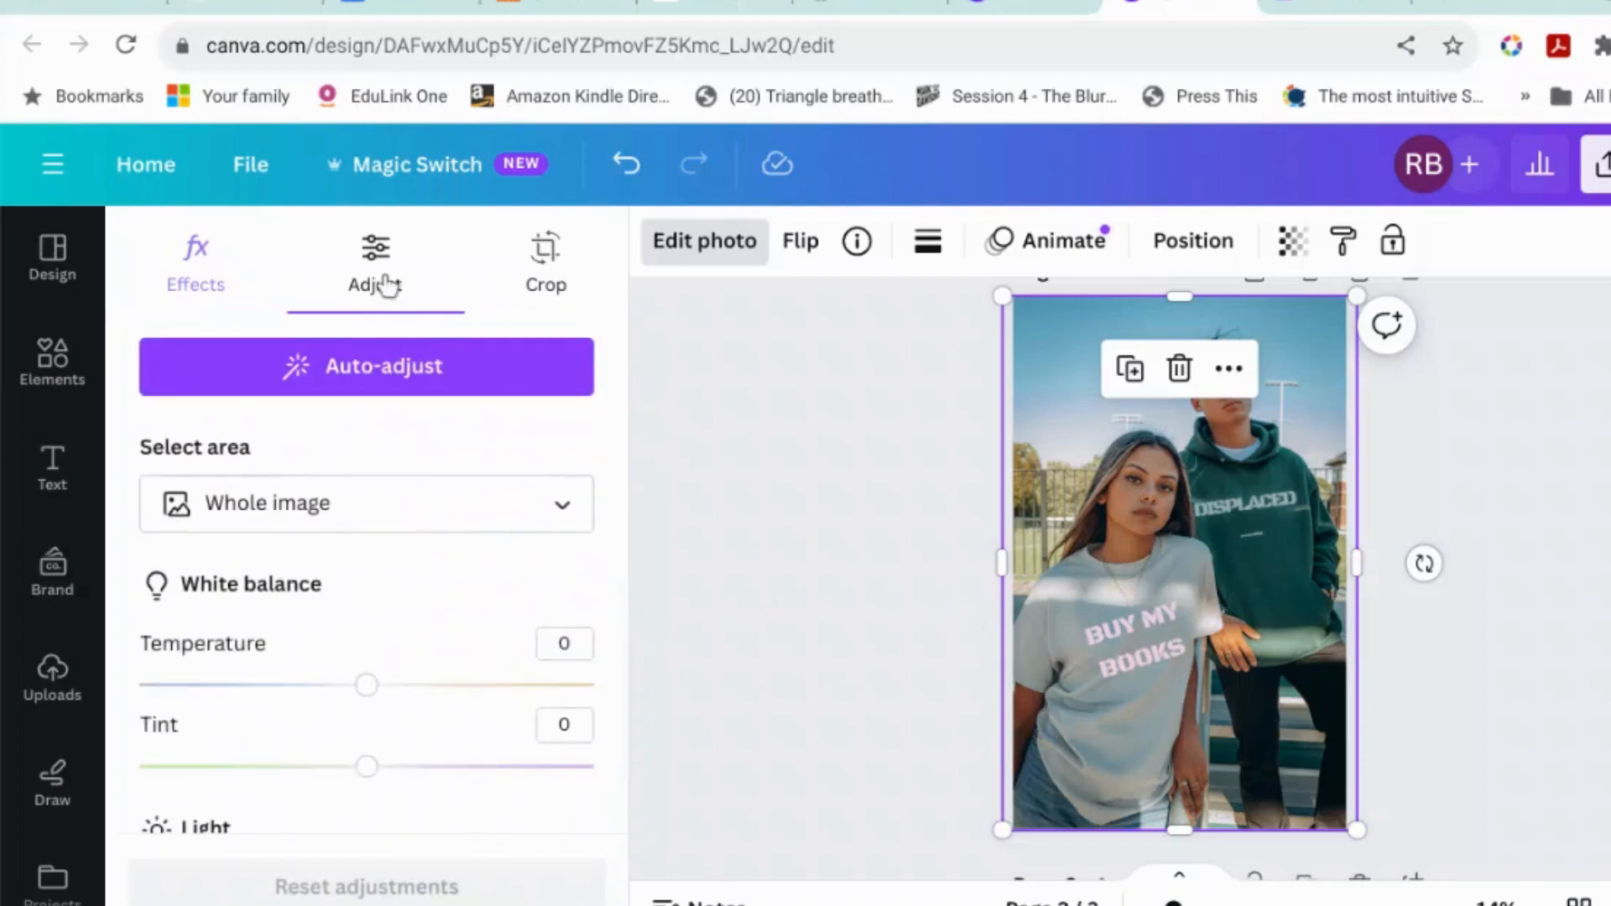
left_click(366, 503)
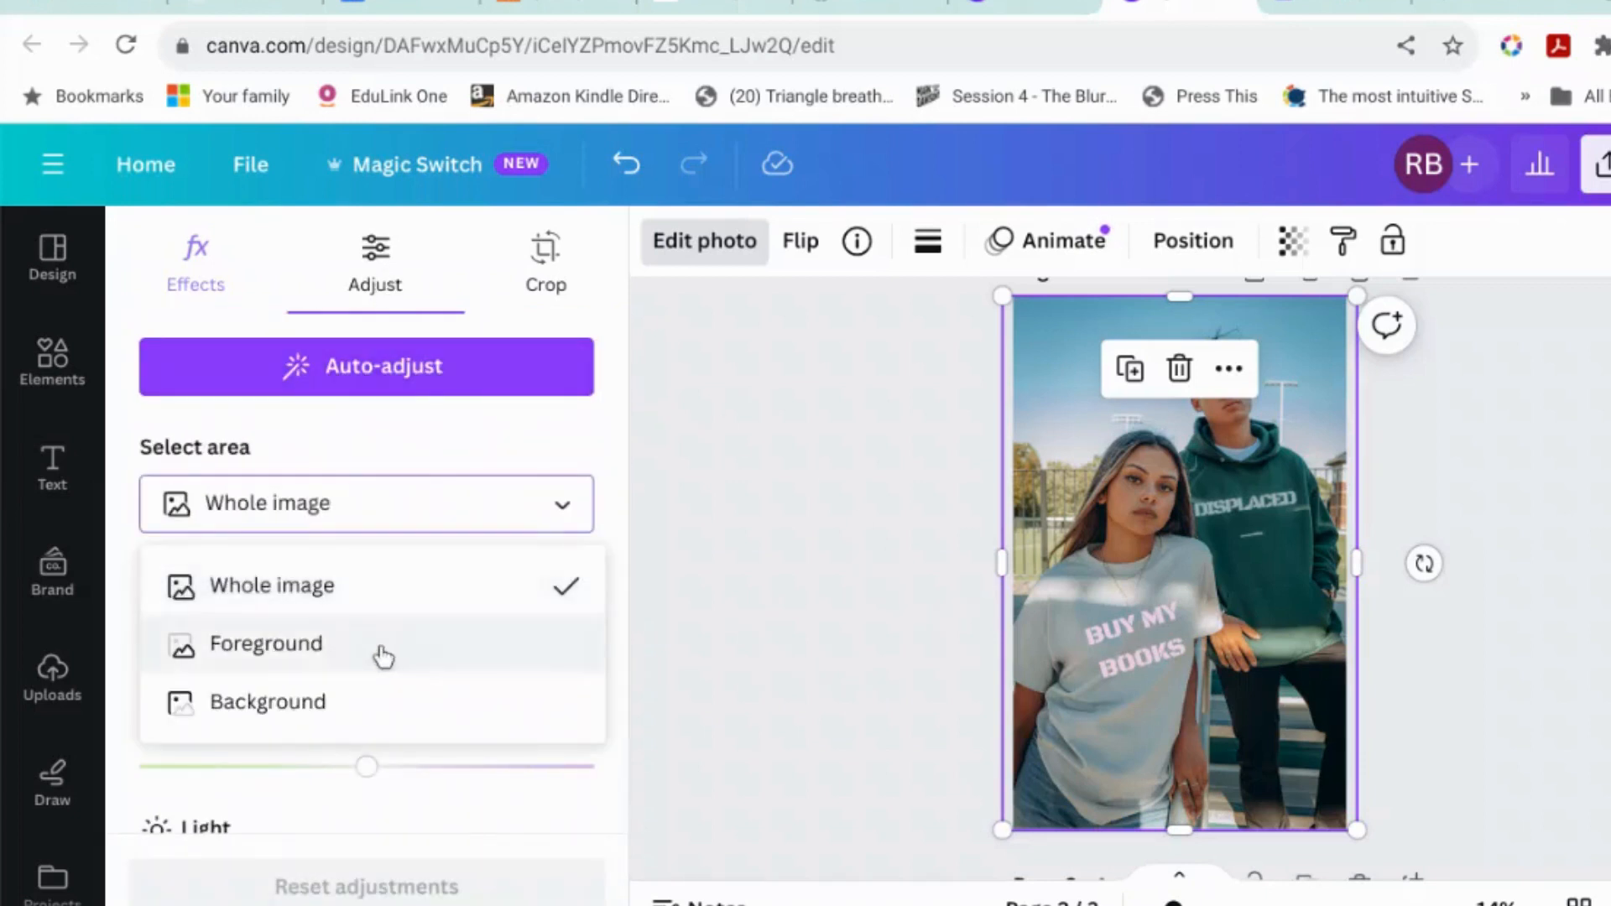
left_click(51, 365)
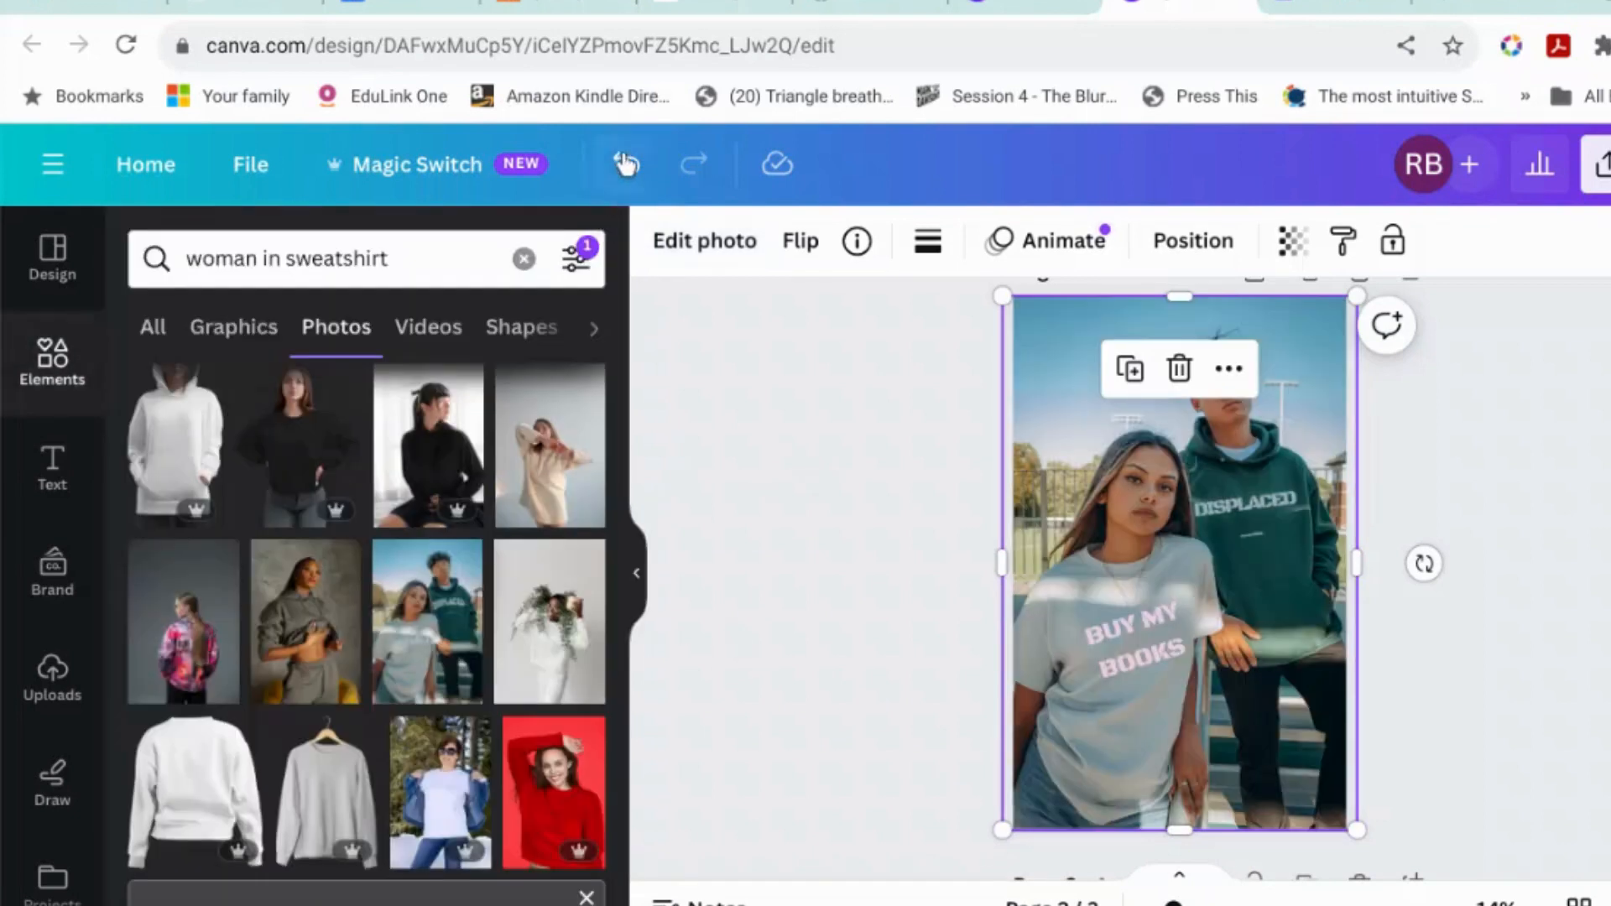
- Undo back to the DISPLACED tops and set photo adjustments to target Background
left_click(625, 165)
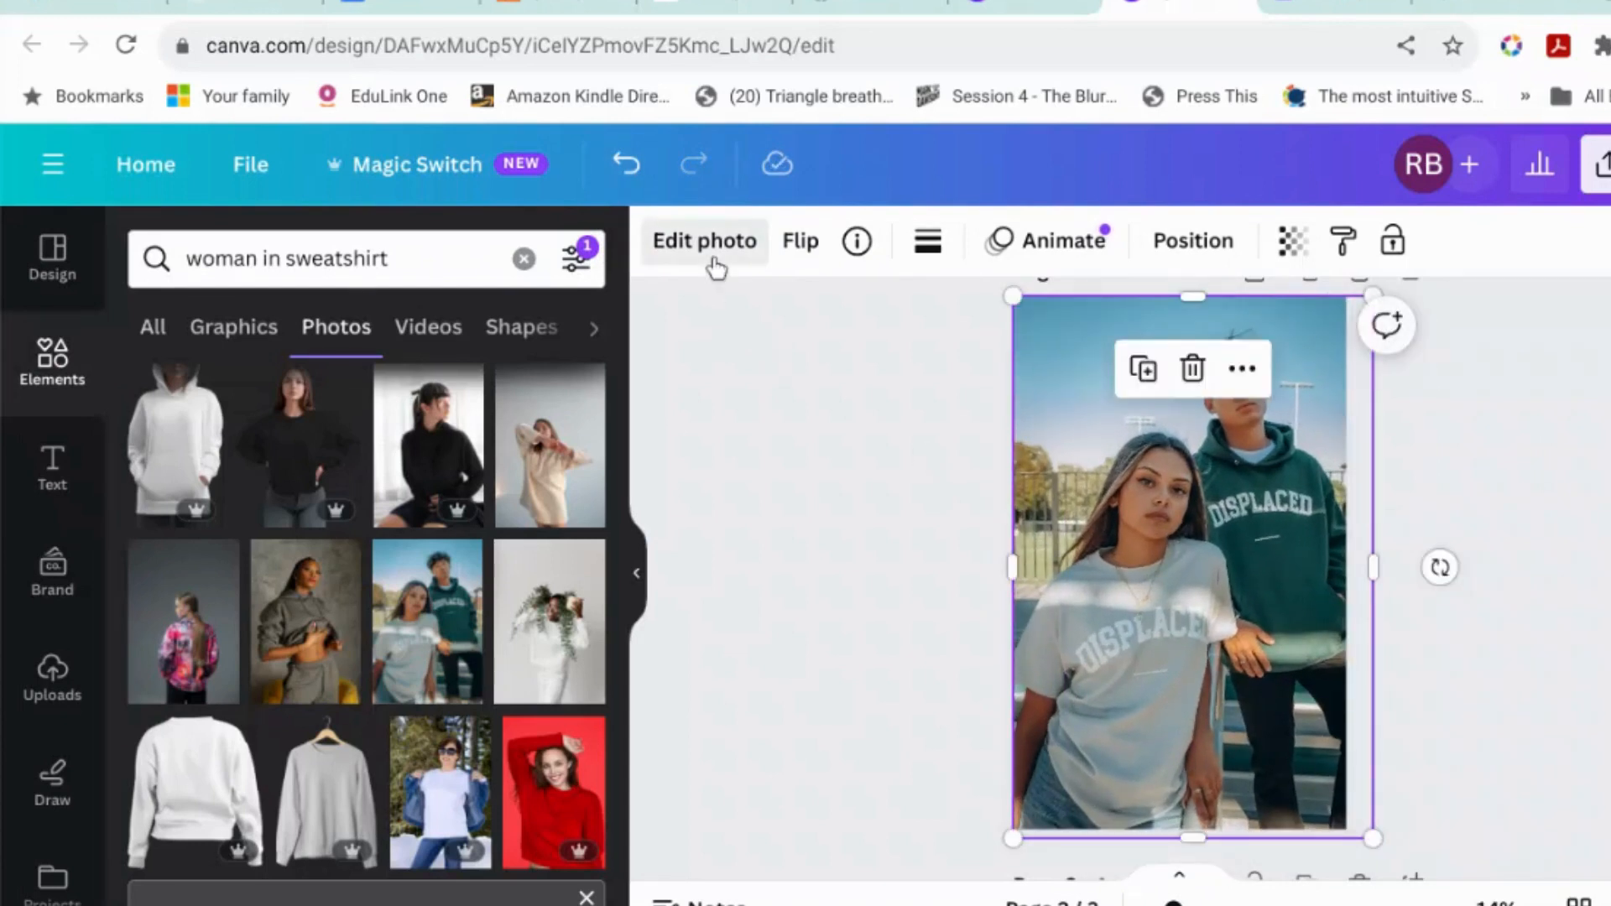
left_click(704, 241)
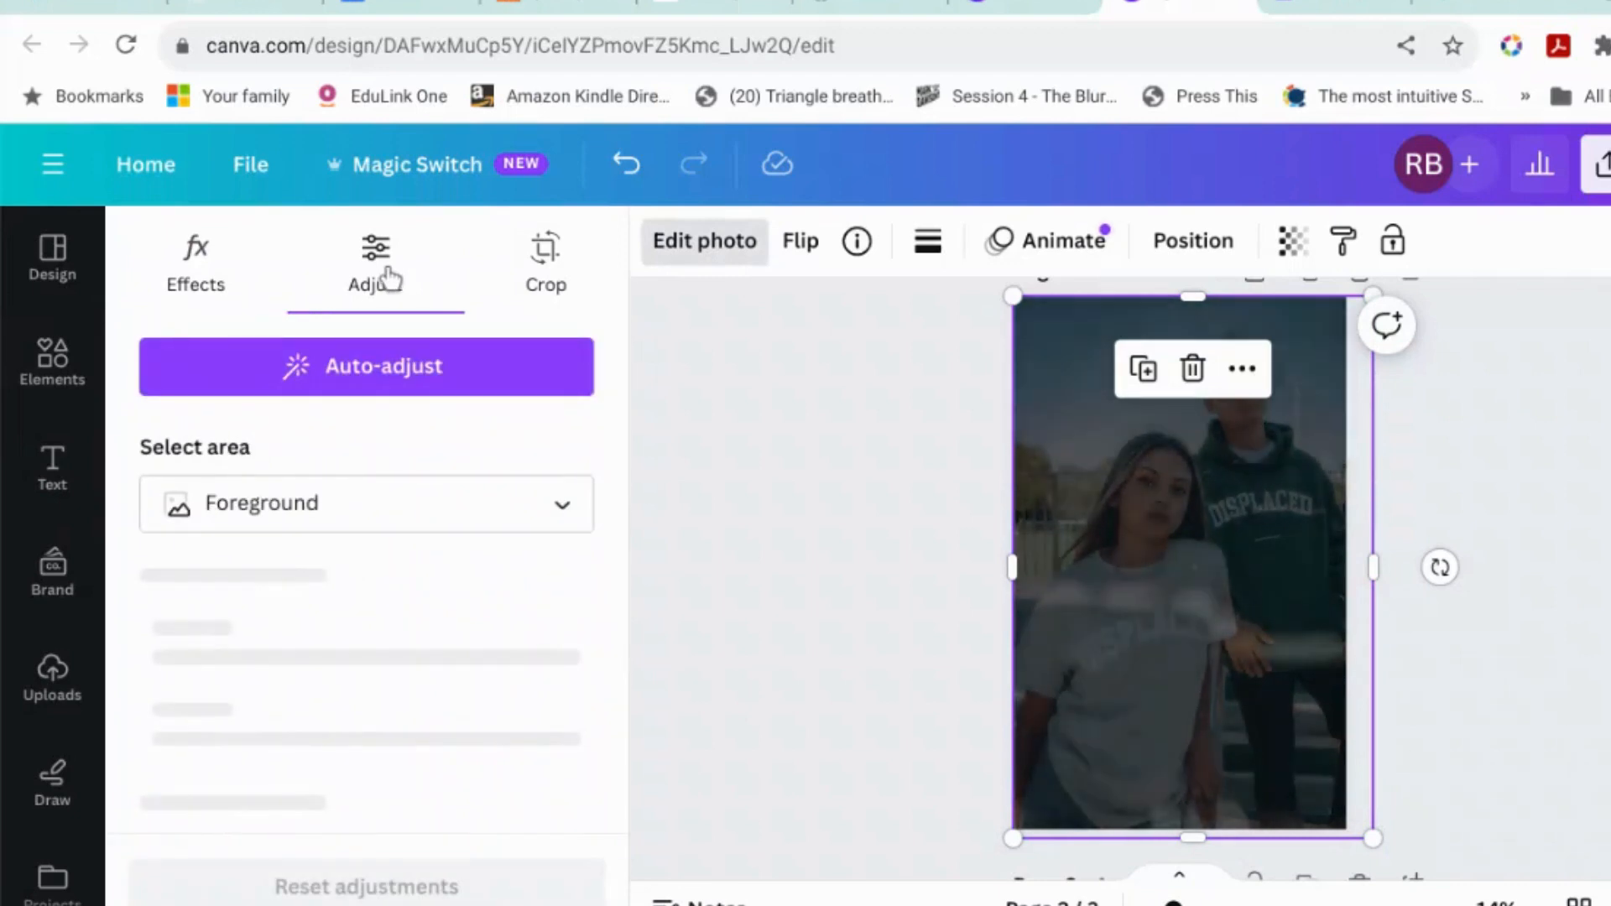
left_click(365, 503)
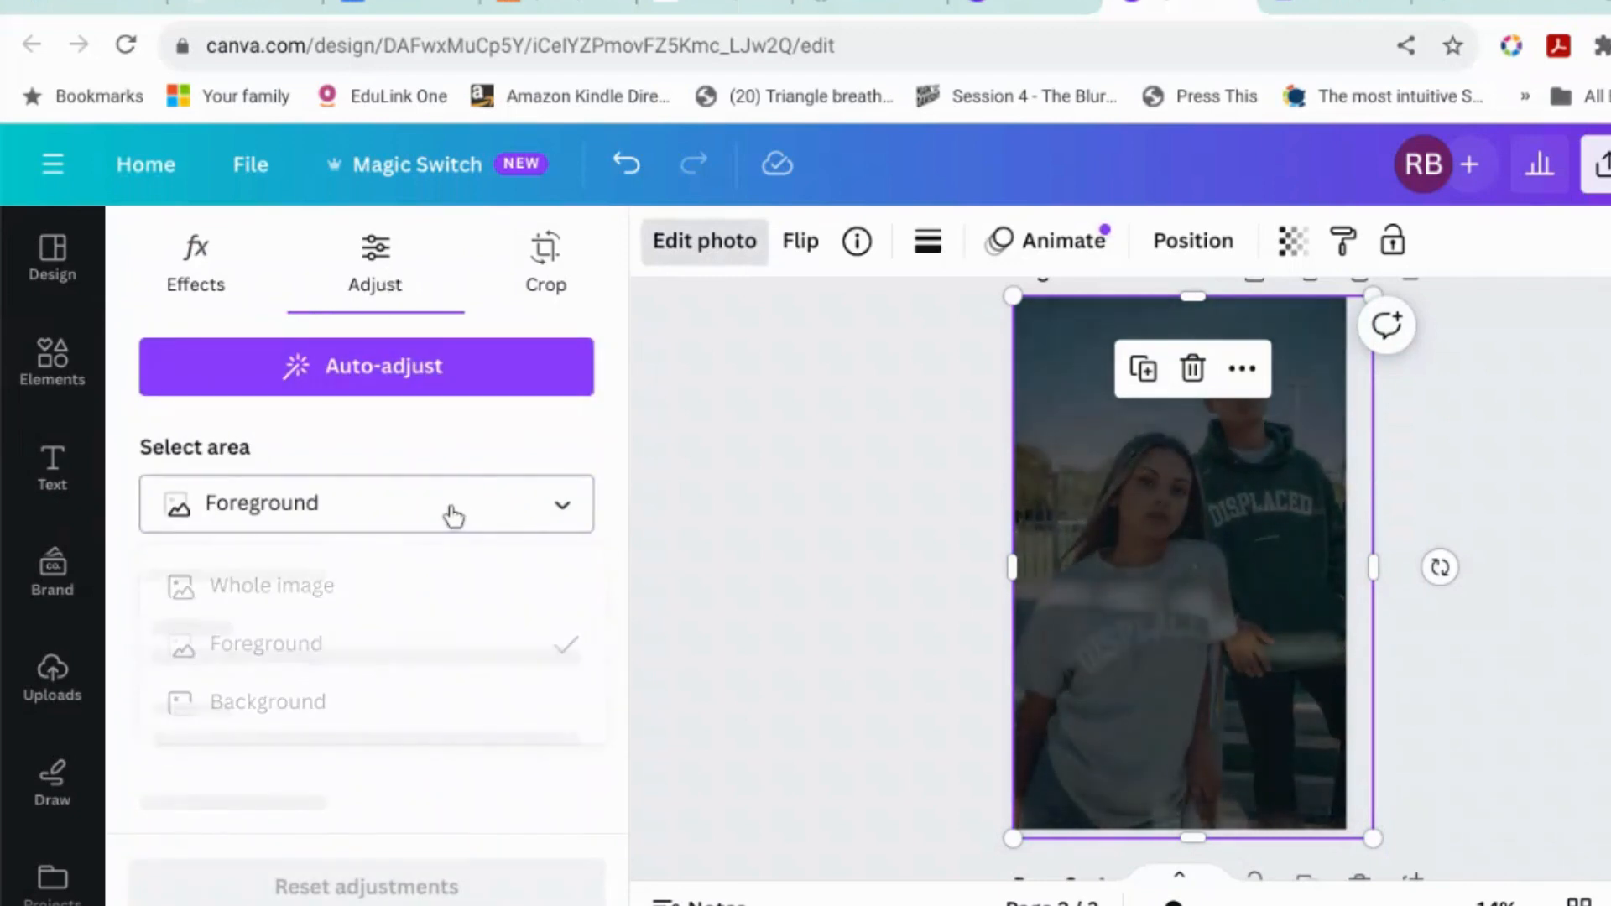
left_click(365, 503)
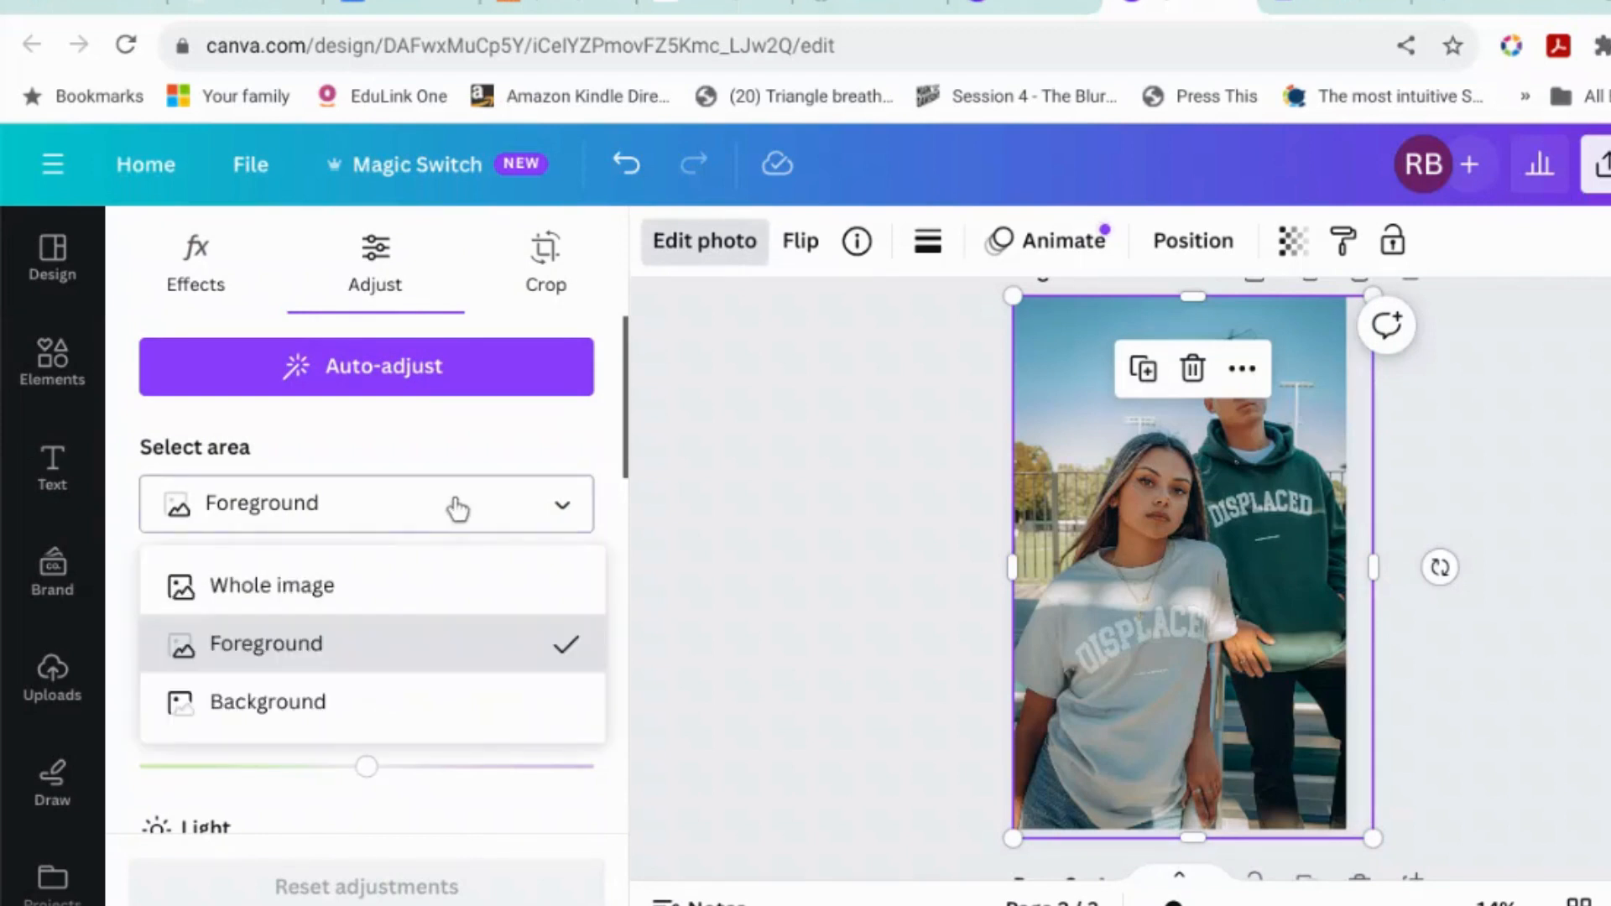
left_click(267, 702)
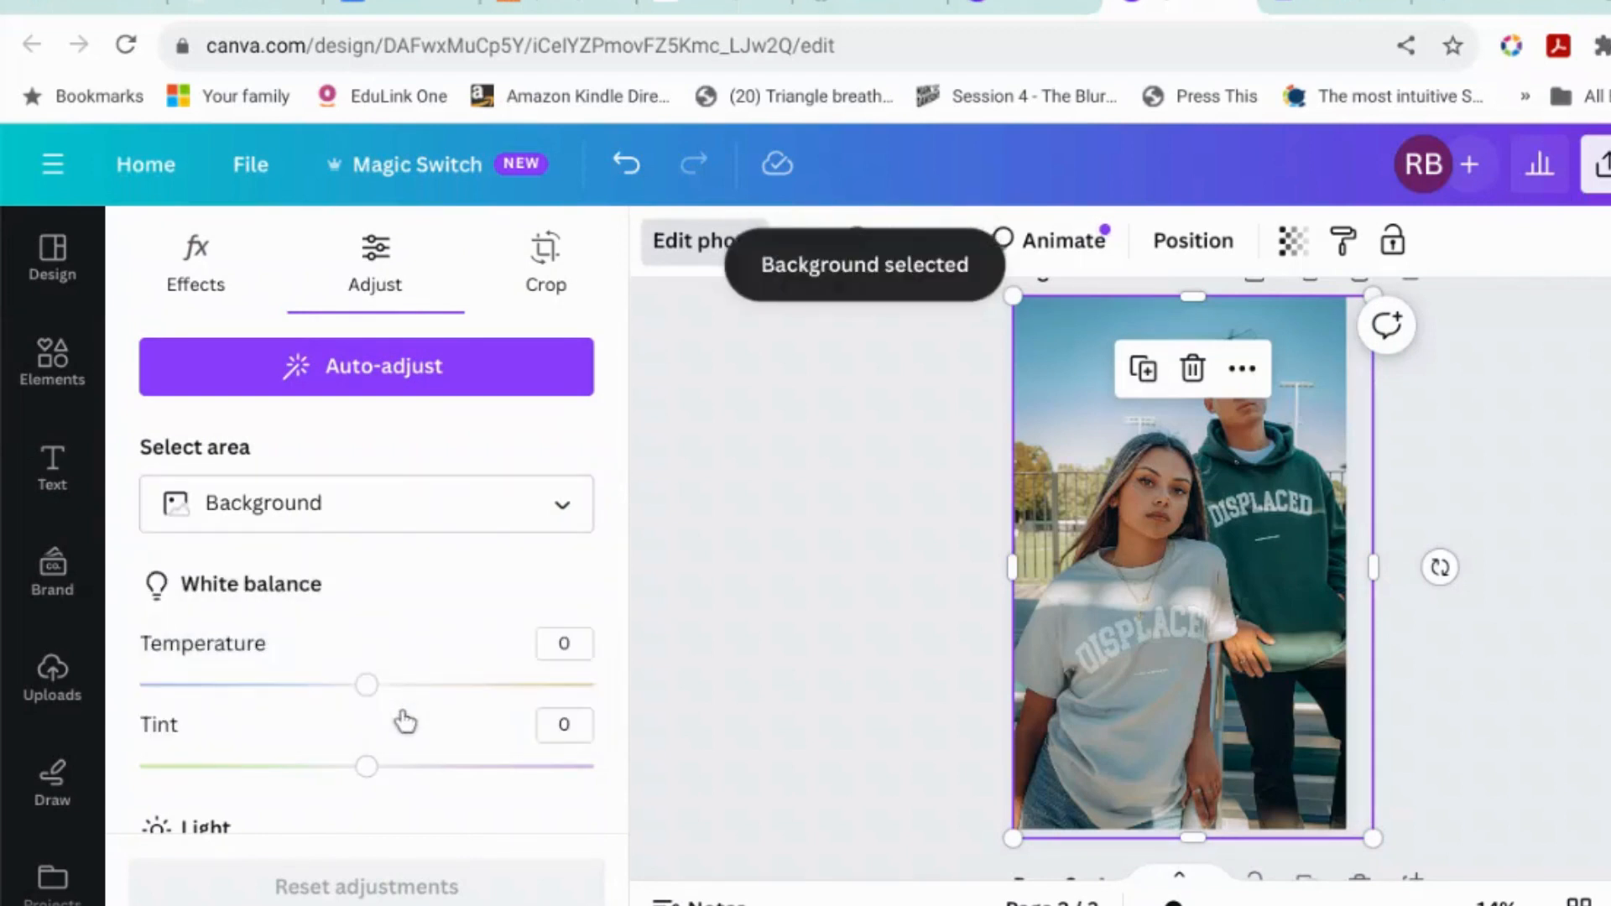
- Drop background vibrance to -100, saturation to -54 and blacks to -10, then check the result
scroll("down", 3)
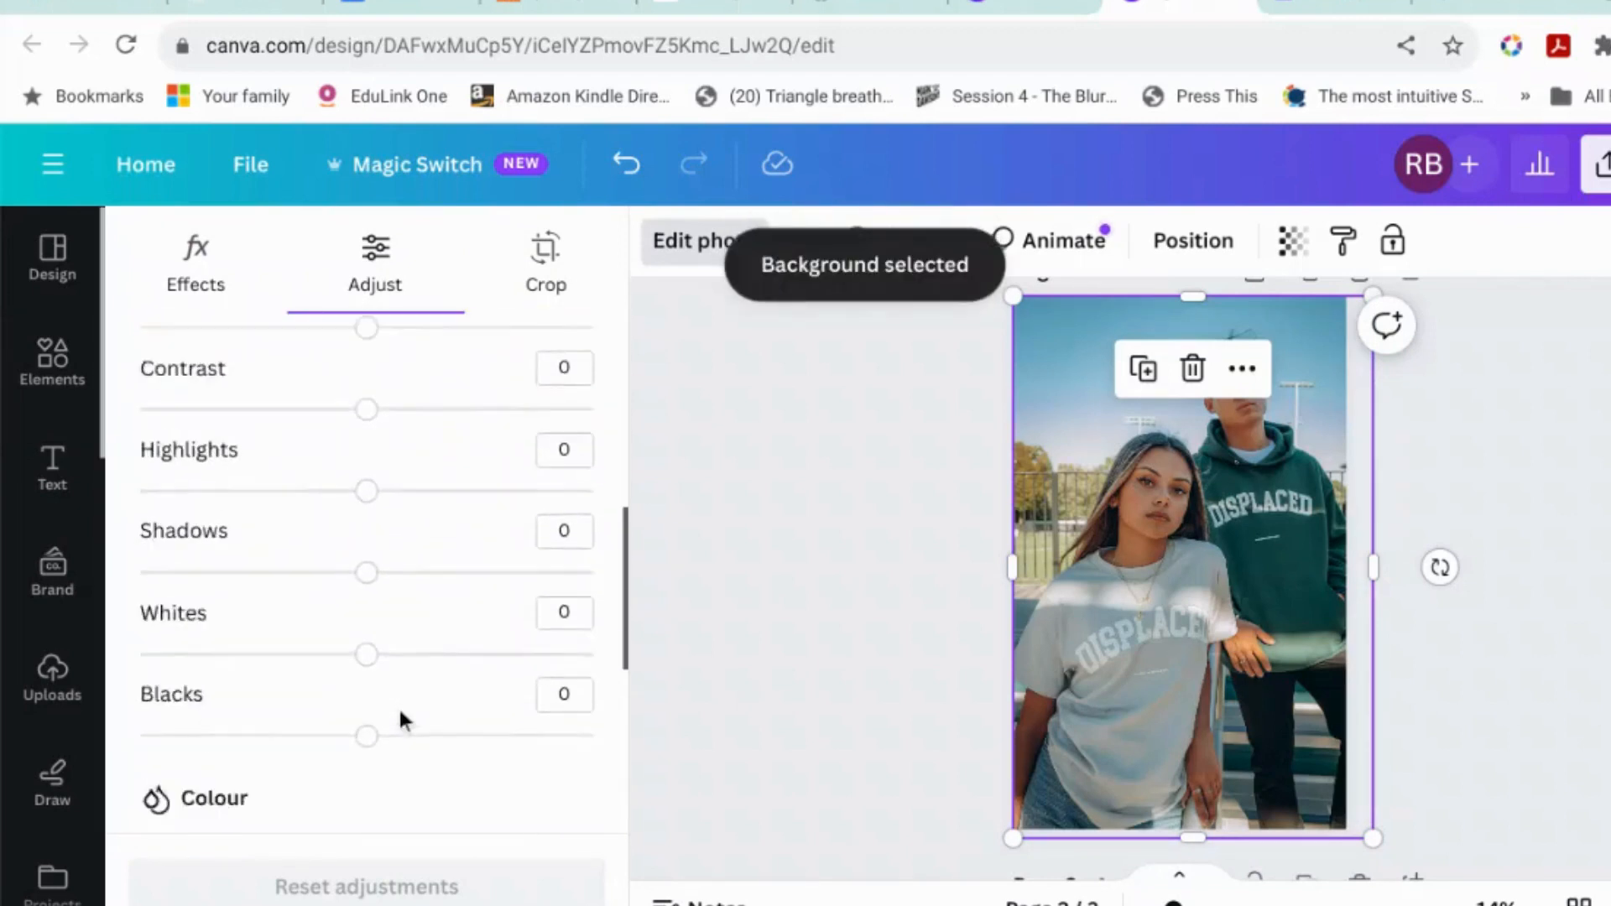
scroll("down", 3)
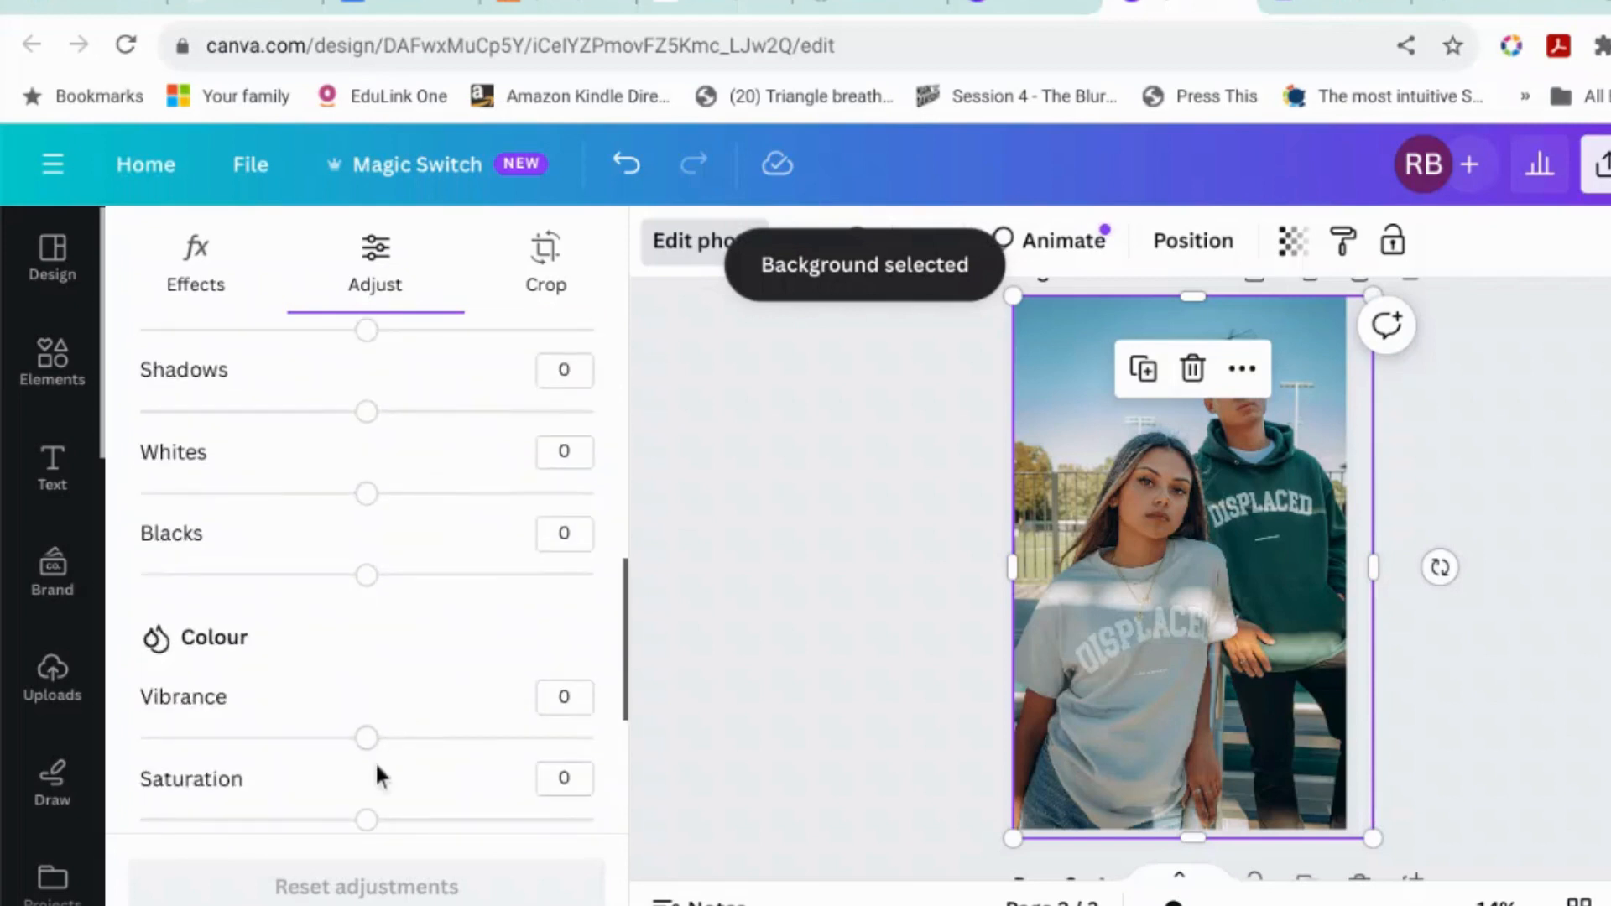
left_click_drag(367, 737, 139, 737)
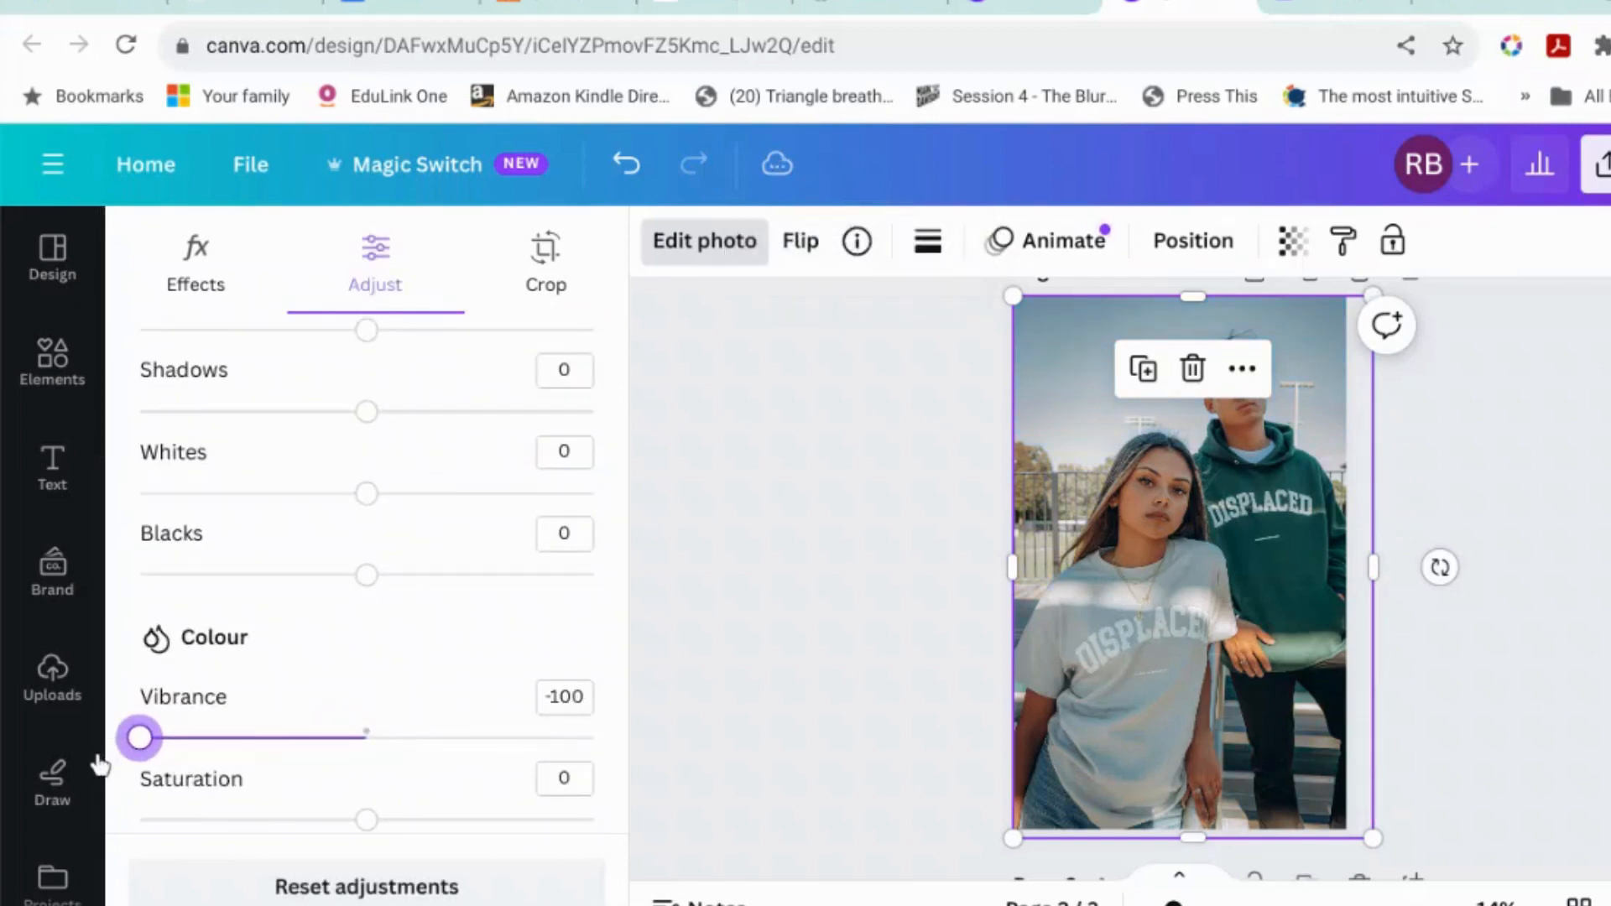
left_click_drag(367, 820, 308, 820)
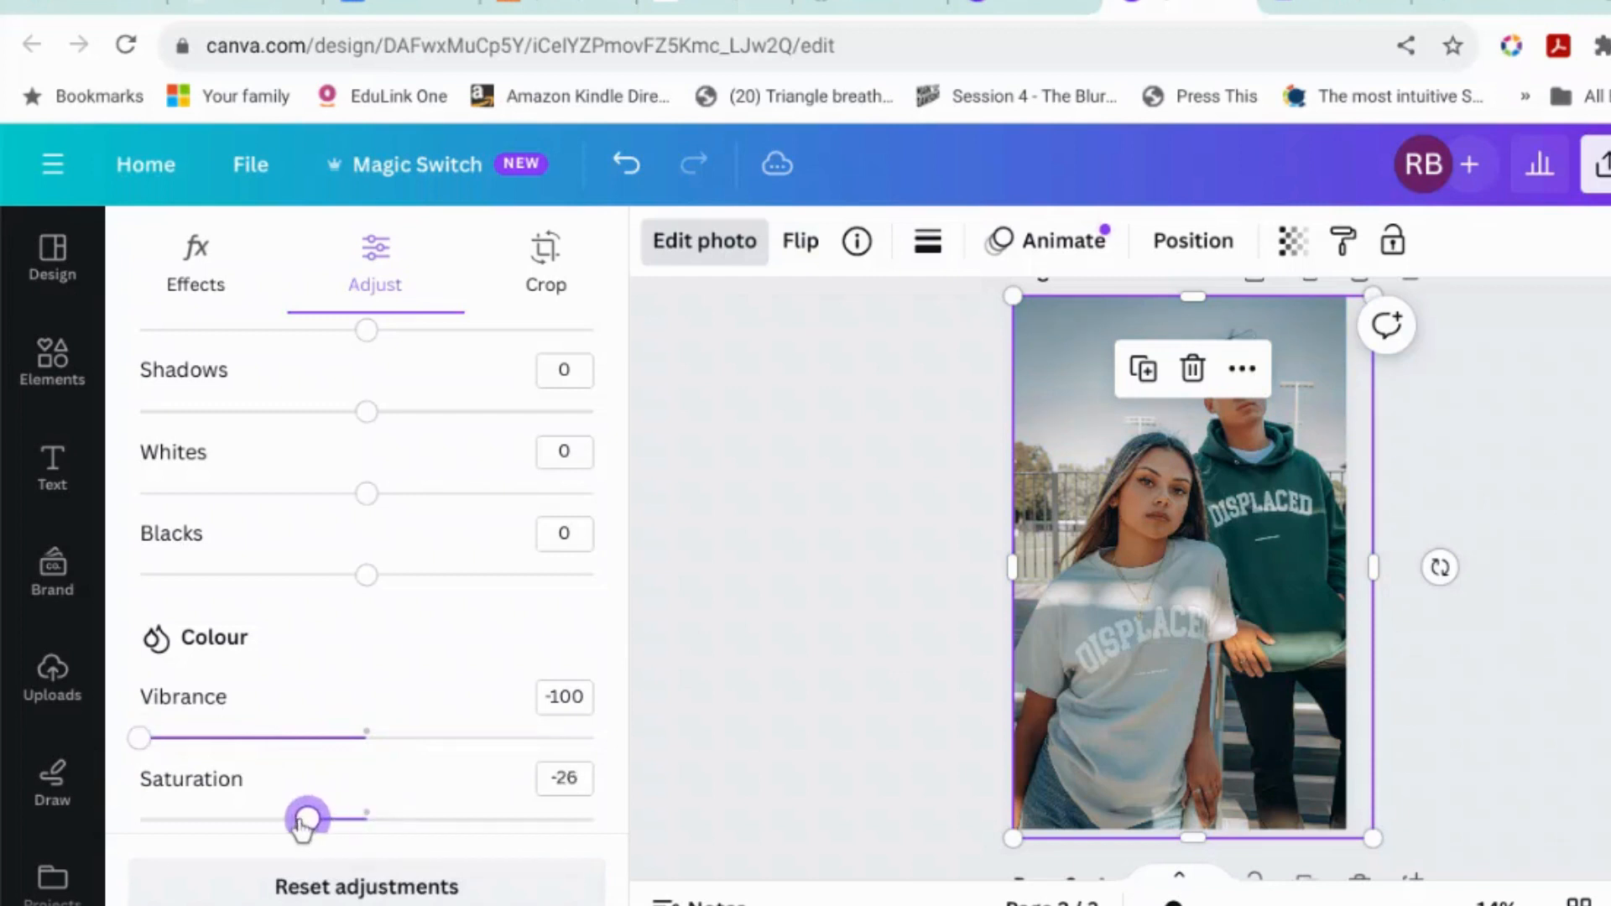
left_click_drag(308, 819, 244, 819)
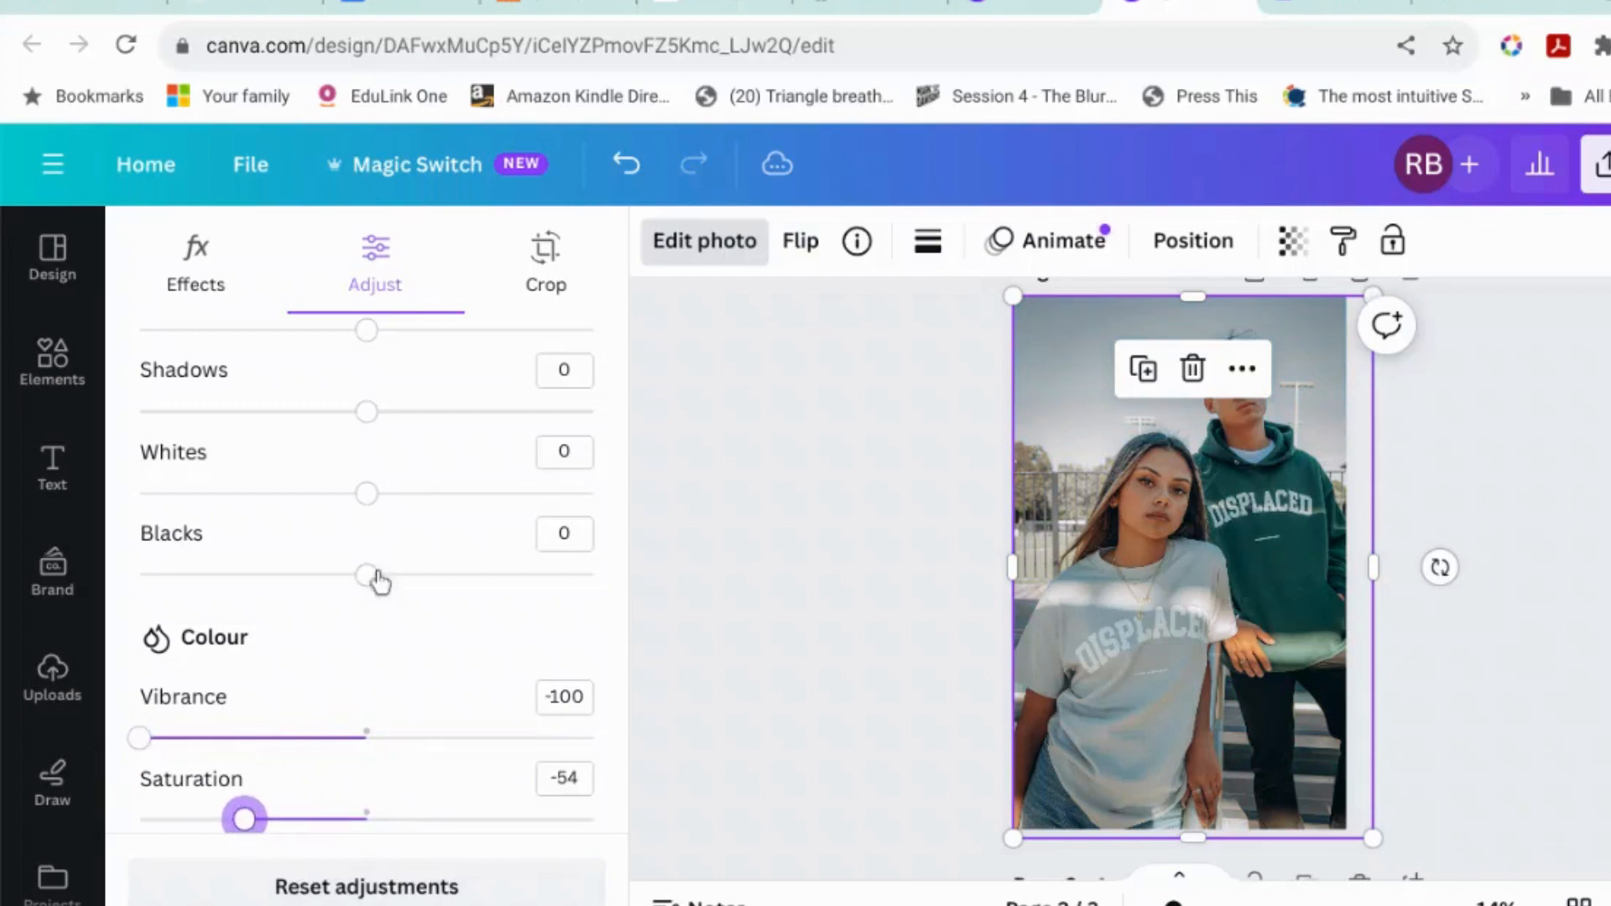
left_click_drag(381, 577, 344, 577)
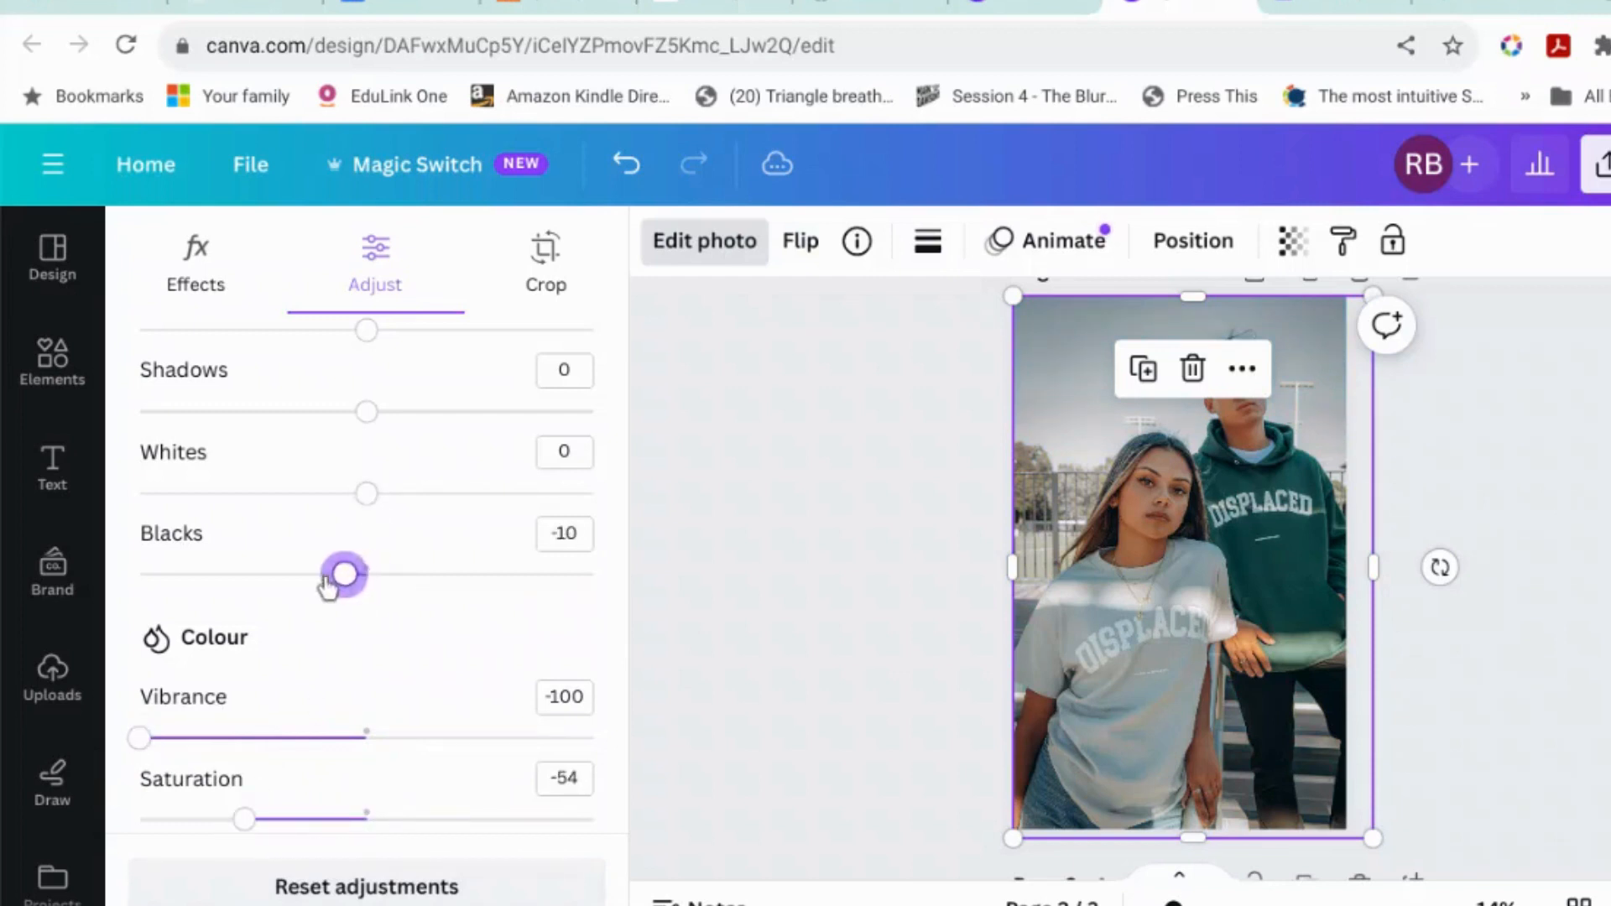
left_click_drag(345, 574, 516, 575)
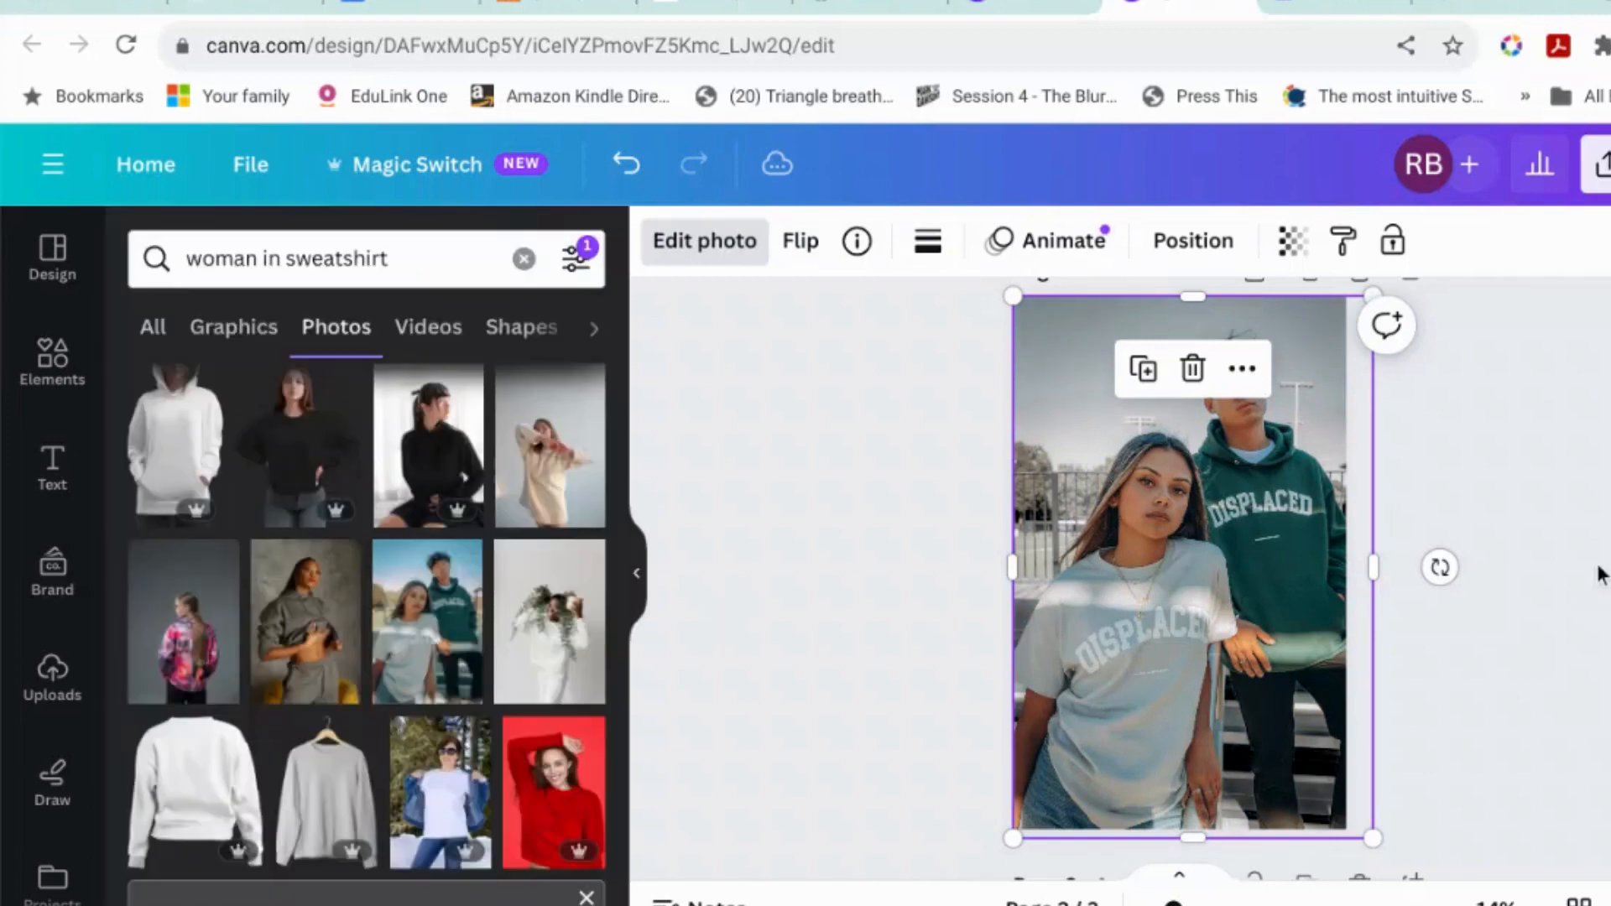
left_click(1192, 241)
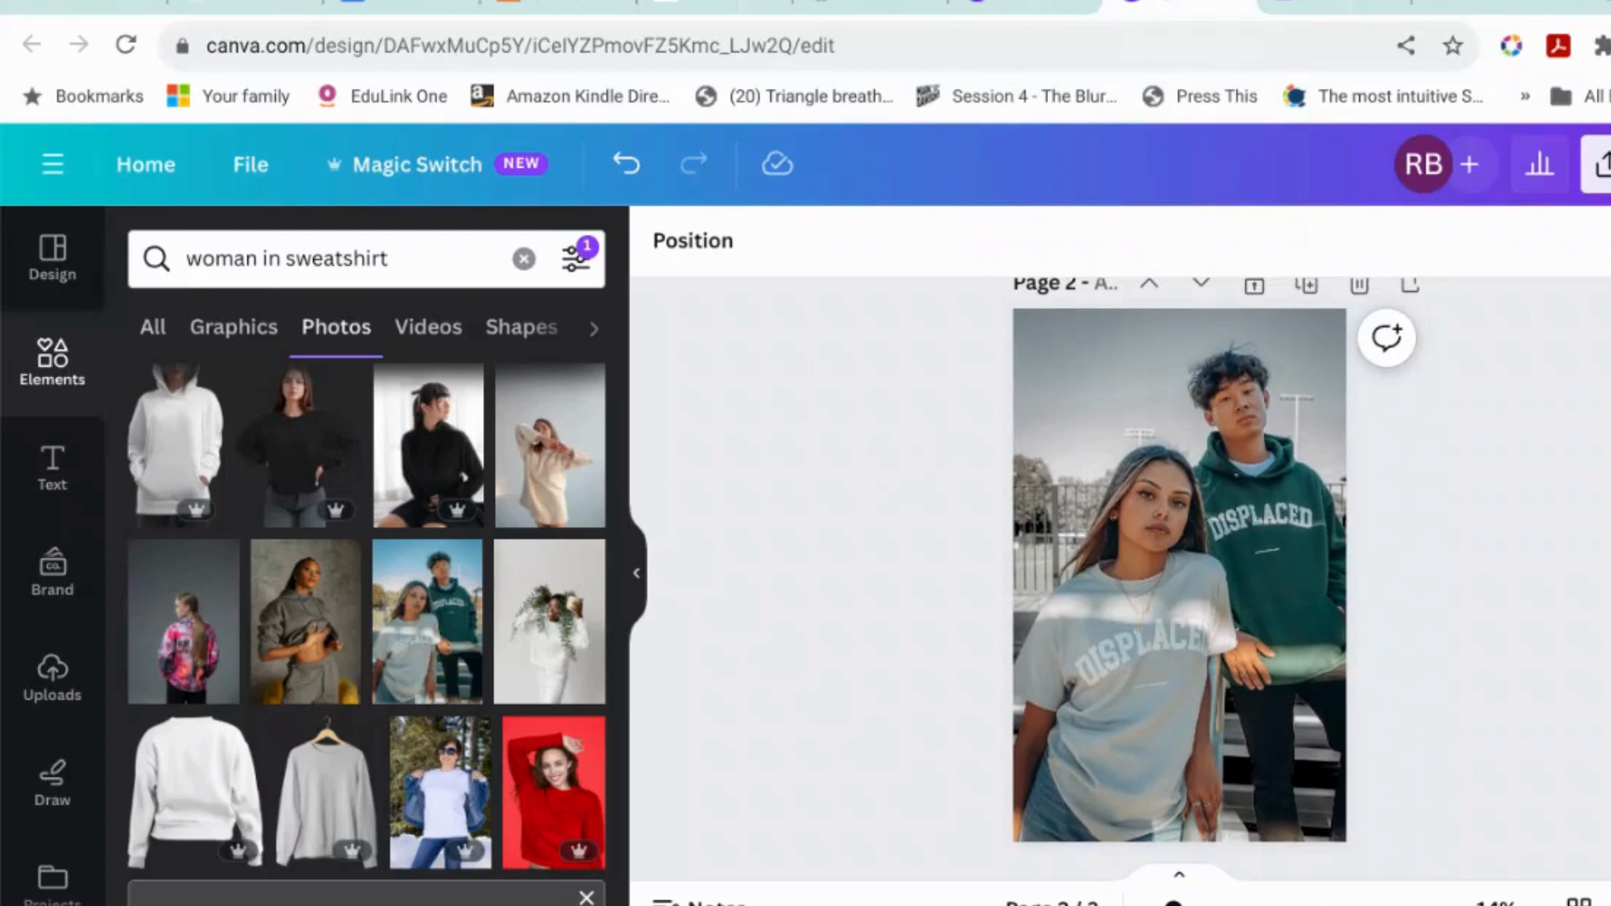
left_click(1182, 585)
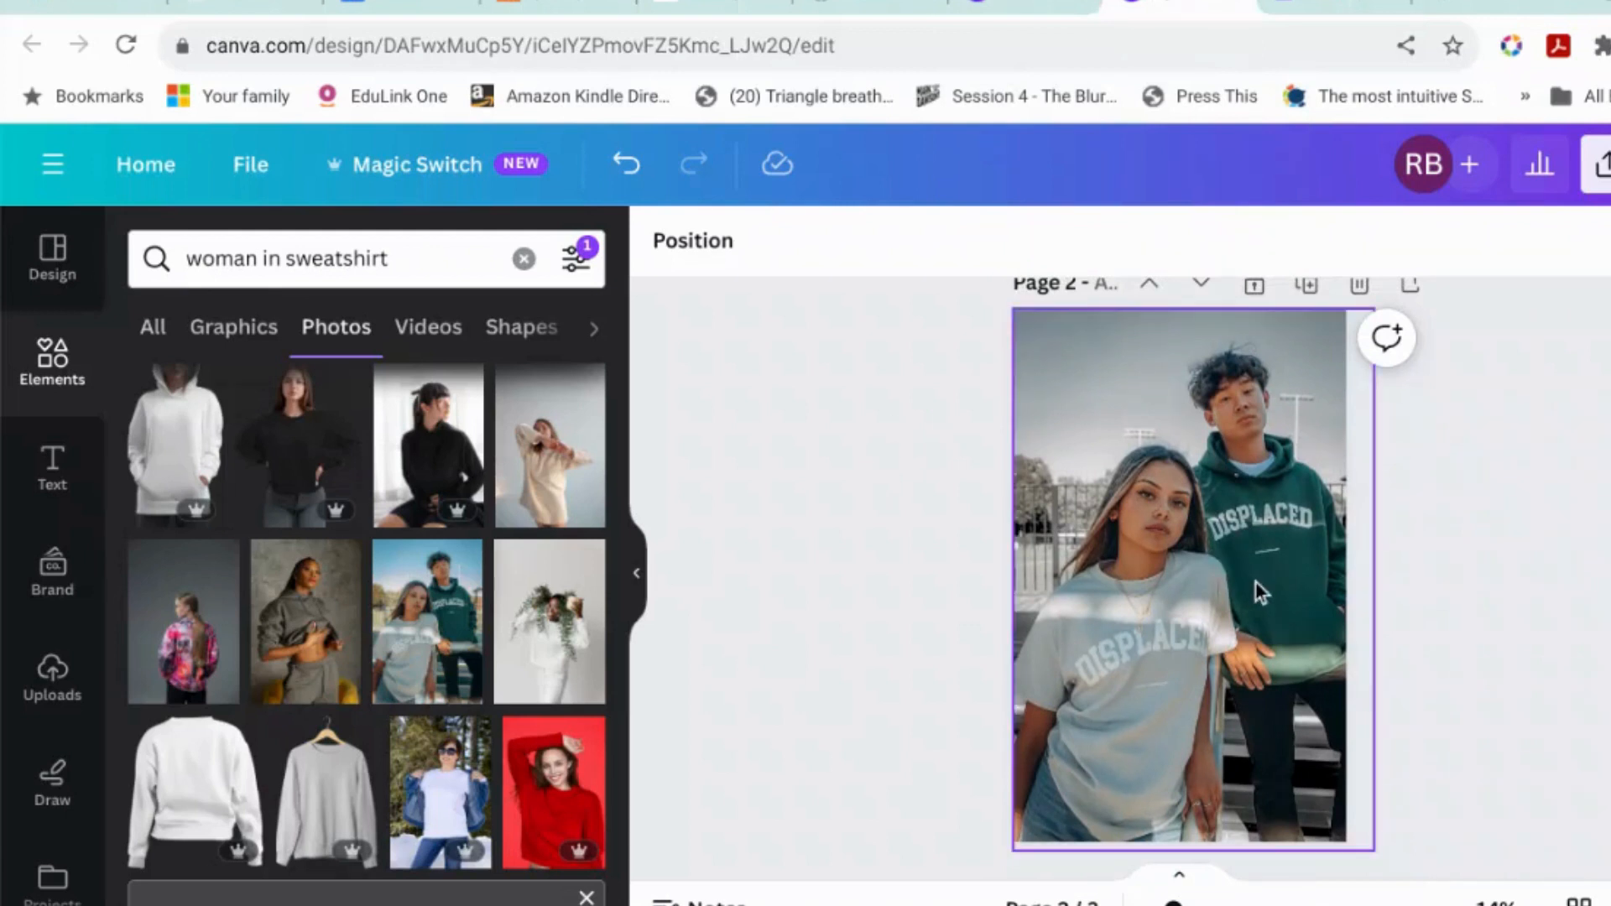